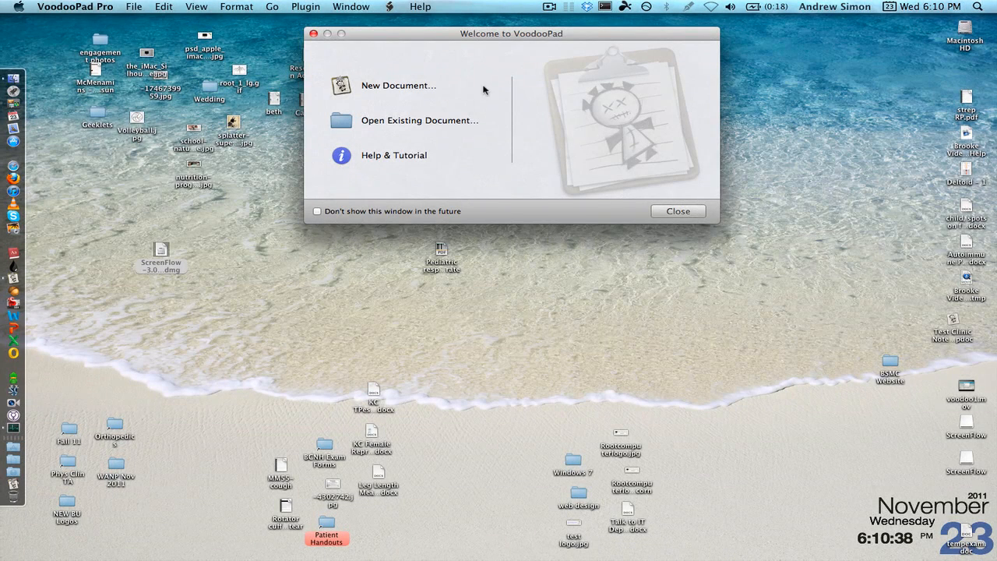
{"action": "mouse_move", "coordinate": [527, 39]}
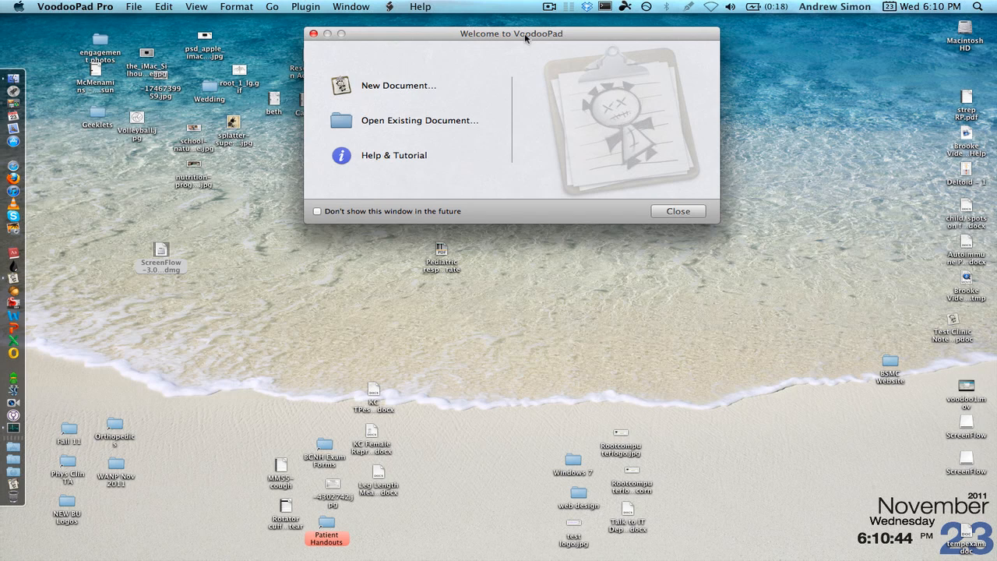
{"action": "mouse_move", "coordinate": [471, 59]}
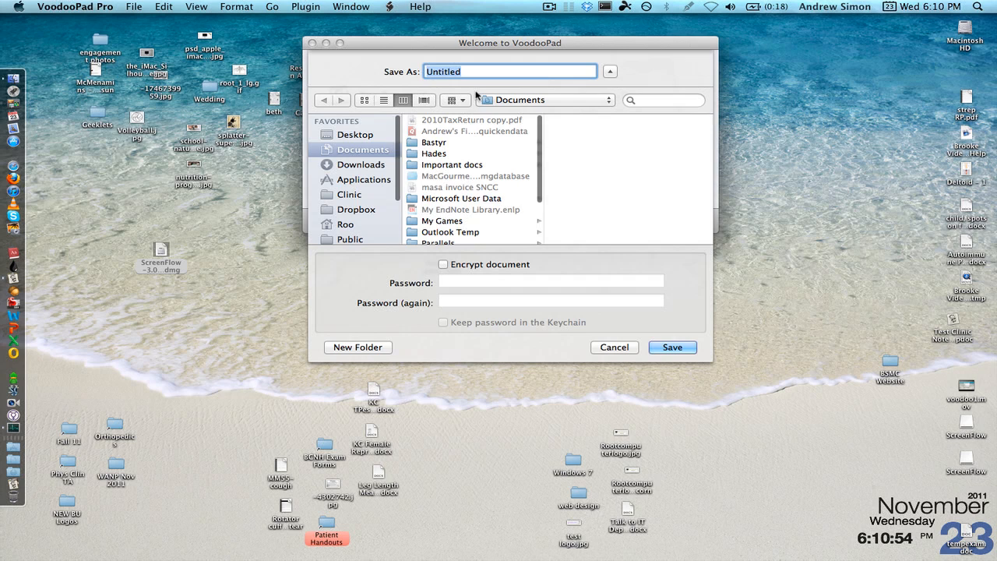
Step: Save the new document as 'Clinic Notebook' on the Desktop
{"action": "type", "text": "Te"}
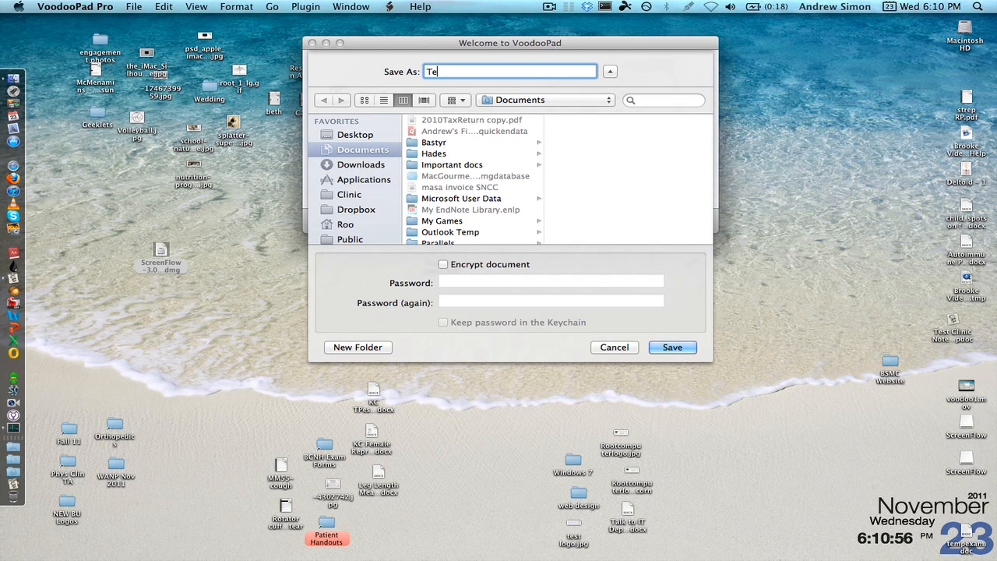
{"action": "type", "text": "Clinic"}
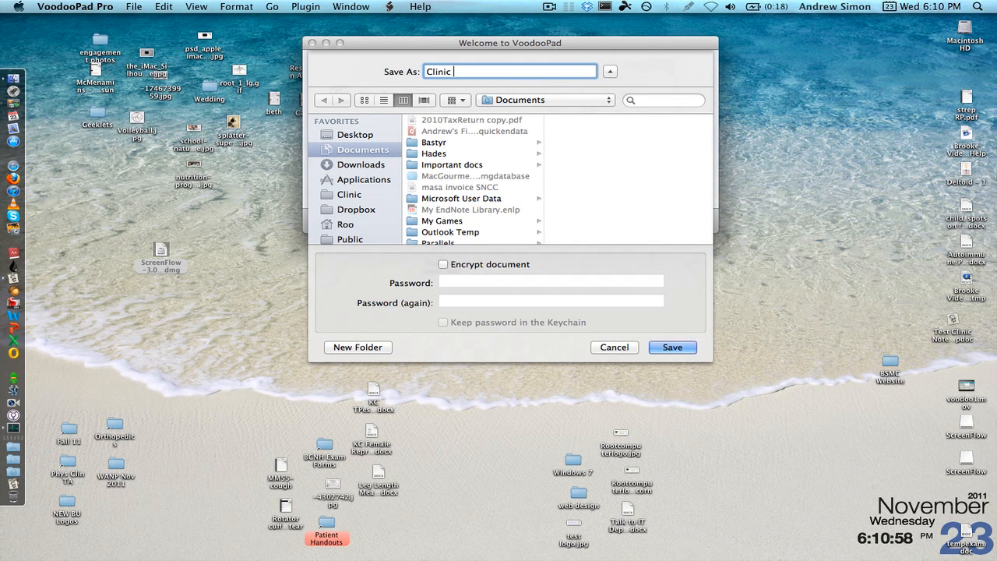
{"action": "type", "text": "Notebook"}
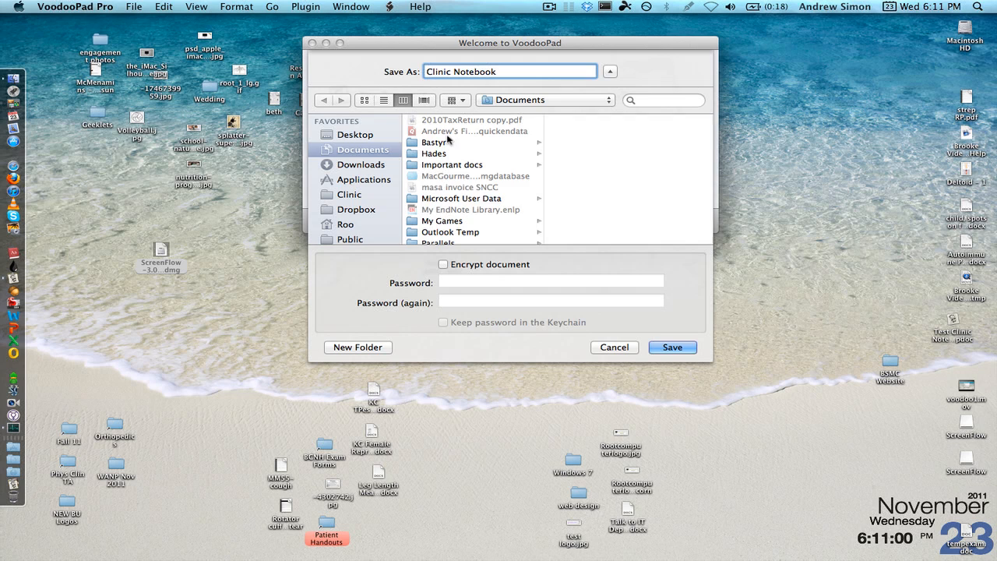
{"action": "left_click", "coordinate": [355, 134]}
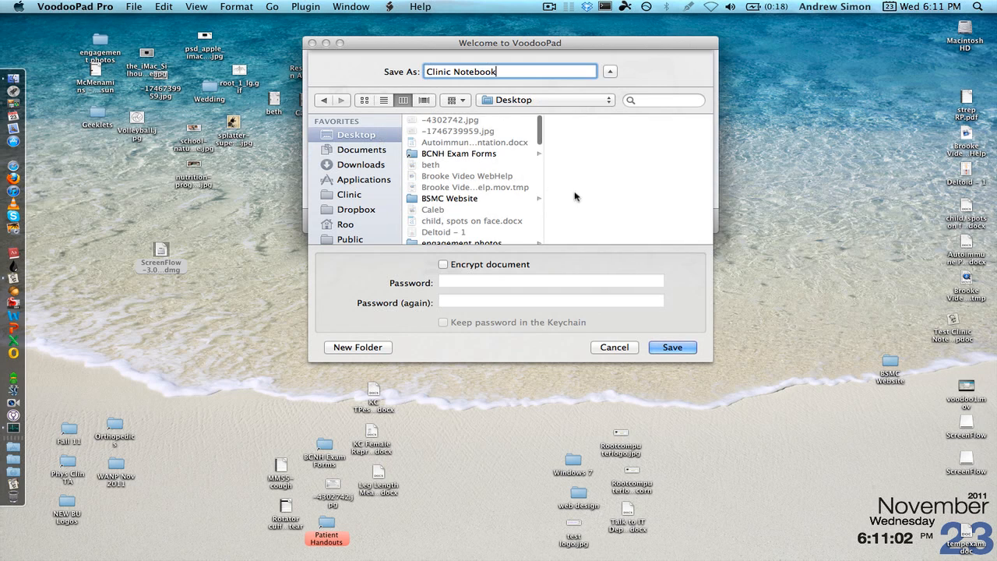
{"action": "mouse_move", "coordinate": [459, 281]}
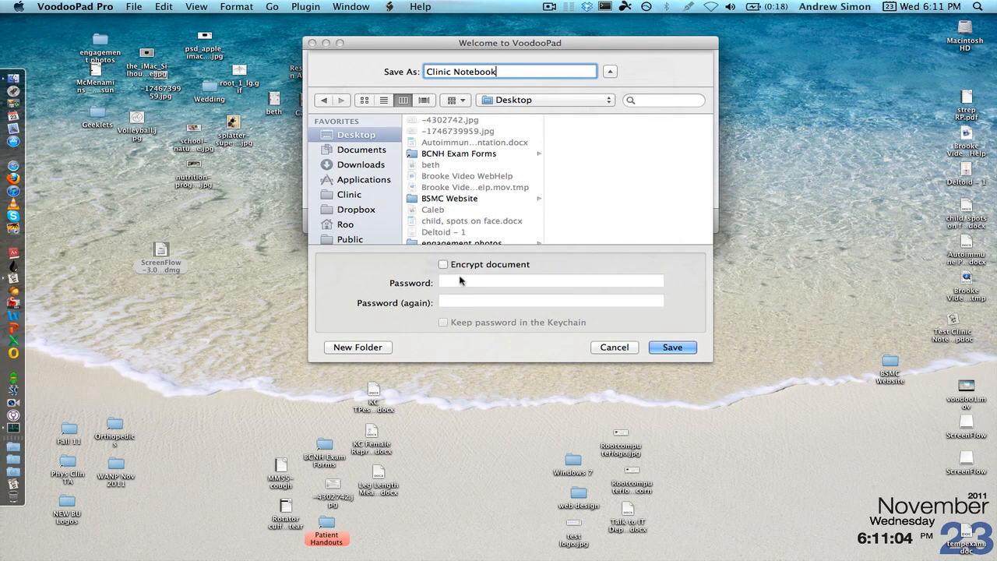
{"action": "mouse_move", "coordinate": [654, 364]}
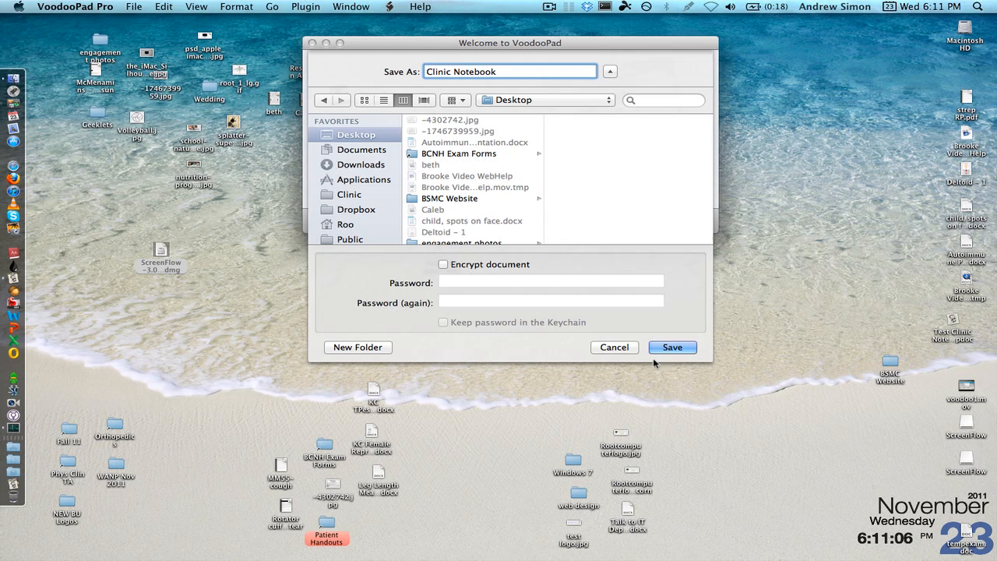
{"action": "mouse_move", "coordinate": [672, 345]}
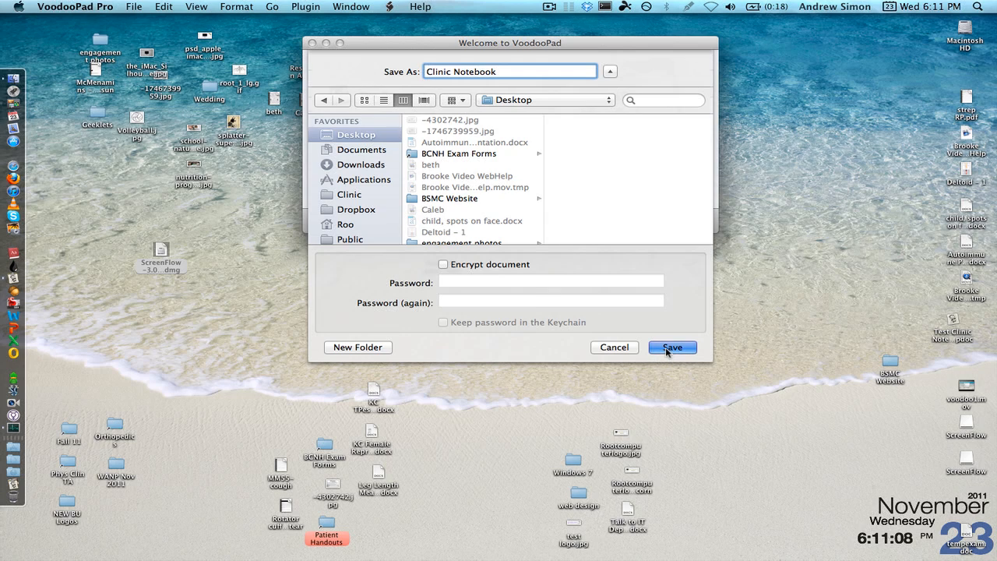
{"action": "left_click", "coordinate": [672, 346]}
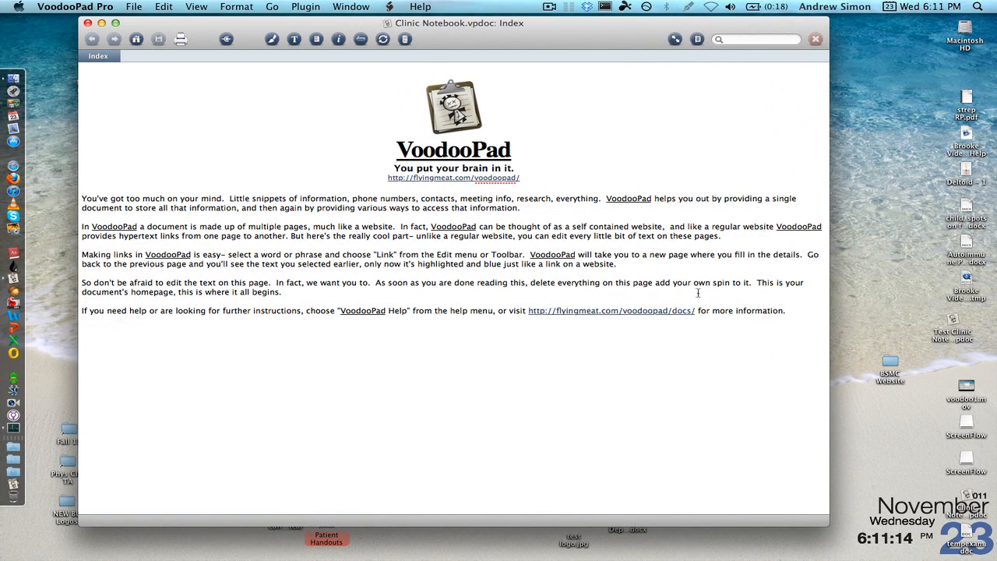
Step: Select and erase all the default welcome text on the Index page
{"action": "key", "text": "cmd+a"}
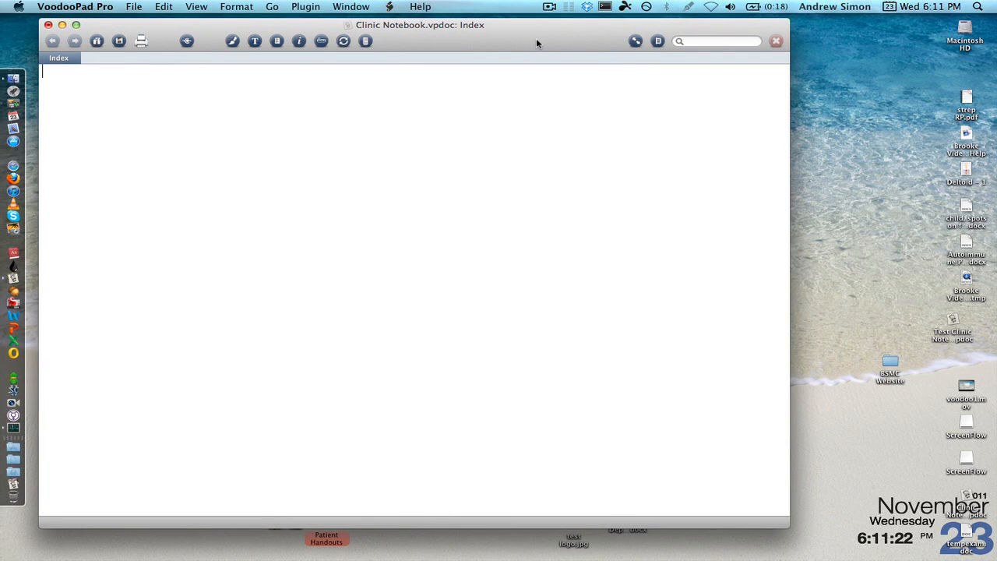
{"action": "right_click", "coordinate": [658, 41]}
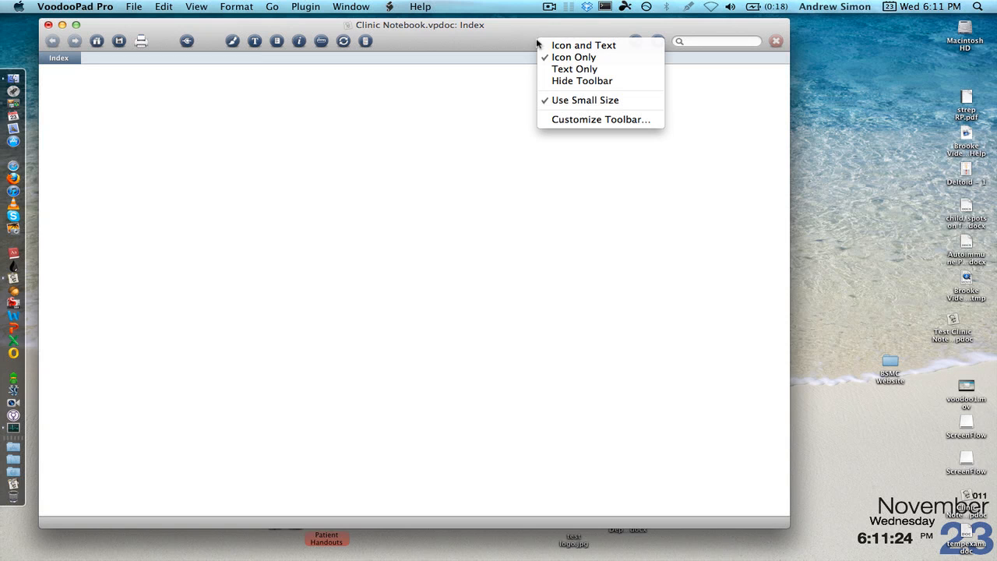
{"action": "mouse_move", "coordinate": [577, 131]}
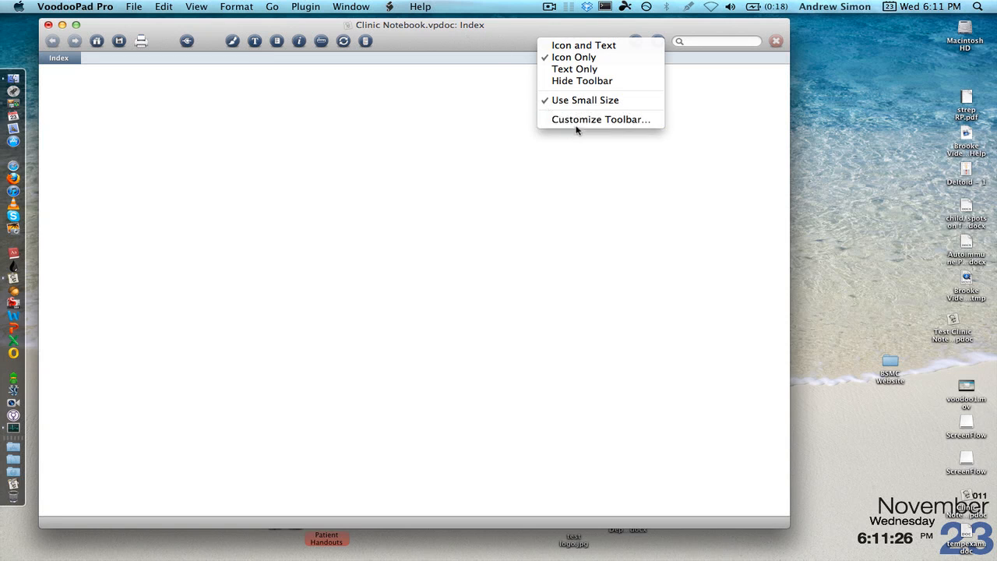
{"action": "left_click", "coordinate": [601, 119]}
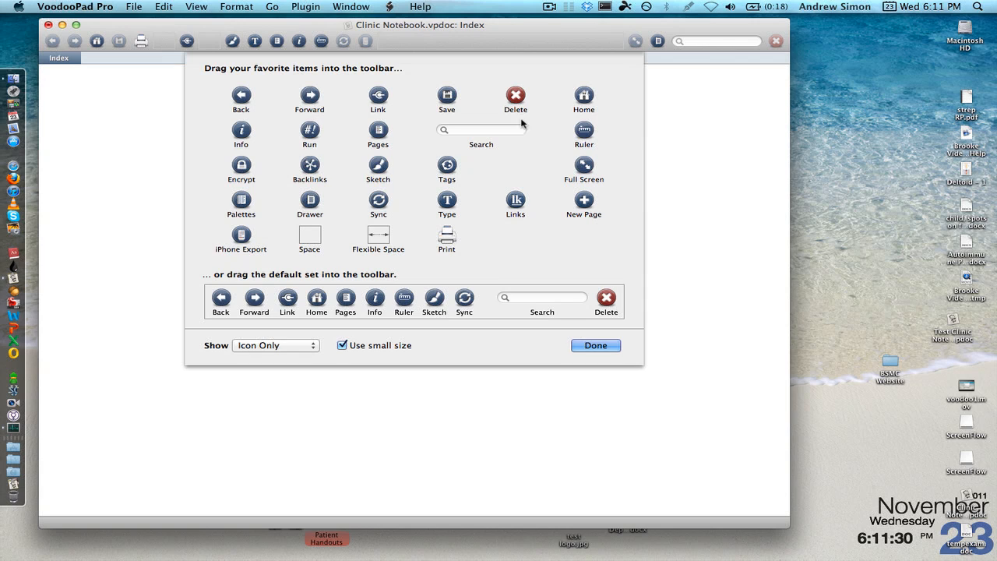
{"action": "mouse_move", "coordinate": [433, 188]}
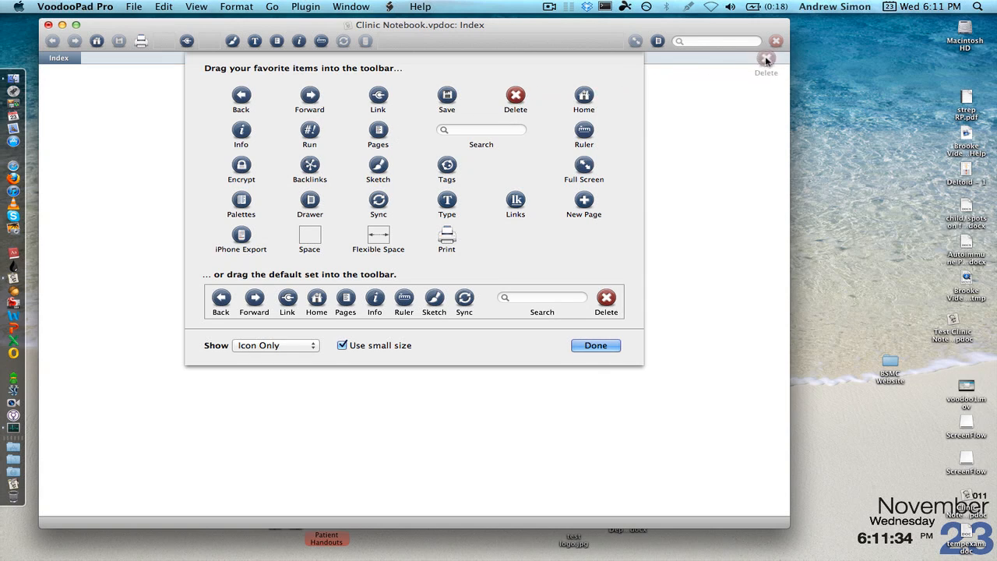
{"action": "mouse_move", "coordinate": [548, 174]}
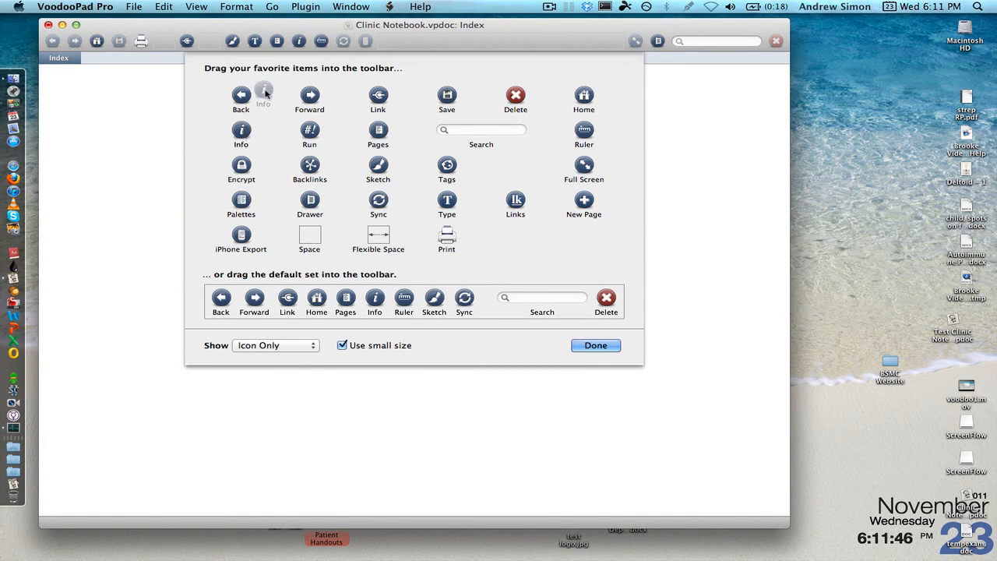
{"action": "mouse_move", "coordinate": [299, 43]}
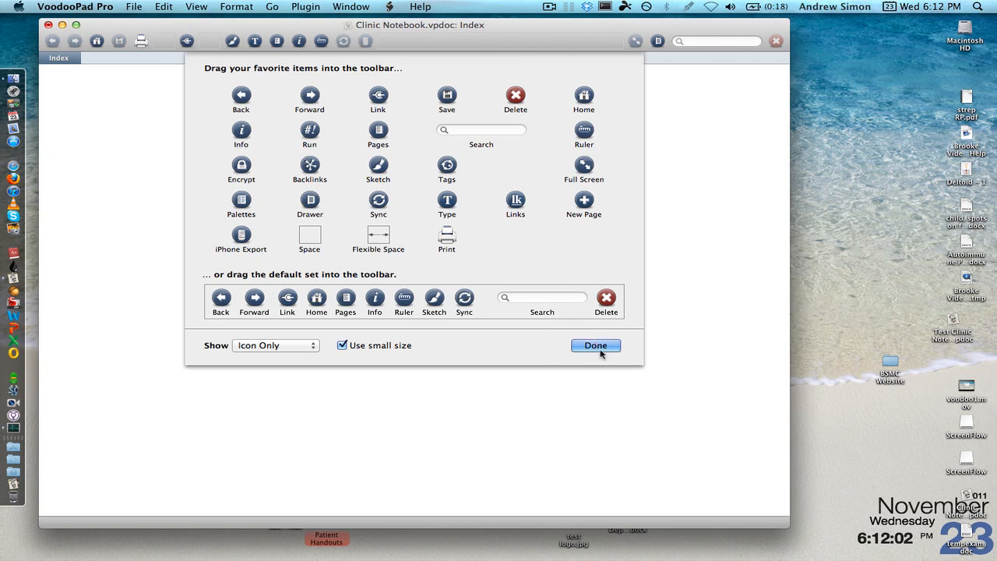
{"action": "left_click", "coordinate": [596, 346]}
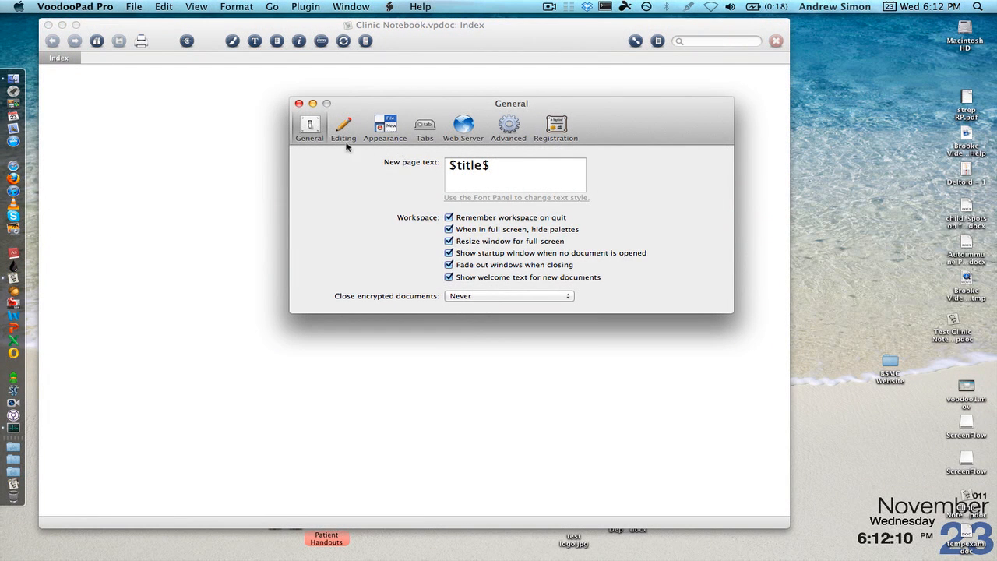
Step: Review the General new-page text setting, then show the Editing preferences pane
{"action": "left_click", "coordinate": [489, 165]}
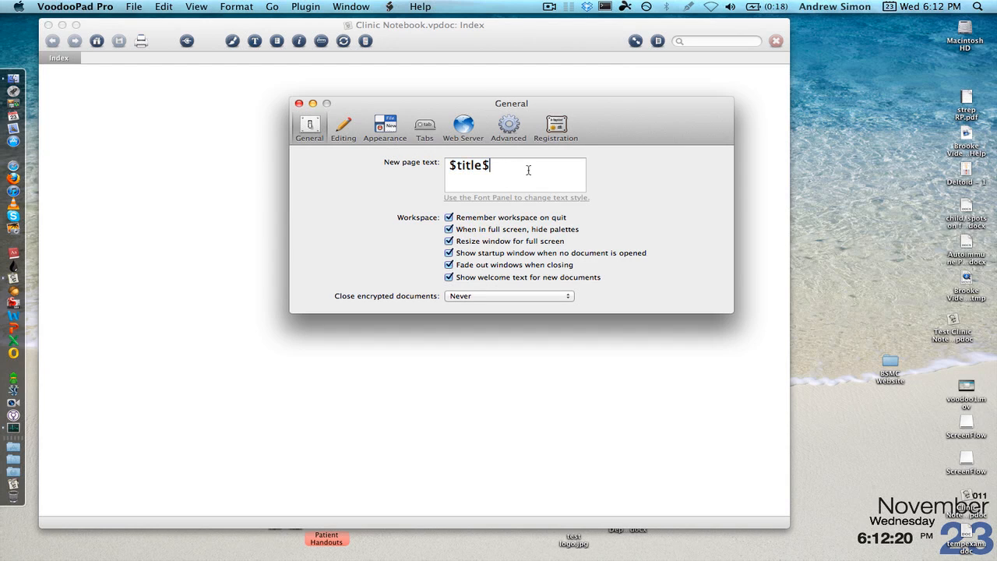
{"action": "mouse_move", "coordinate": [210, 165]}
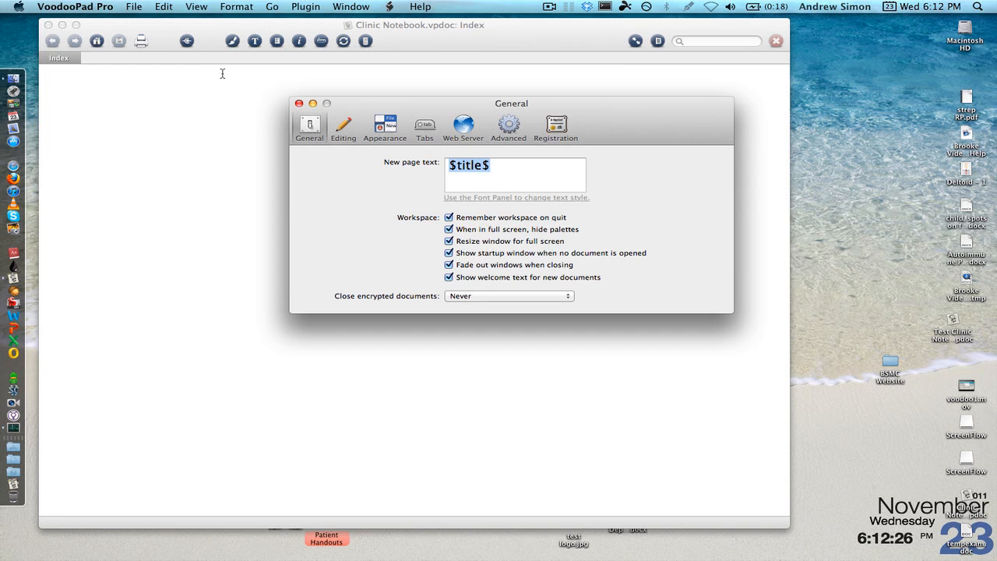
{"action": "left_click", "coordinate": [343, 126]}
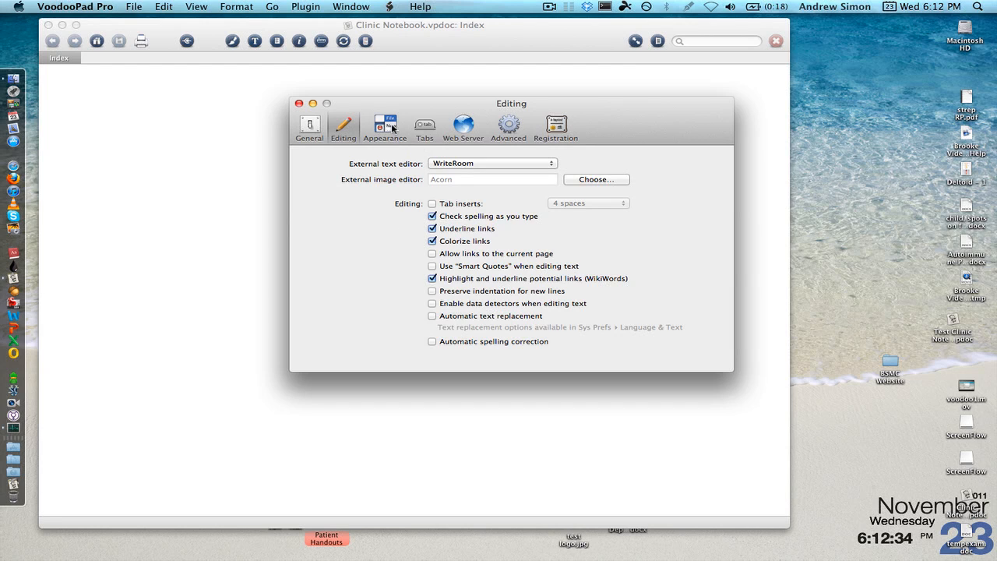
Step: Page through Appearance and Tabs link-opening choices to the Web Server preferences
{"action": "left_click", "coordinate": [383, 128]}
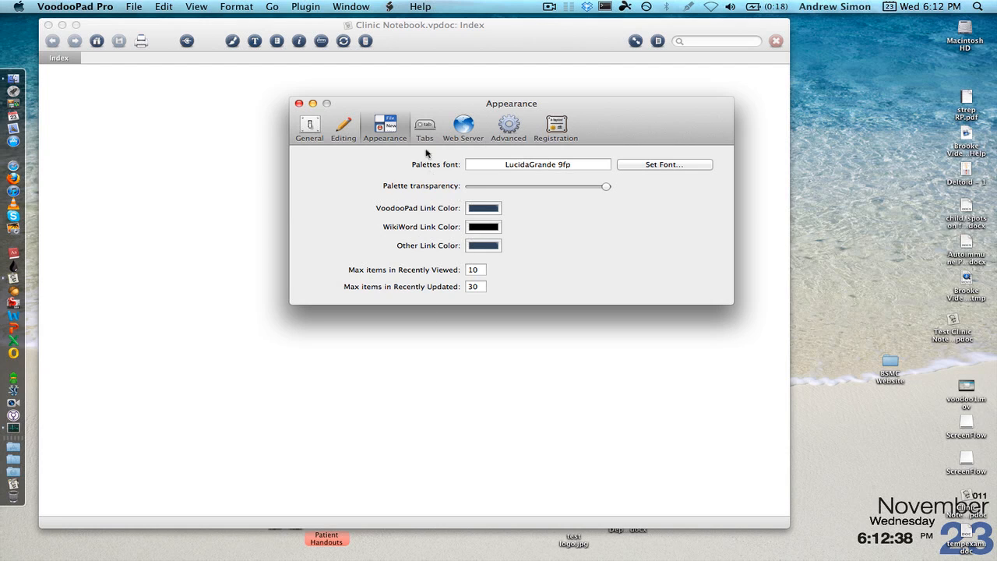
{"action": "left_click", "coordinate": [424, 126]}
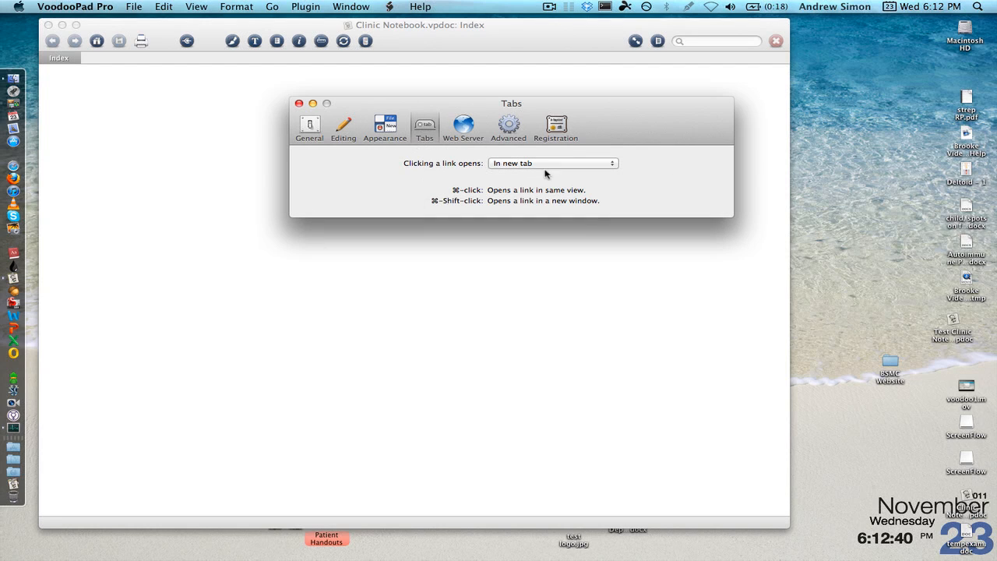
{"action": "left_click", "coordinate": [553, 164]}
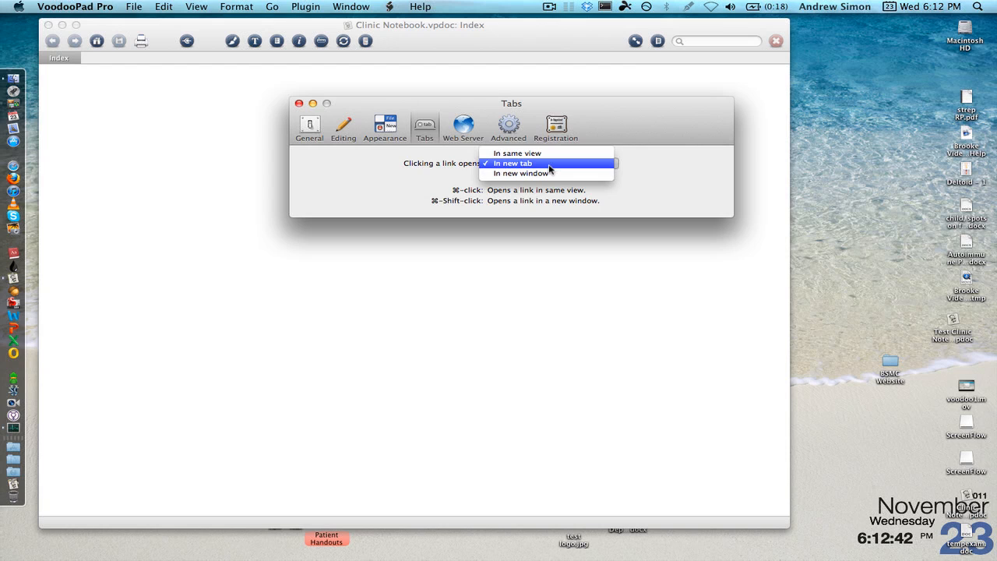
{"action": "left_click", "coordinate": [463, 126]}
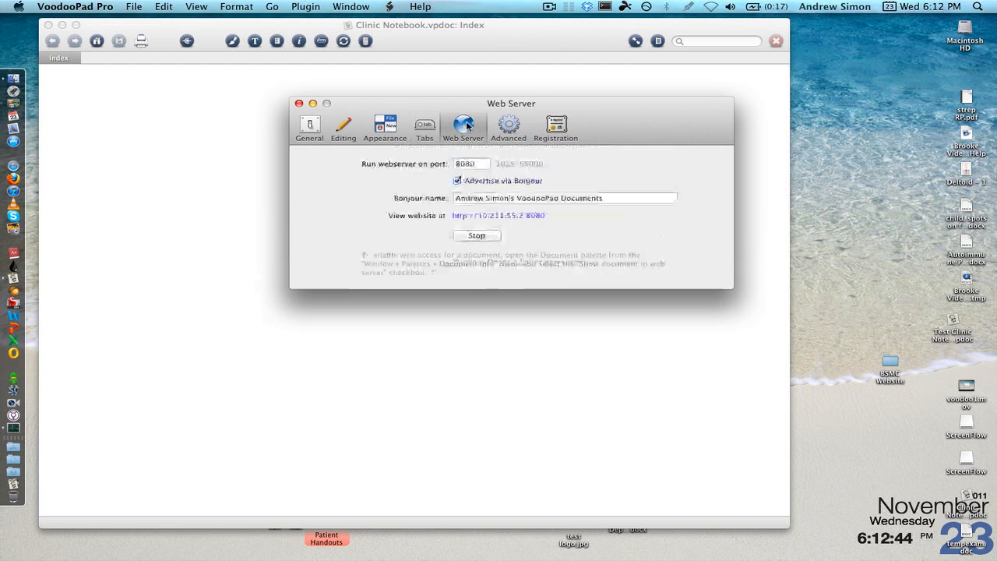
{"action": "mouse_move", "coordinate": [464, 124]}
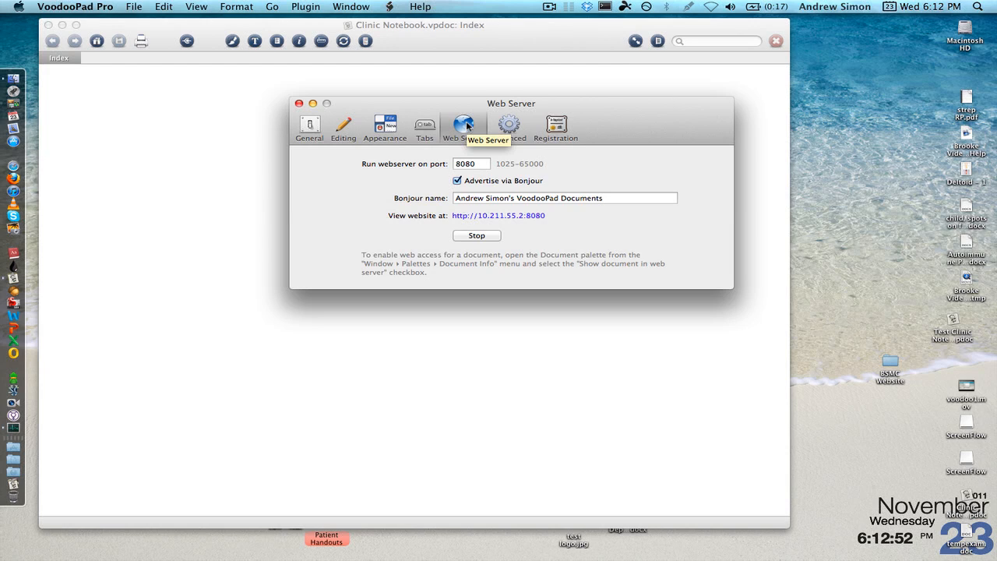
{"action": "mouse_move", "coordinate": [528, 126]}
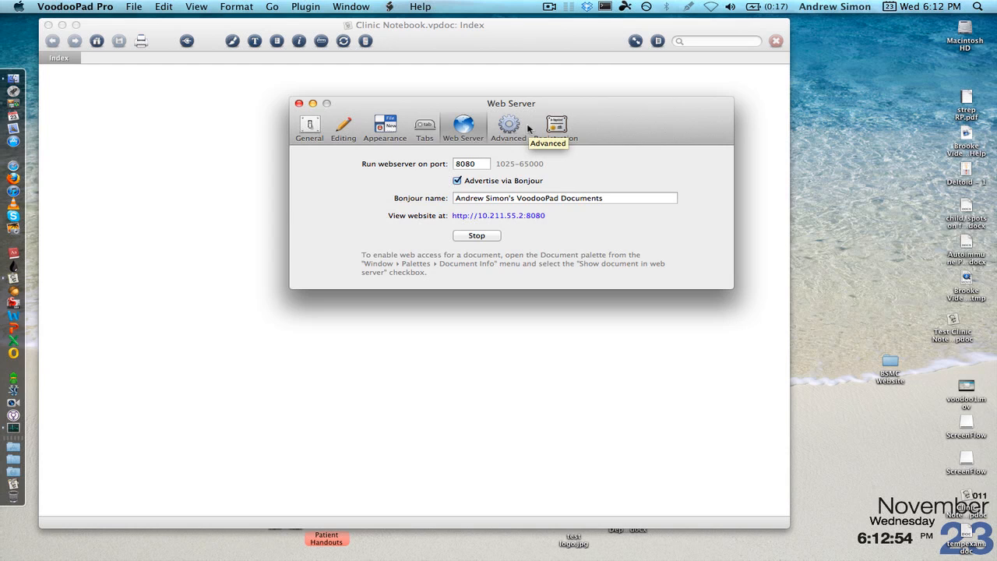
{"action": "mouse_move", "coordinate": [308, 125]}
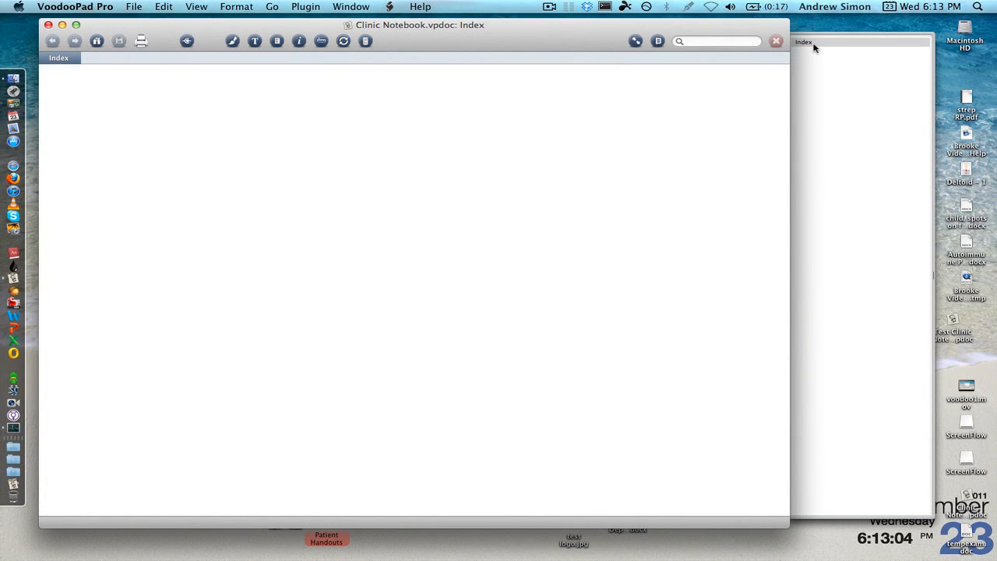
Step: Rename the Index page to 'Table of Contents' in the Page Info palette and move it aside
{"action": "left_click", "coordinate": [807, 42]}
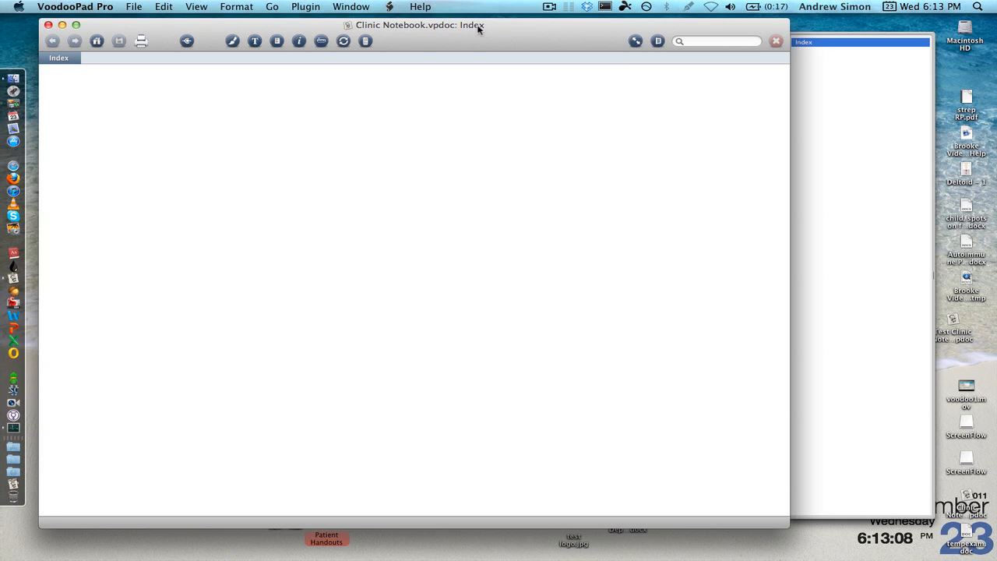
{"action": "mouse_move", "coordinate": [293, 59]}
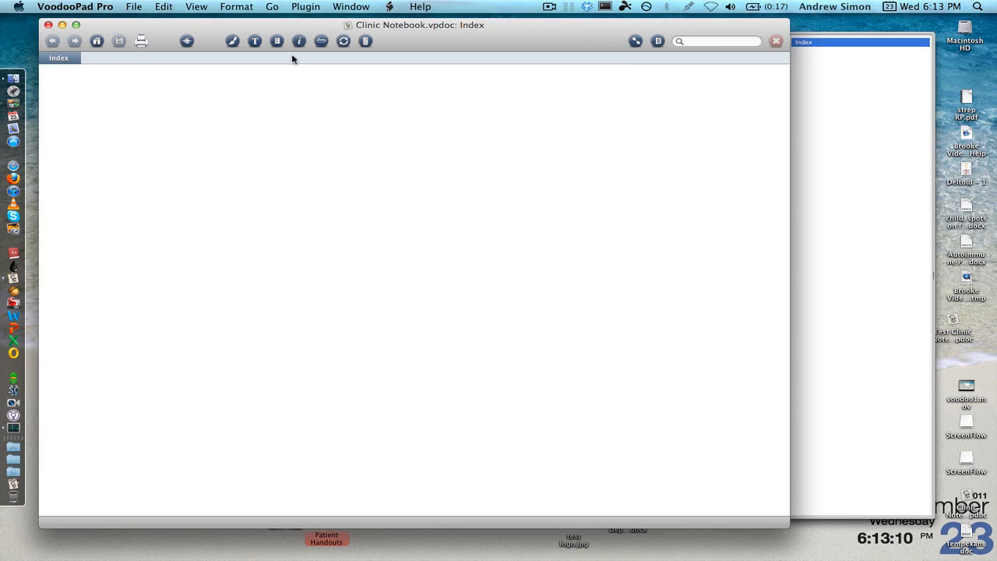
{"action": "left_click", "coordinate": [299, 41]}
{"action": "type", "text": "T"}
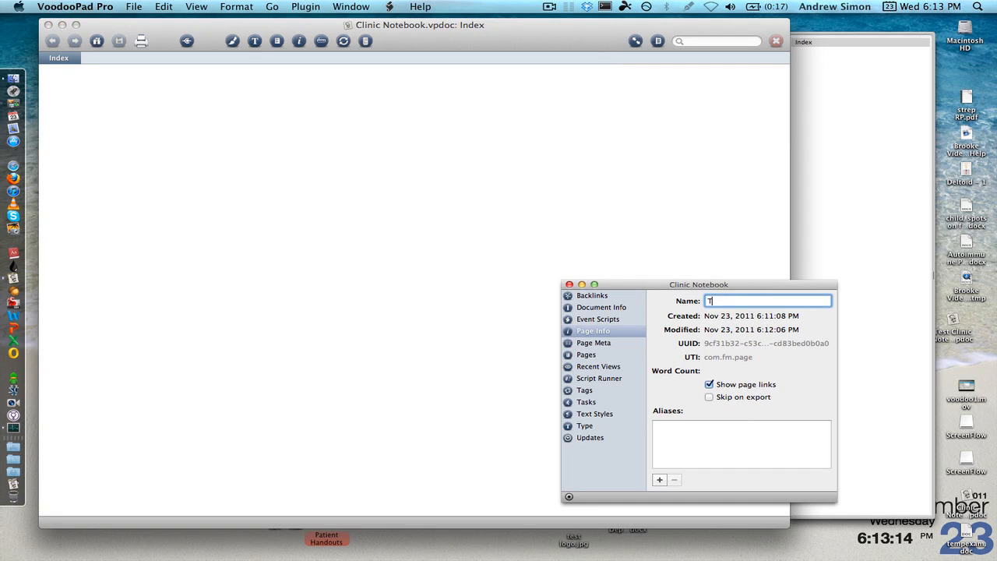
{"action": "type", "text": "able of Contents"}
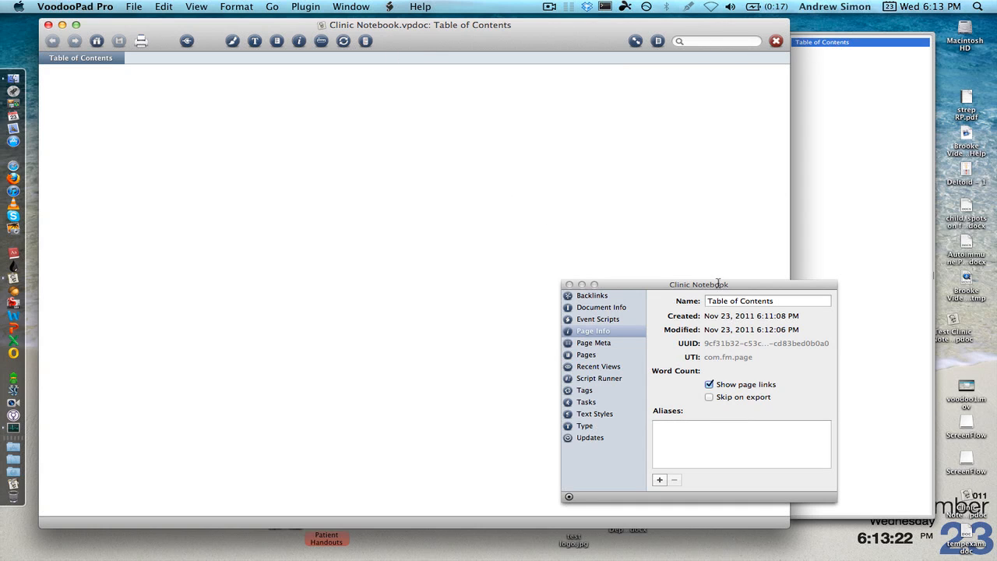
{"action": "left_click_drag", "start_coordinate": [697, 284], "coordinate": [847, 332]}
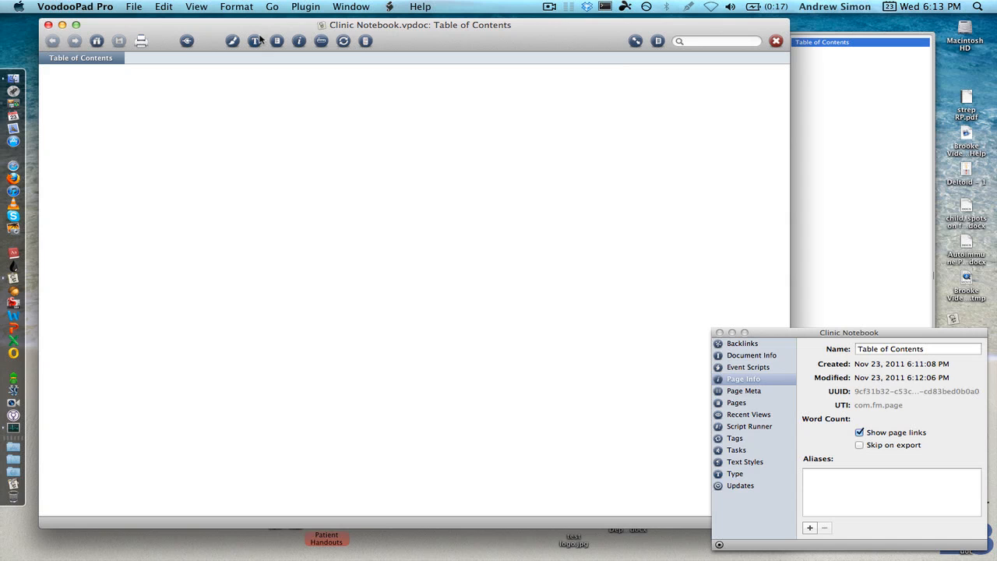
Step: Set Table of Contents as the notebook's home page in Document Info
{"action": "left_click", "coordinate": [736, 474]}
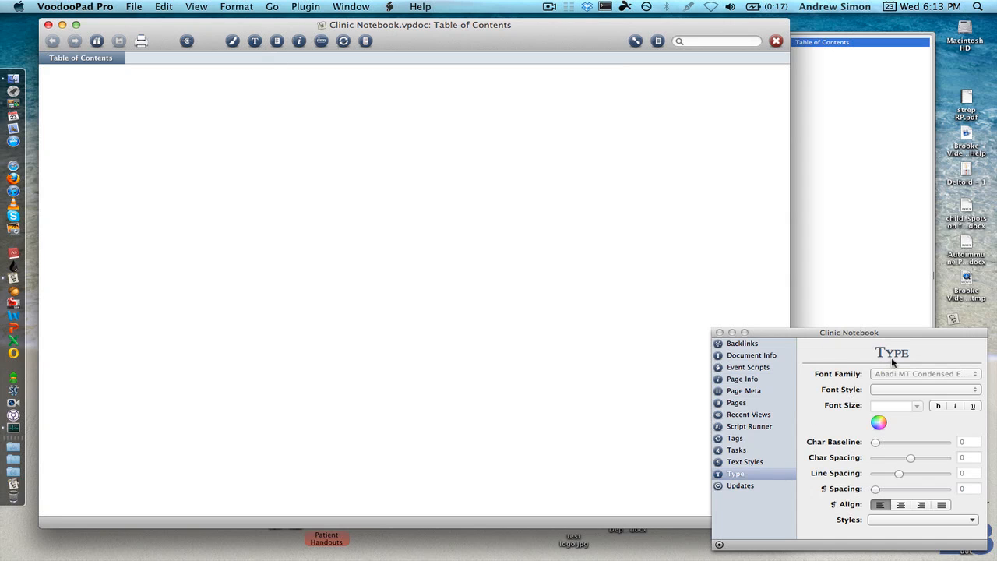
{"action": "mouse_move", "coordinate": [256, 48]}
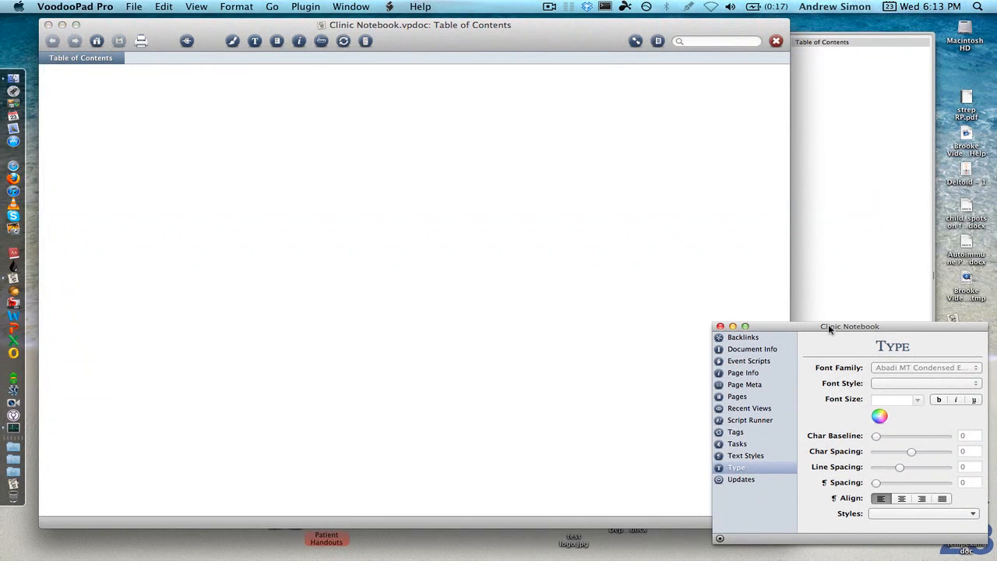
{"action": "left_click", "coordinate": [751, 348]}
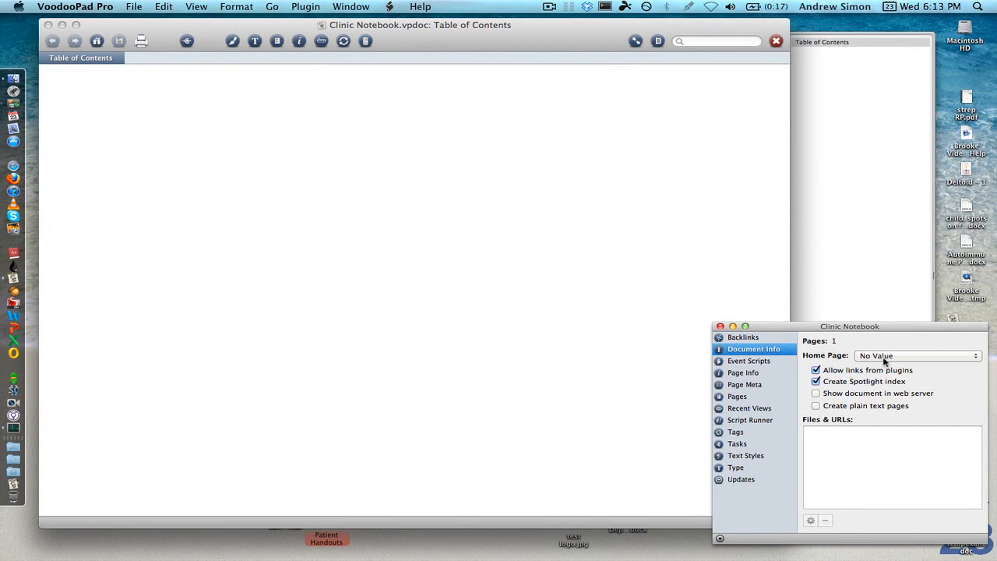
{"action": "left_click", "coordinate": [918, 356]}
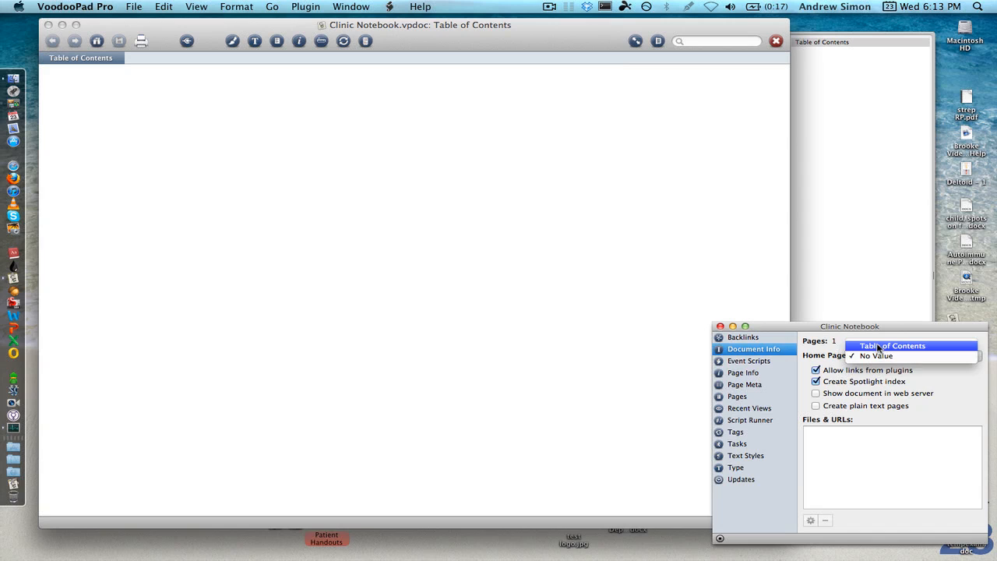
{"action": "left_click", "coordinate": [891, 346]}
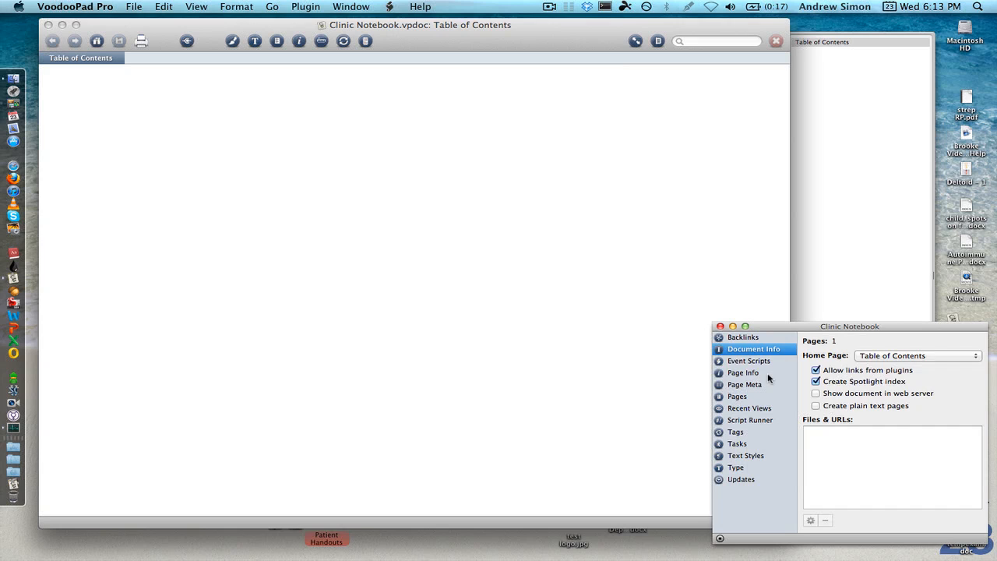
Step: Return the Info palette to the Page Info details
{"action": "left_click", "coordinate": [743, 372]}
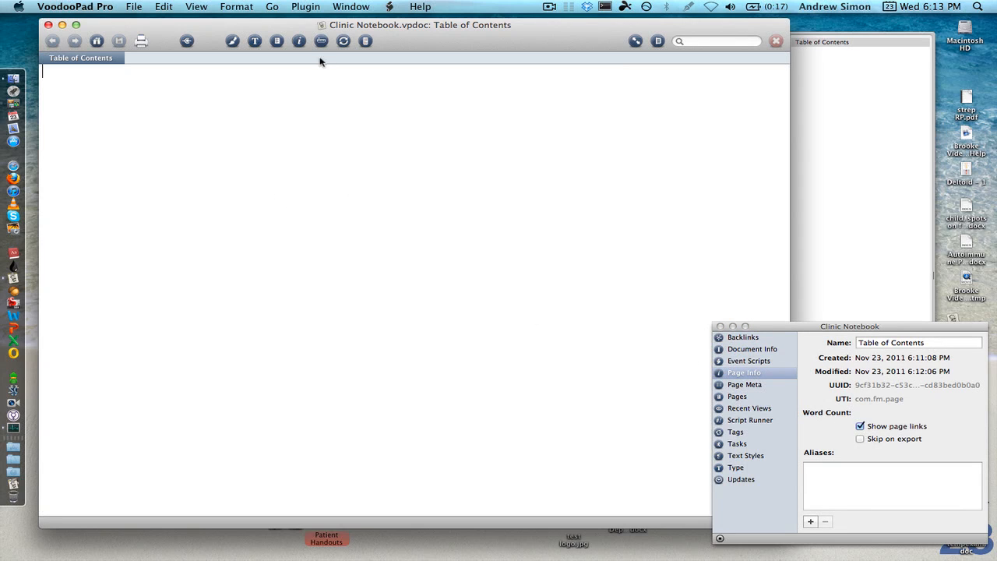
{"action": "mouse_move", "coordinate": [302, 84]}
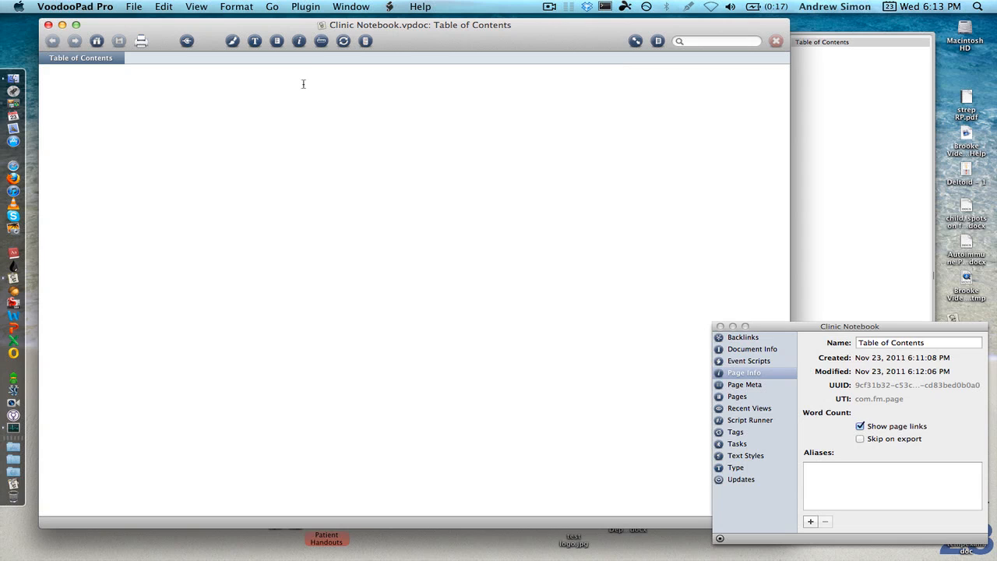
Step: Write centered headings Table of Contents, Nutrition, Conditions, Botanical Medicine and Homeopathy
{"action": "left_click", "coordinate": [321, 41]}
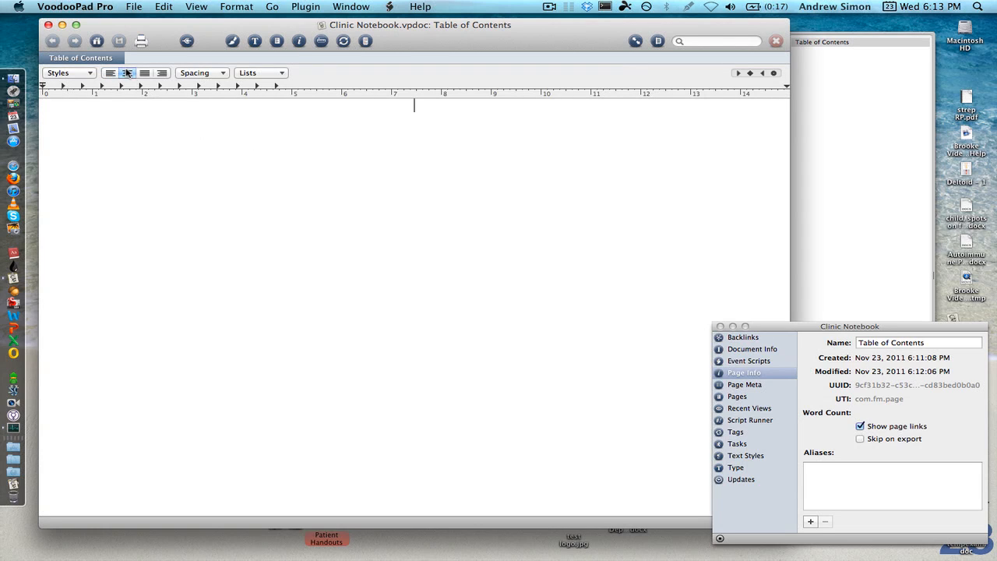
{"action": "type", "text": "Table"}
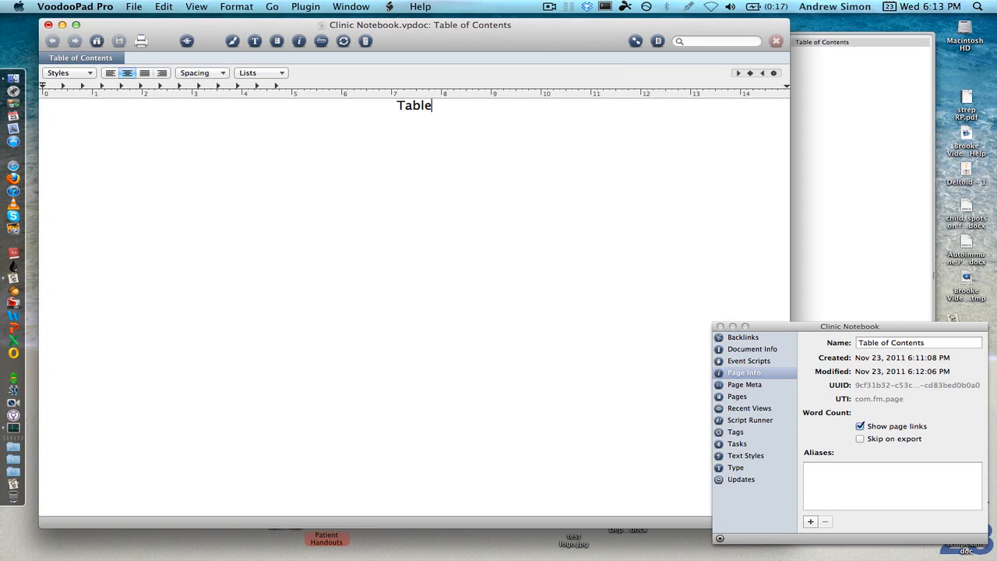
{"action": "type", "text": "of Contents"}
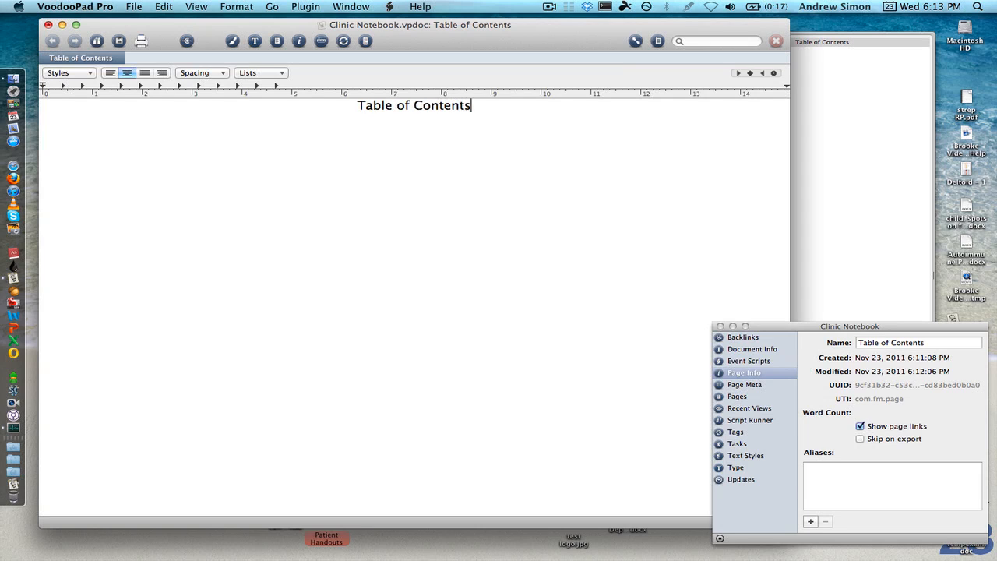
{"action": "type", "text": "Nutrition"}
{"action": "type", "text": "Botanic"}
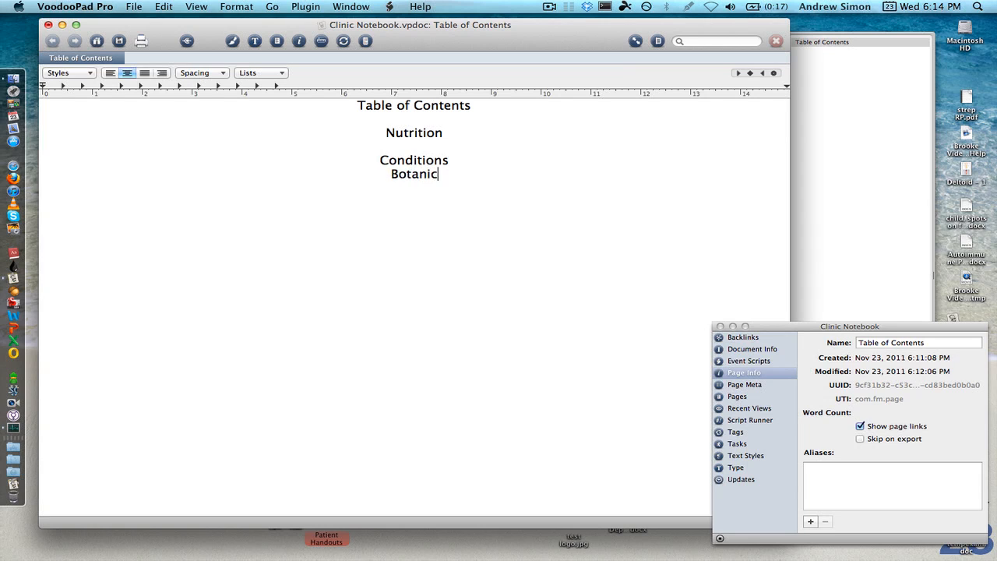
{"action": "type", "text": "al Medicine"}
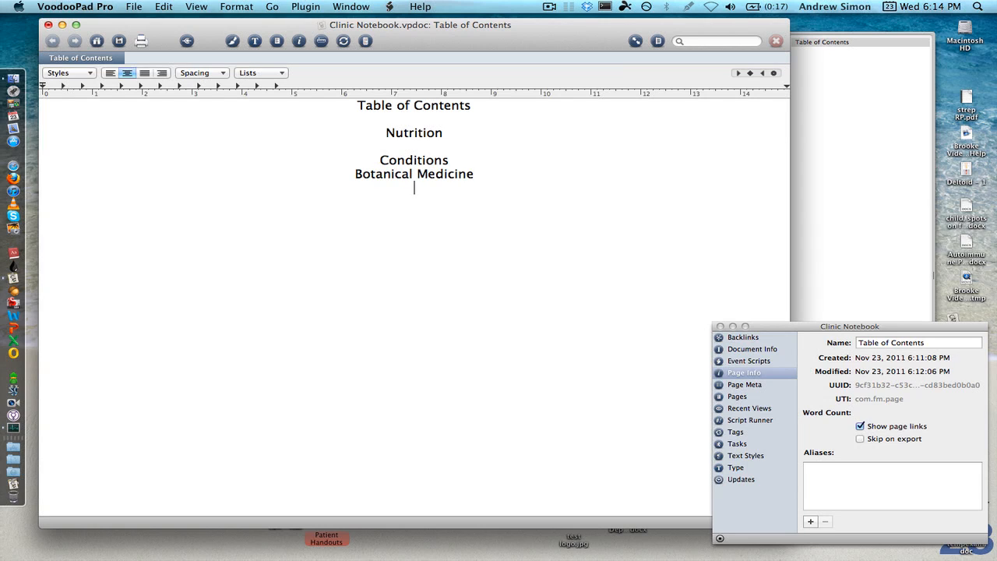
{"action": "type", "text": "Homeopathy"}
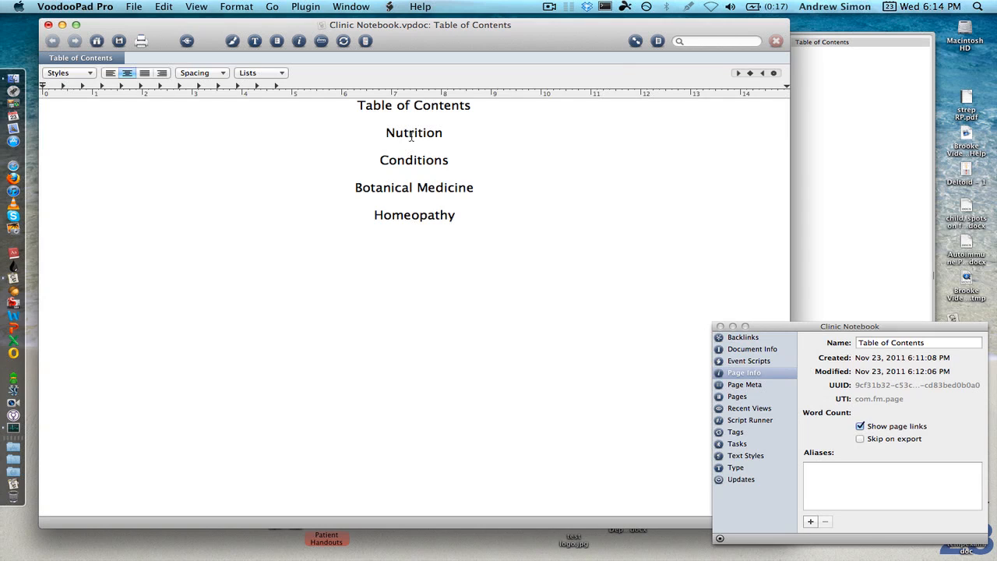
Step: Link Nutrition to a new Nutrition page and return to the Table of Contents
{"action": "left_click", "coordinate": [355, 187]}
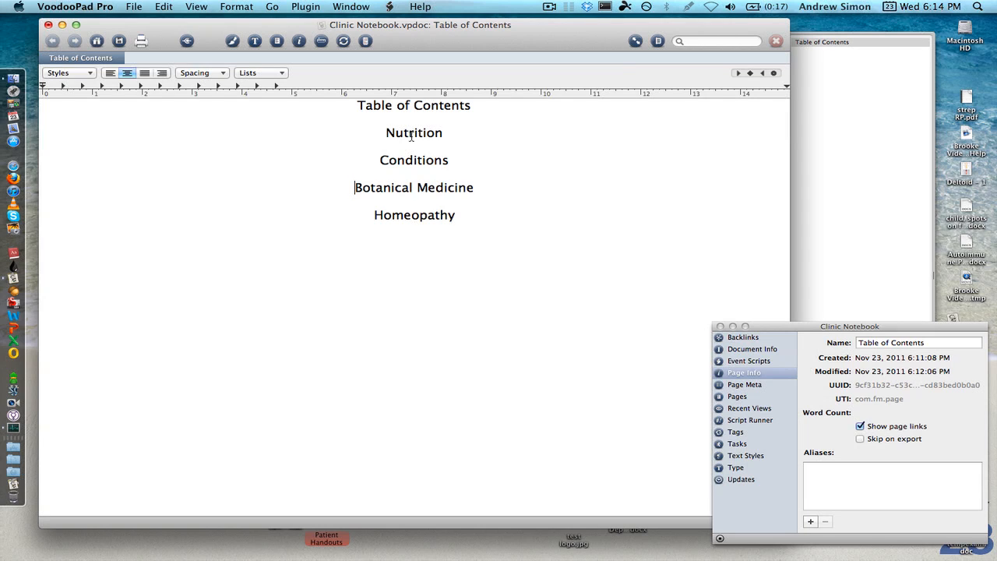
{"action": "double_click", "coordinate": [415, 132]}
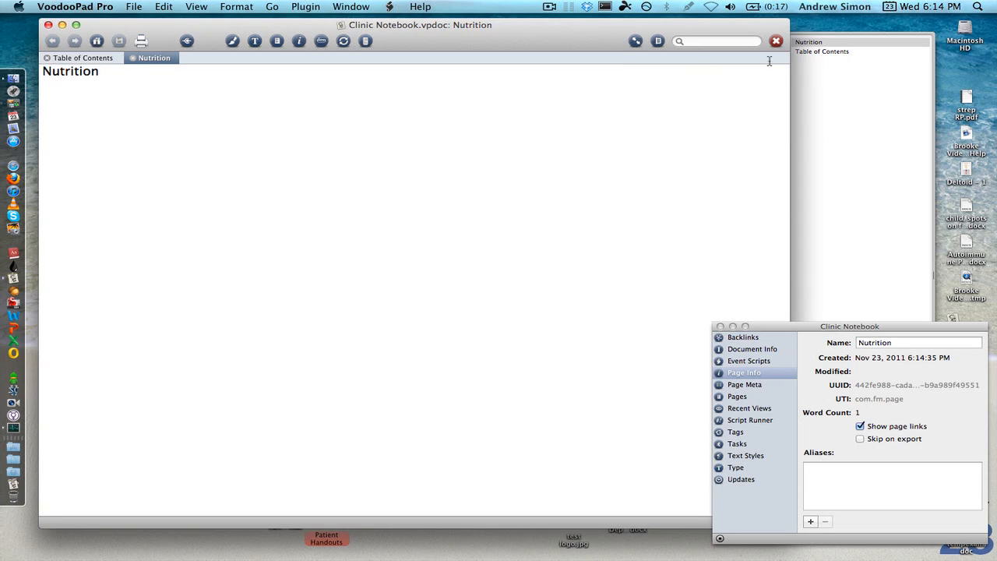
{"action": "left_click", "coordinate": [99, 72]}
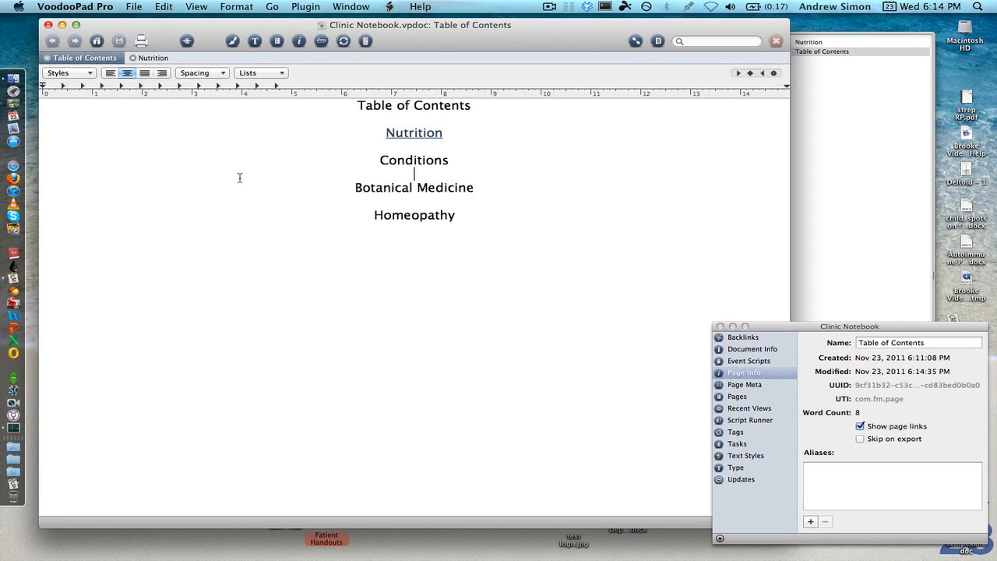
{"action": "mouse_move", "coordinate": [414, 132]}
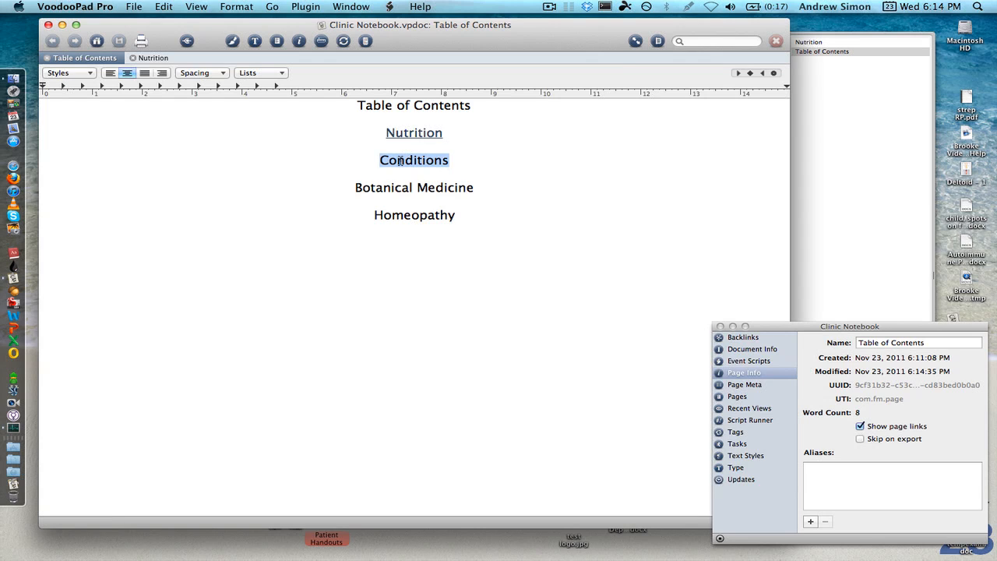
Step: Create the linked Conditions page and add Iron Deficiency Anemia as its own linked page
{"action": "left_click", "coordinate": [414, 159]}
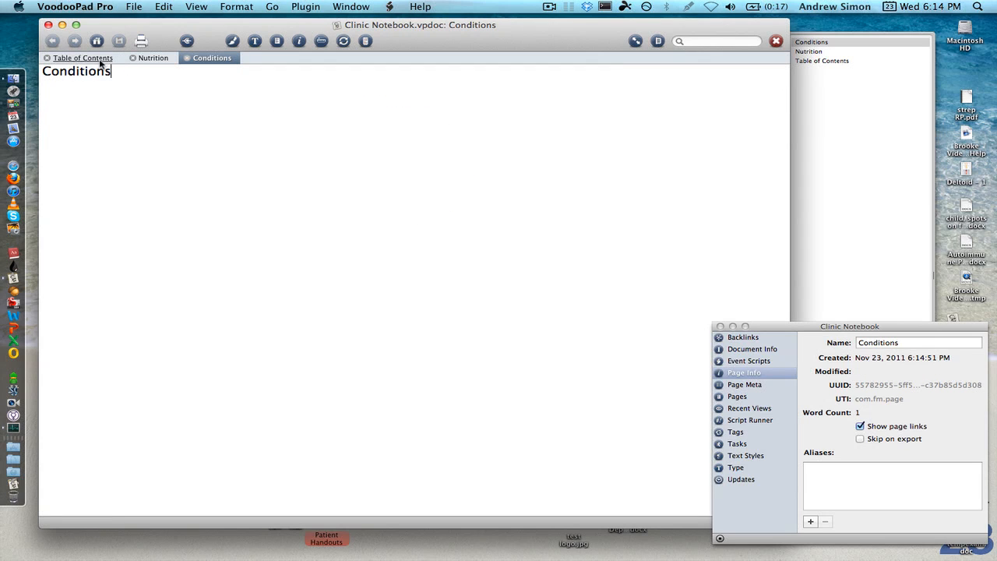
{"action": "mouse_move", "coordinate": [402, 160]}
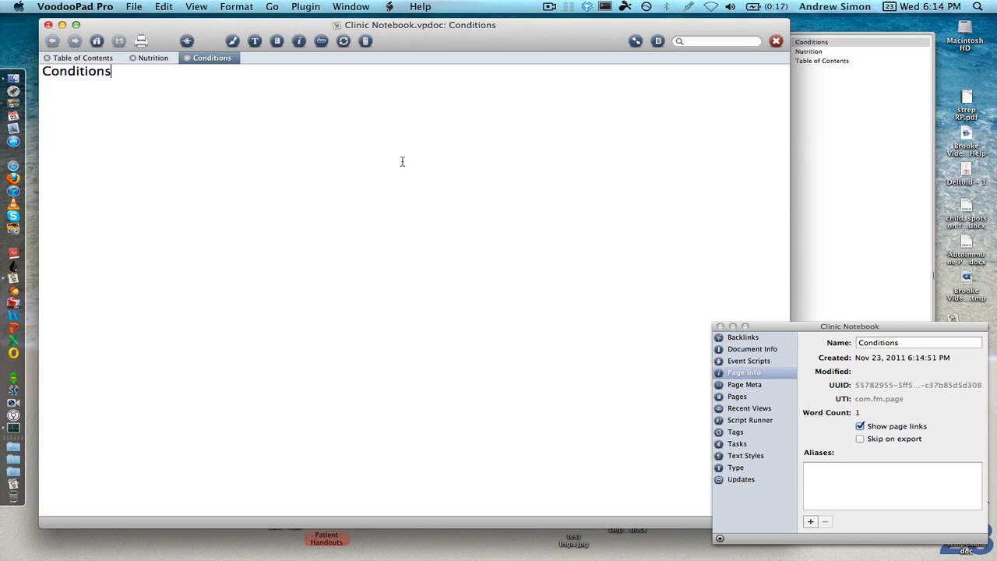
{"action": "key", "text": "Return"}
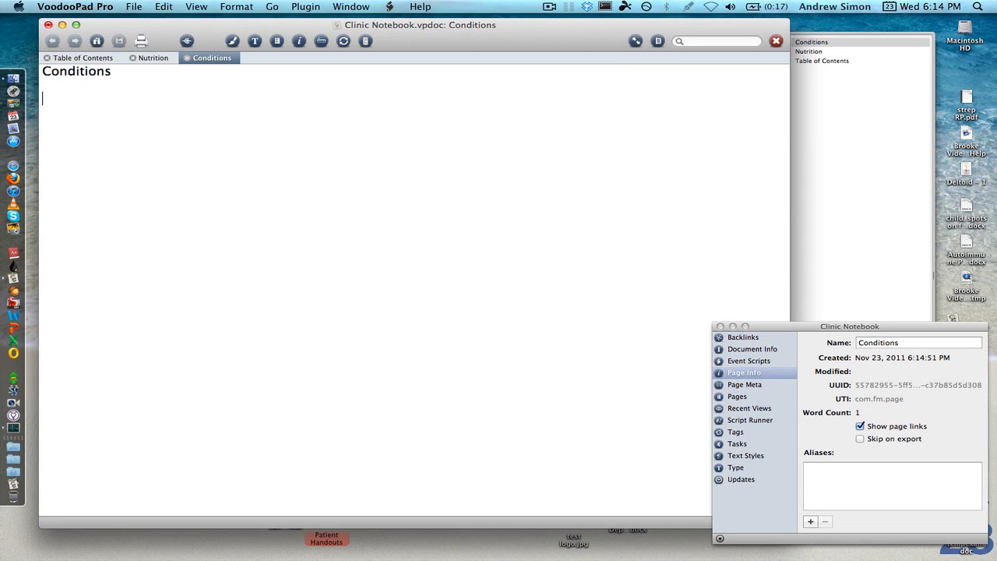
{"action": "type", "text": "Iron Def"}
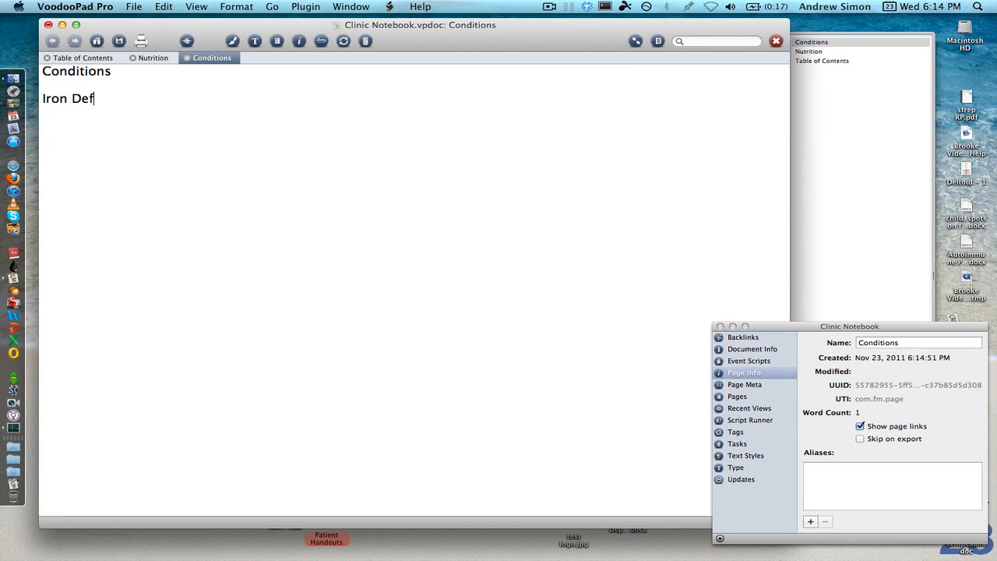
{"action": "type", "text": "iciency"}
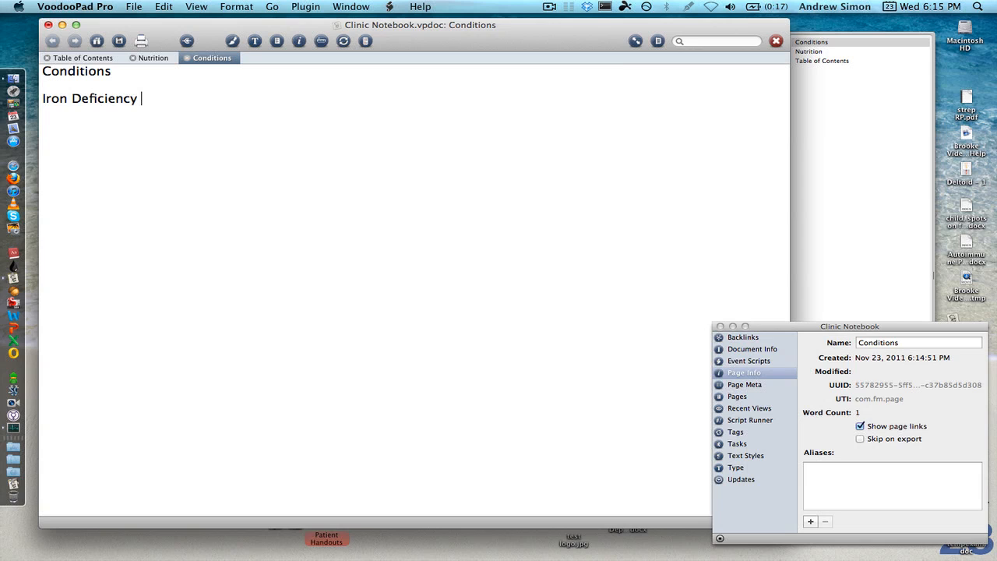
{"action": "type", "text": "Anemia"}
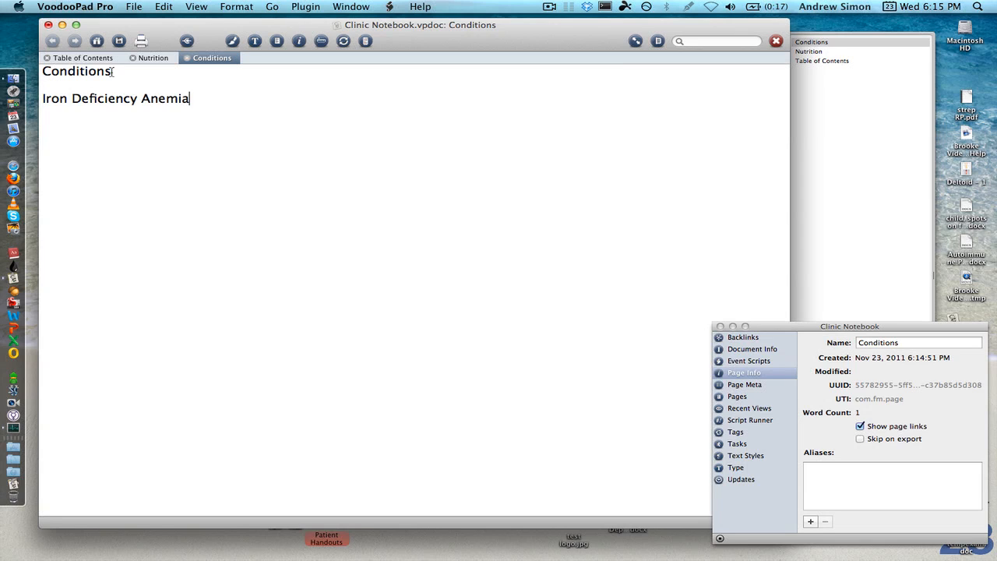
{"action": "triple_click", "coordinate": [116, 99]}
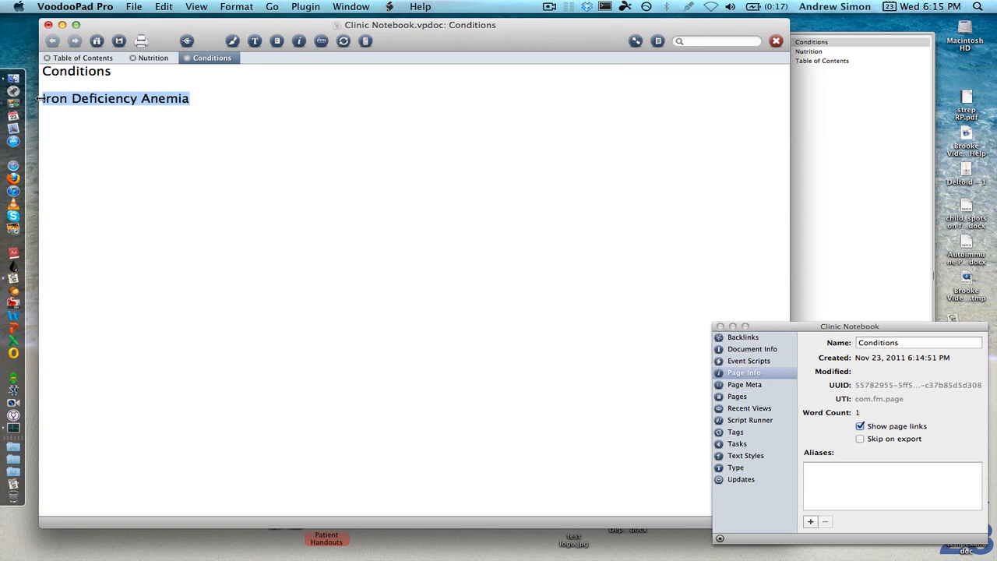
{"action": "left_click", "coordinate": [114, 98]}
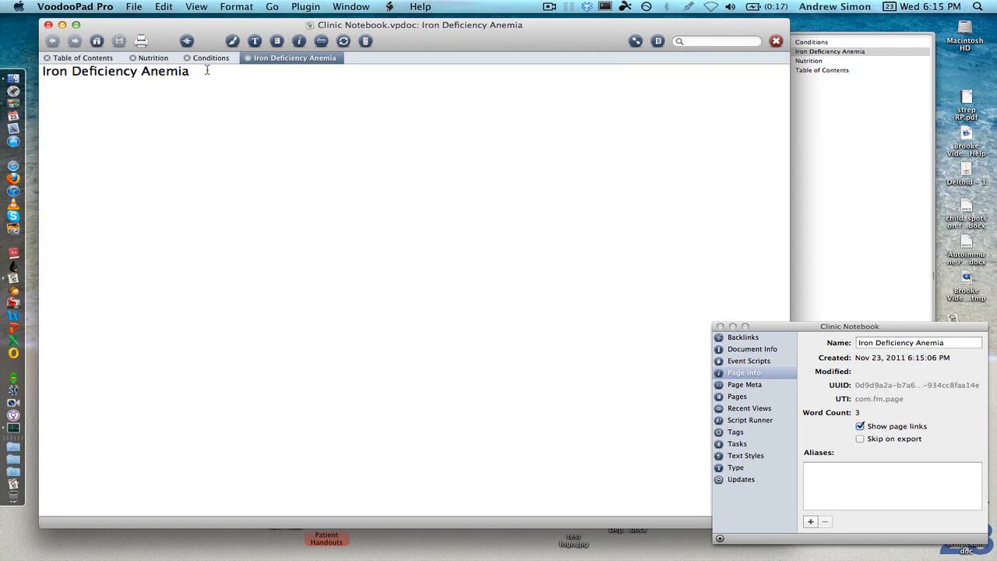
Step: Add Congestive Heart Failure on Conditions and go to the Iron Deficiency Anemia page
{"action": "left_click", "coordinate": [208, 58]}
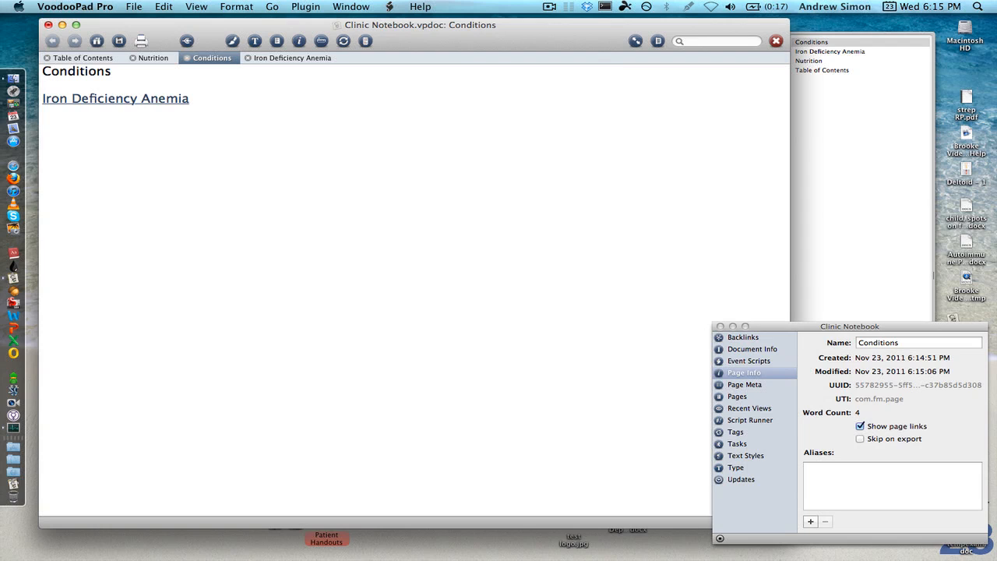
{"action": "type", "text": "Congestive Heart Failure"}
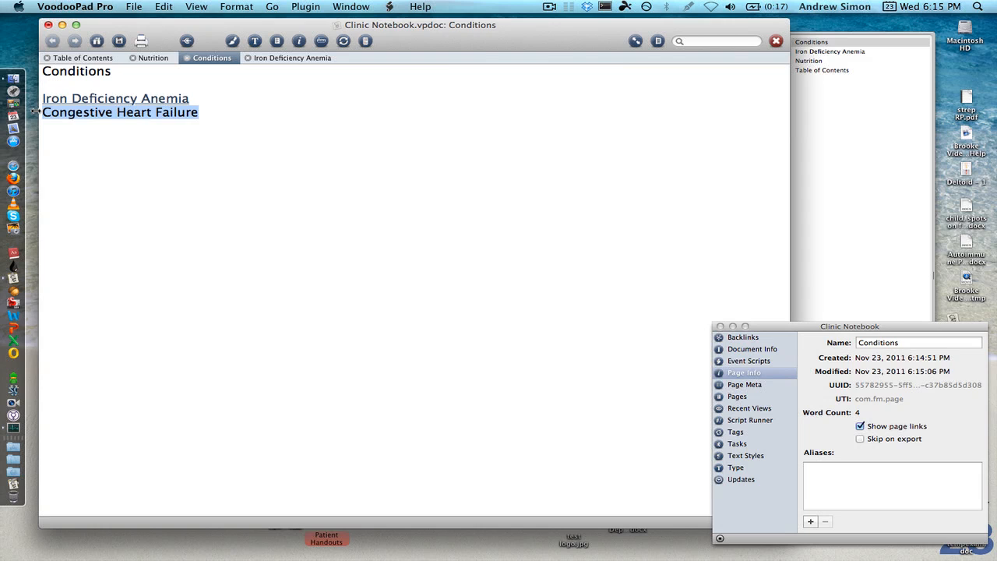
{"action": "left_click", "coordinate": [118, 112]}
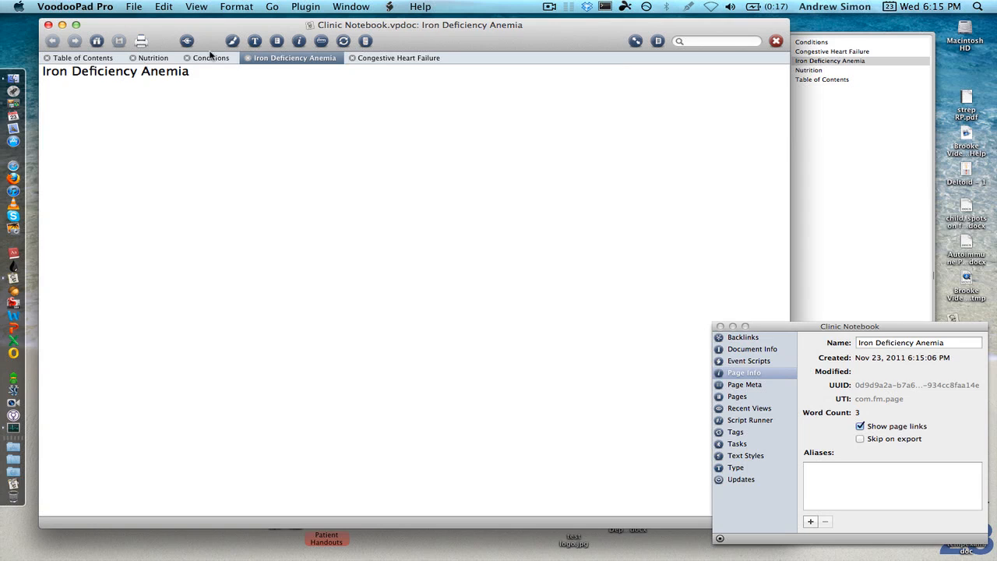
Step: On the Conditions page add the heading lines Anemia and Cardiac Conditions above the entries
{"action": "left_click", "coordinate": [210, 57]}
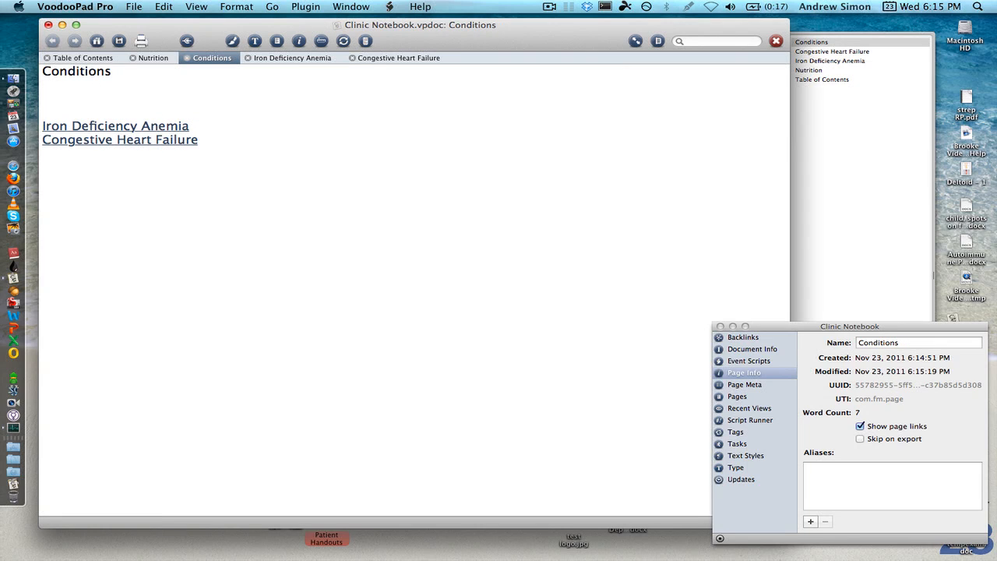
{"action": "type", "text": "A"}
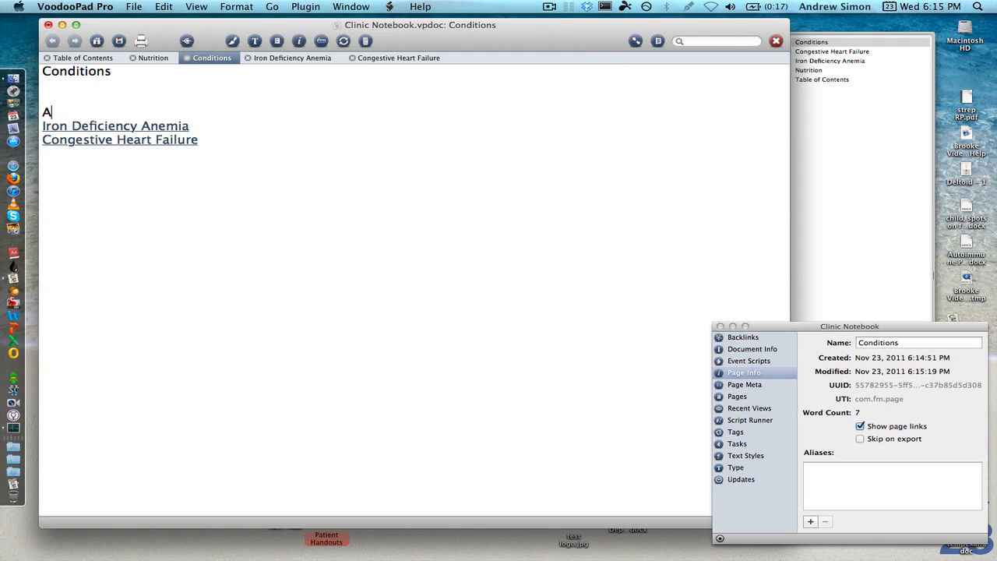
{"action": "type", "text": "nemia"}
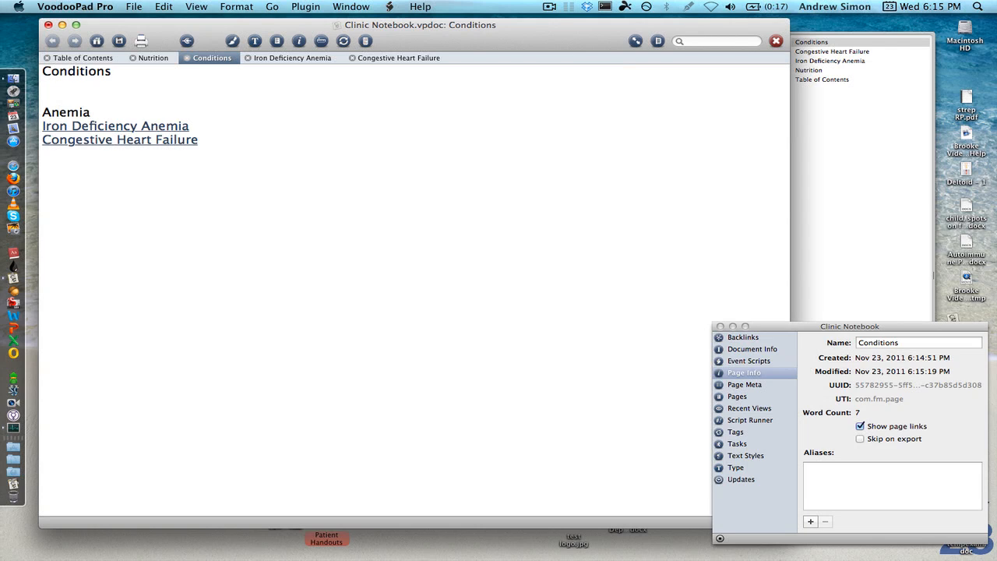
{"action": "left_click", "coordinate": [90, 112]}
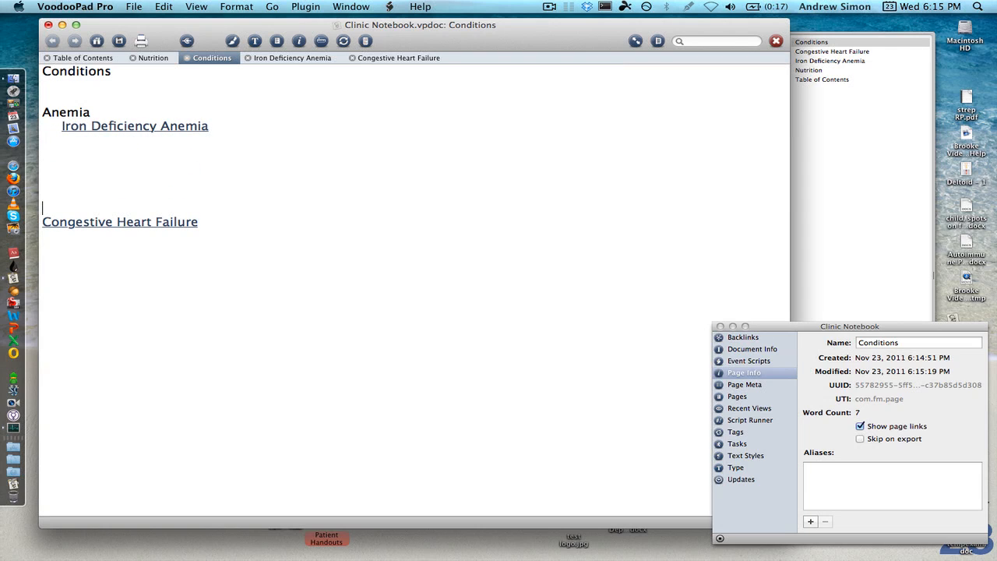
{"action": "type", "text": "Cardiac Con"}
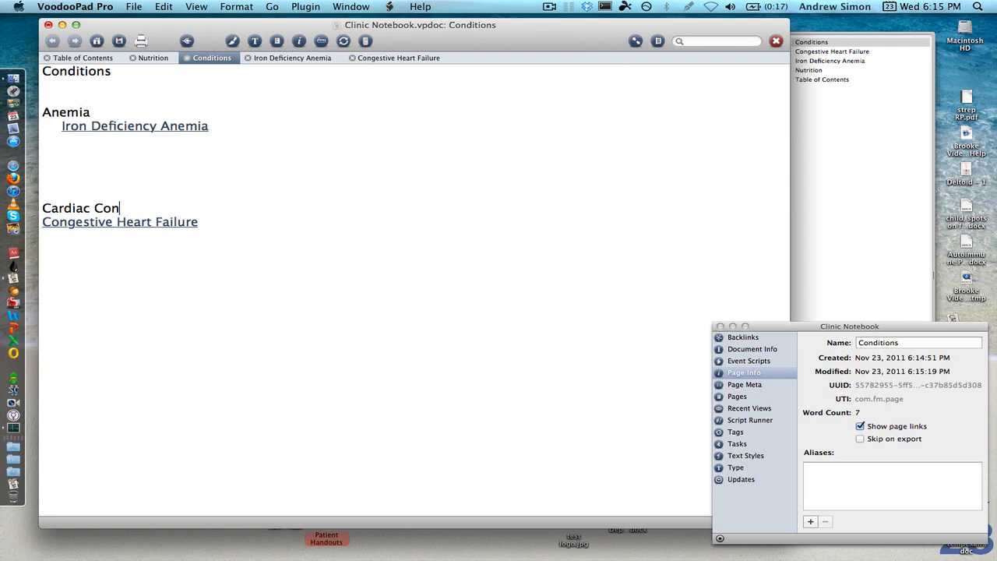
{"action": "type", "text": "dtions"}
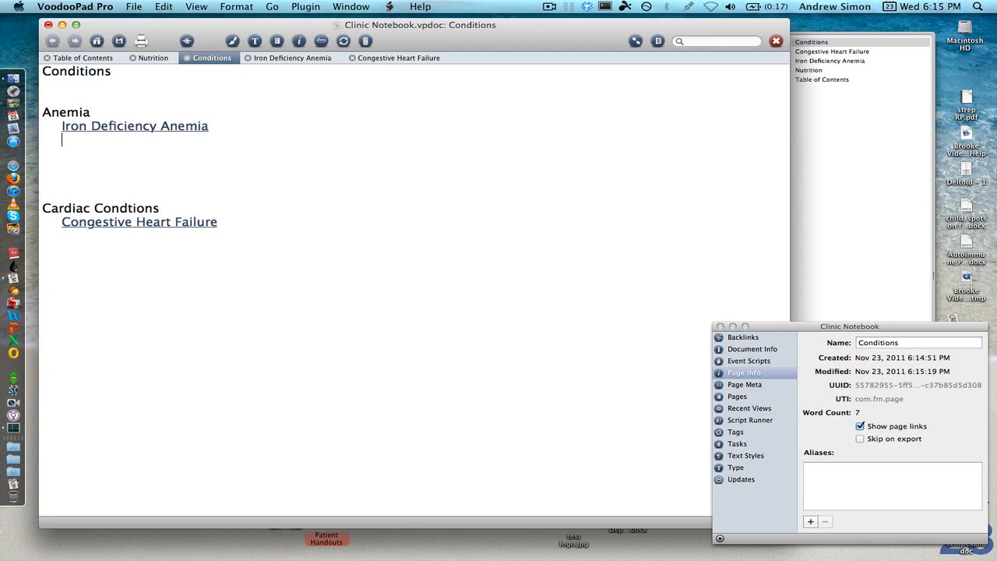
Step: List Macrocytic Anemia and Megaloblastic Anemia under Anemia and create the Megaloblastic Anemia page
{"action": "type", "text": "Macr"}
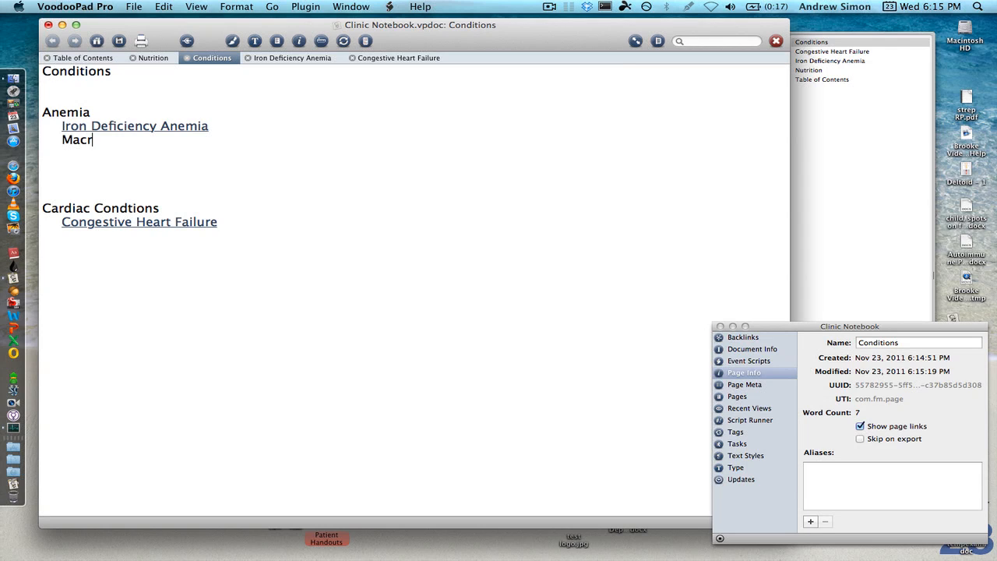
{"action": "type", "text": "ocytic Ane"}
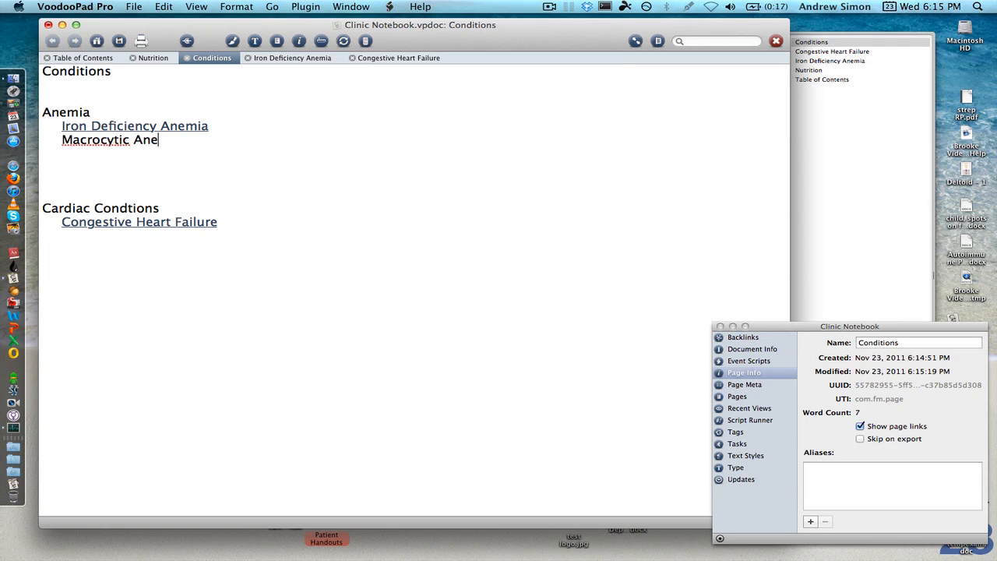
{"action": "type", "text": "mia"}
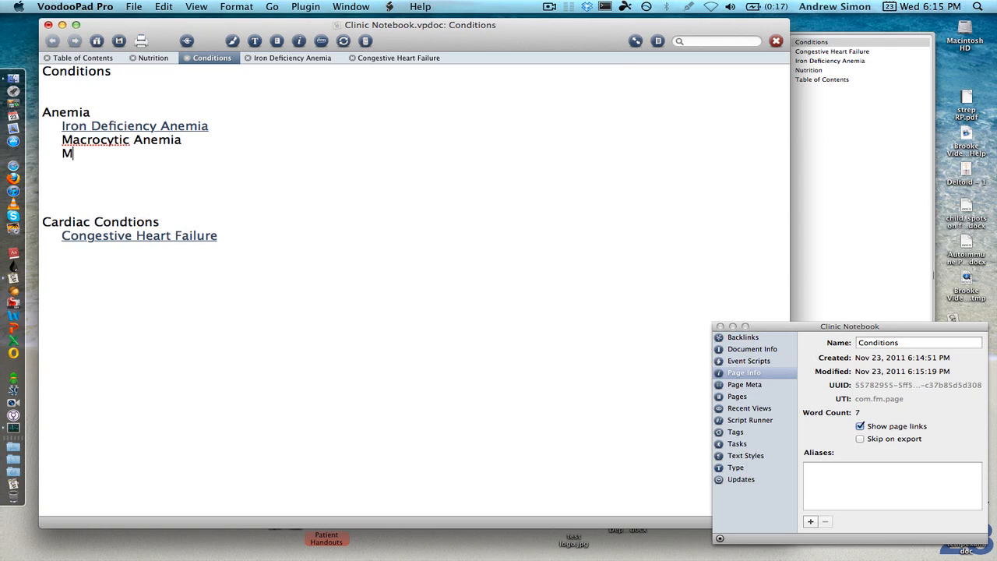
{"action": "type", "text": "egalop"}
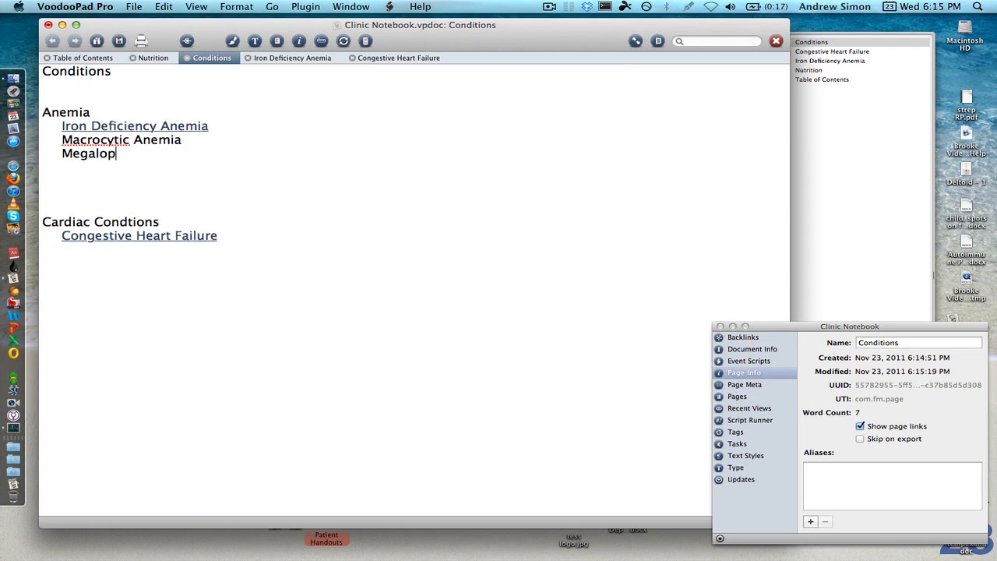
{"action": "type", "text": "lastic A"}
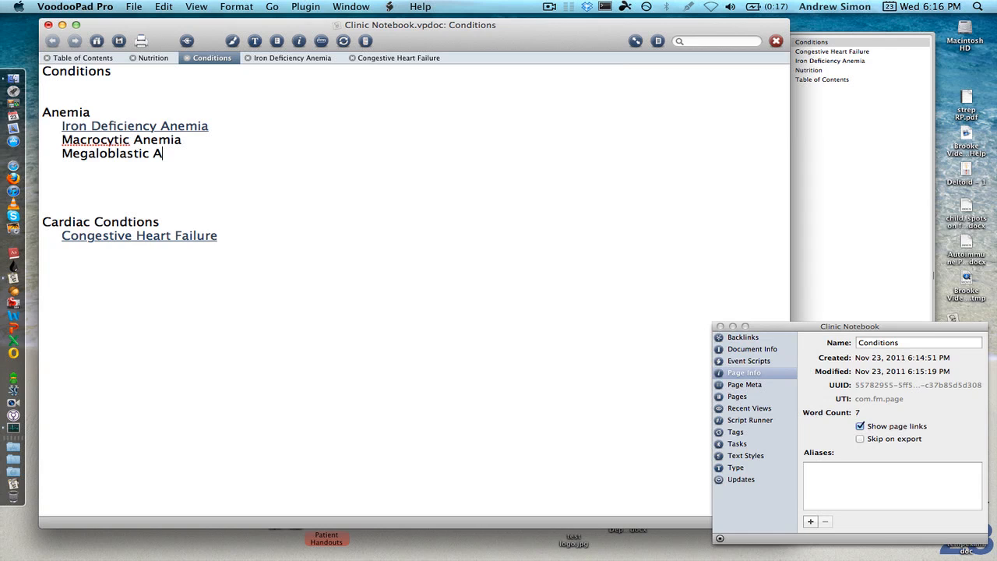
{"action": "type", "text": "nemia"}
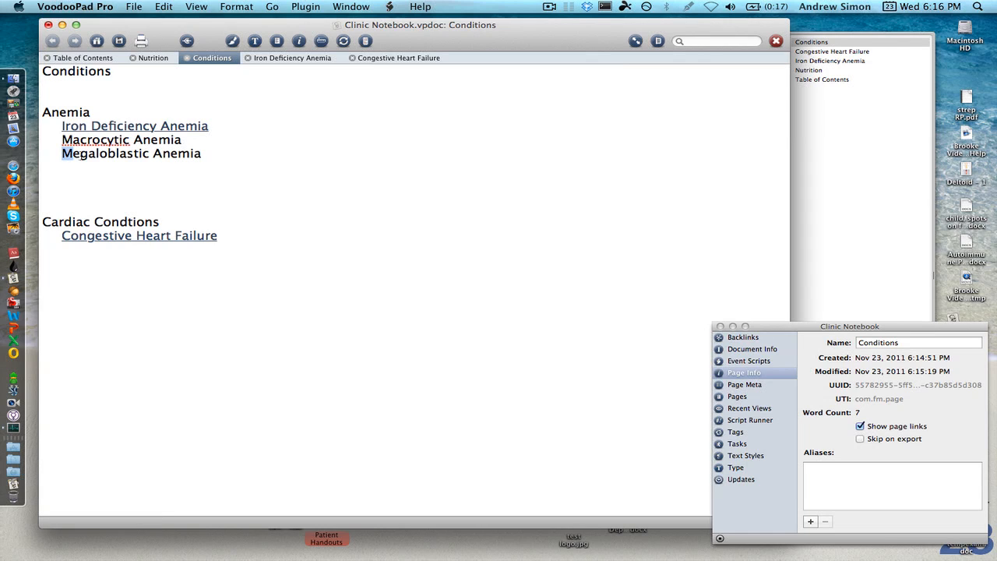
{"action": "left_click", "coordinate": [131, 153]}
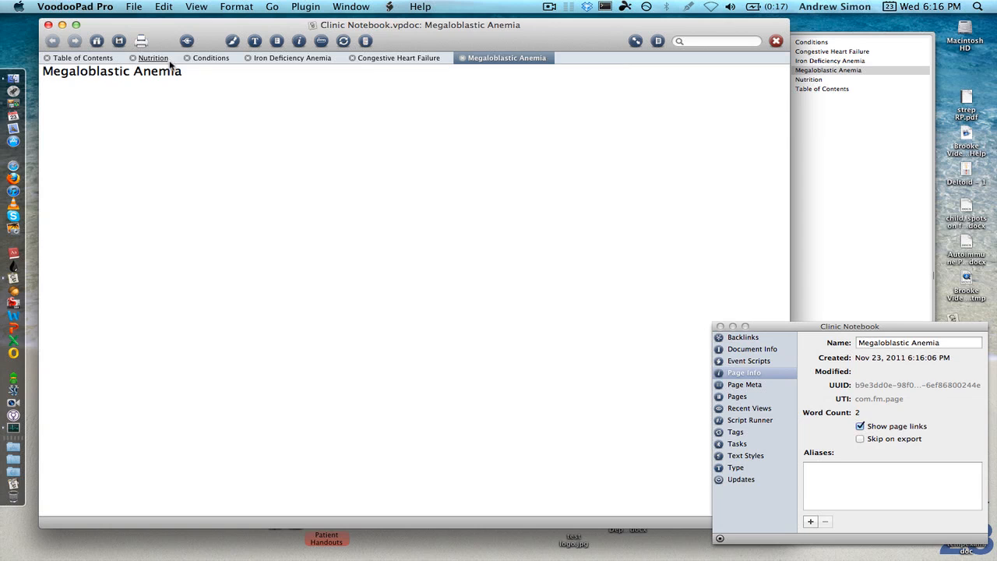
Step: Return to the Table of Contents and go from there to the Nutrition page
{"action": "left_click", "coordinate": [81, 58]}
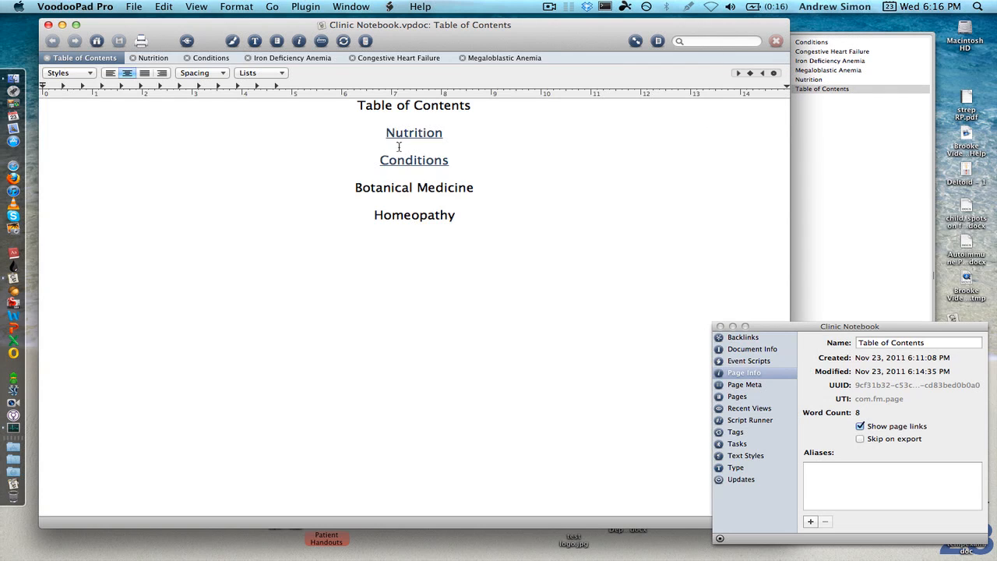
{"action": "left_click", "coordinate": [414, 132]}
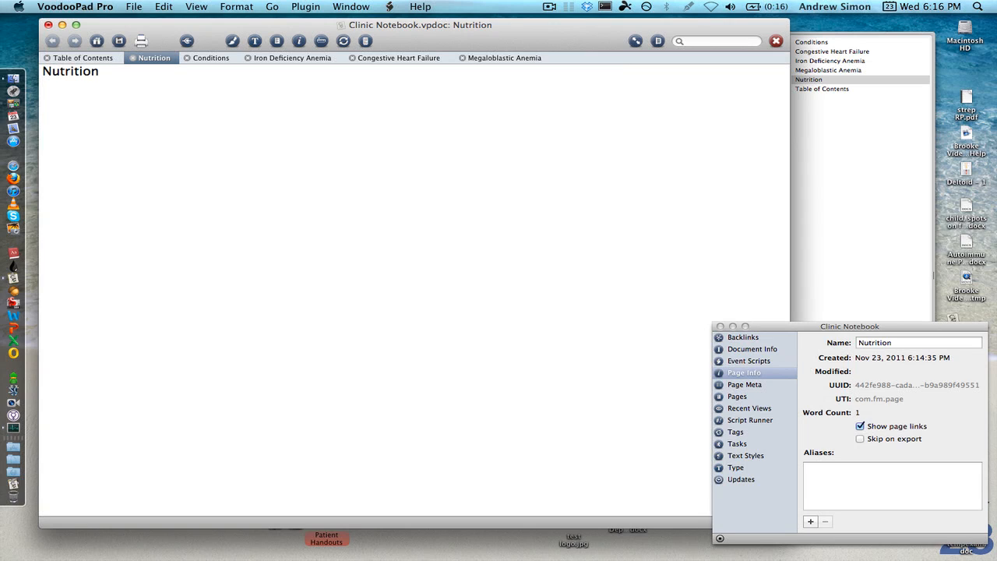
Step: Add Vitamins: and Minerals: headings and list Vitamin C, Vitamin D and Vitamin E under Vitamins
{"action": "type", "text": "Vit"}
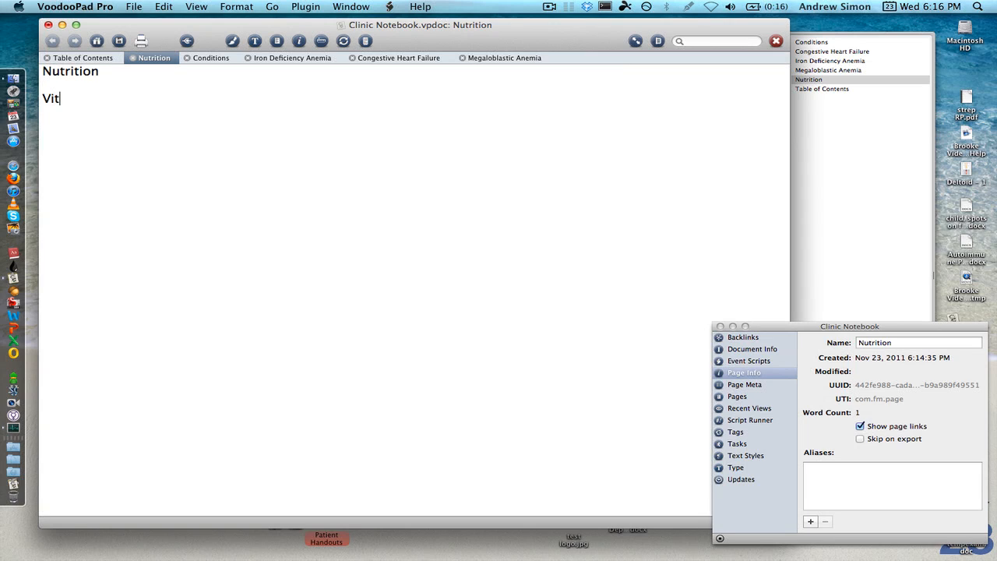
{"action": "key", "text": "Return"}
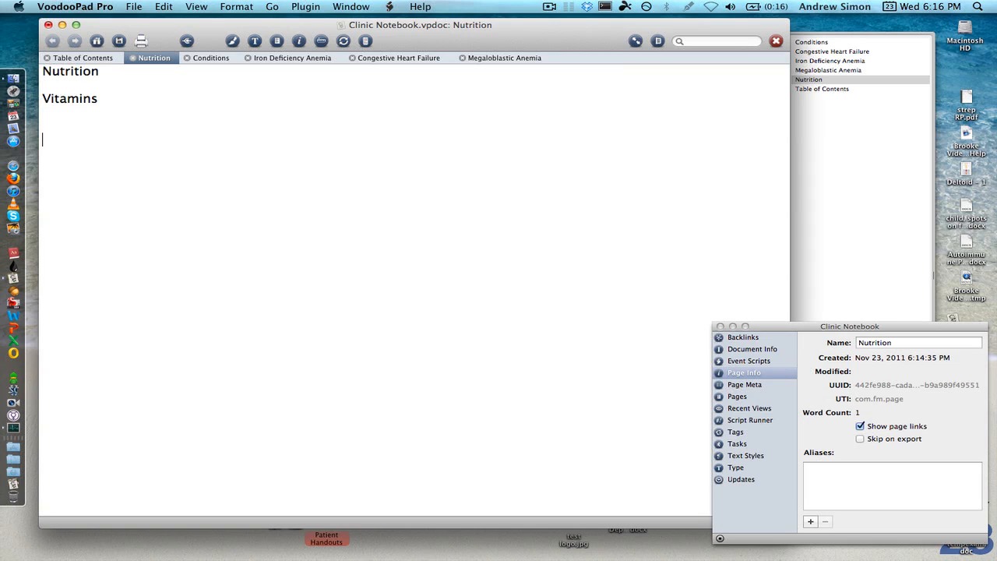
{"action": "type", "text": "Minerals:"}
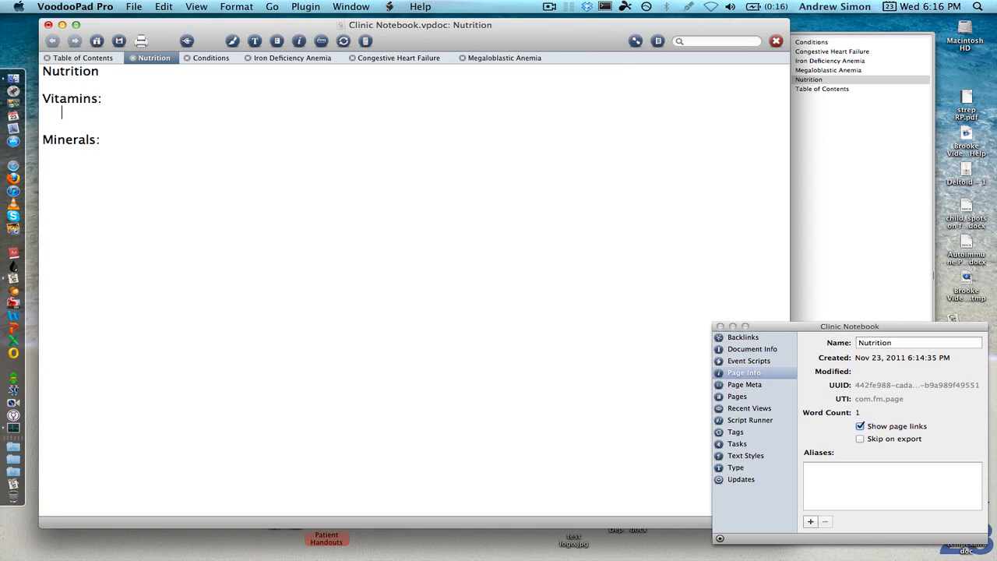
{"action": "type", "text": "Vitamin C"}
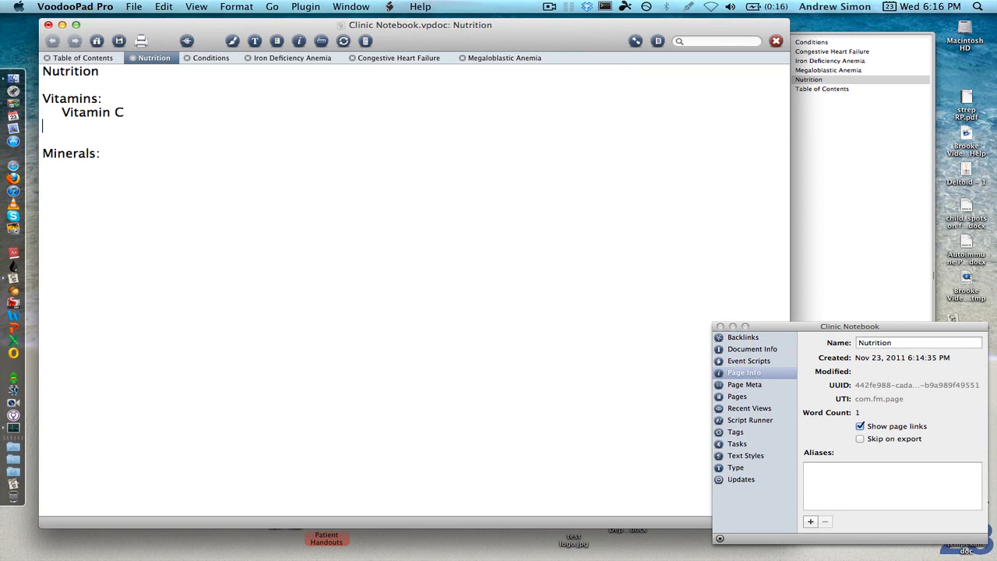
{"action": "type", "text": "Vitamin"}
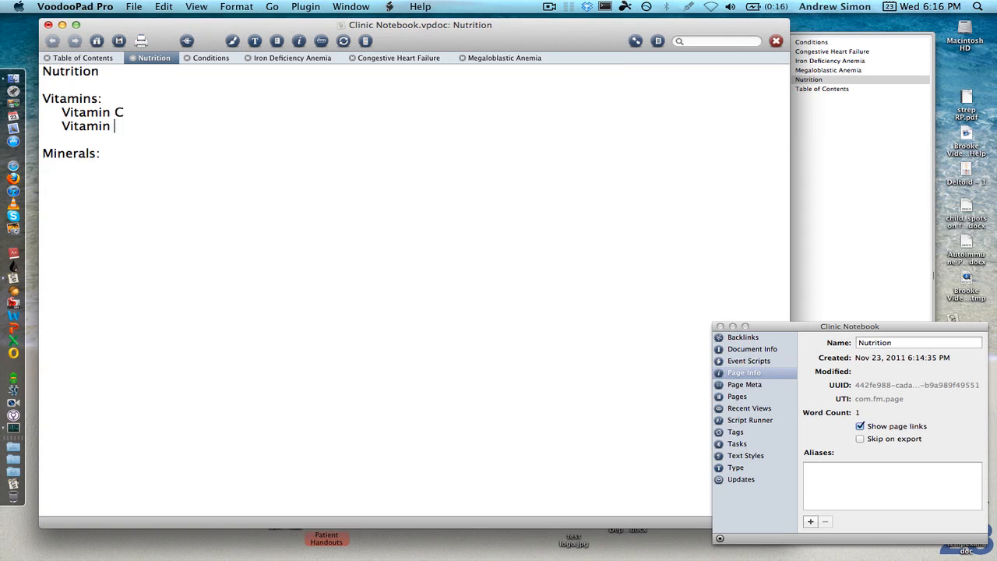
{"action": "type", "text": "D"}
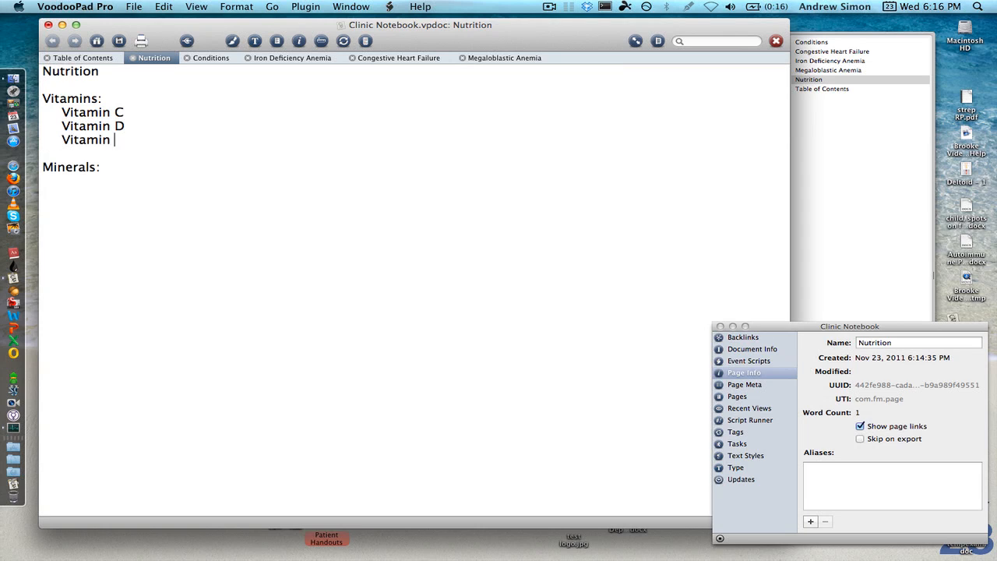
{"action": "type", "text": "E"}
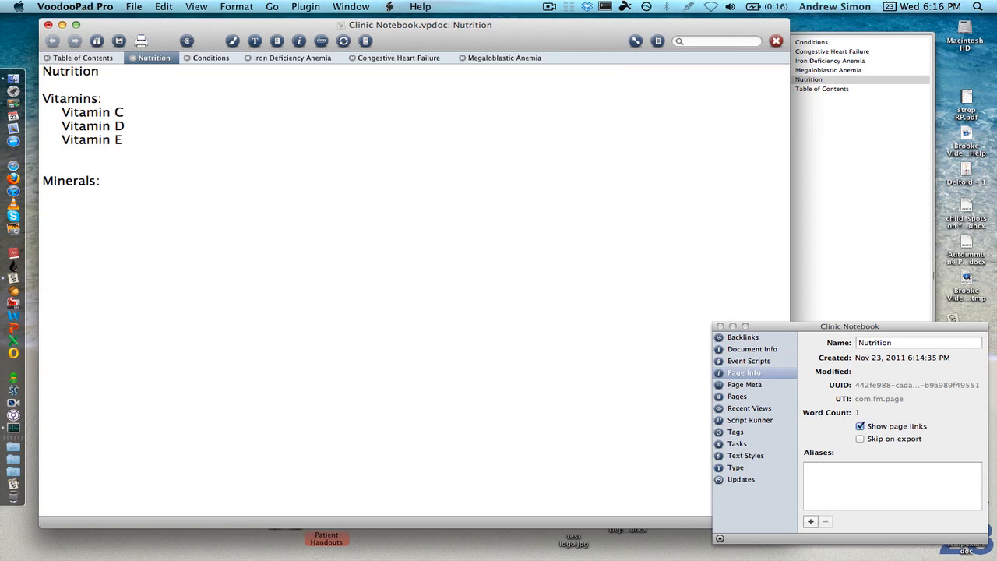
Step: List Iron and Calcium under Minerals and select a mineral name to make it a link
{"action": "left_click", "coordinate": [62, 193]}
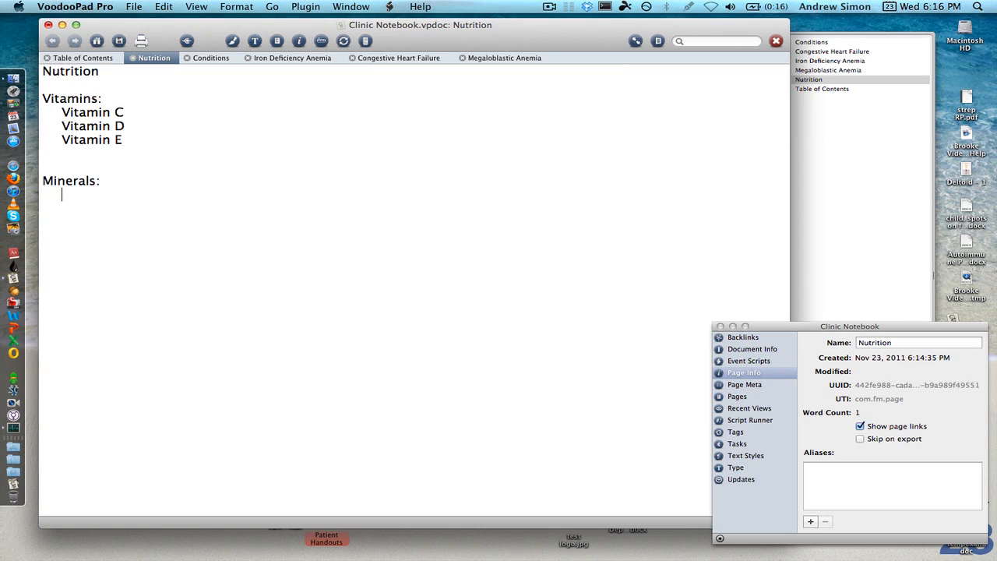
{"action": "type", "text": "Iron"}
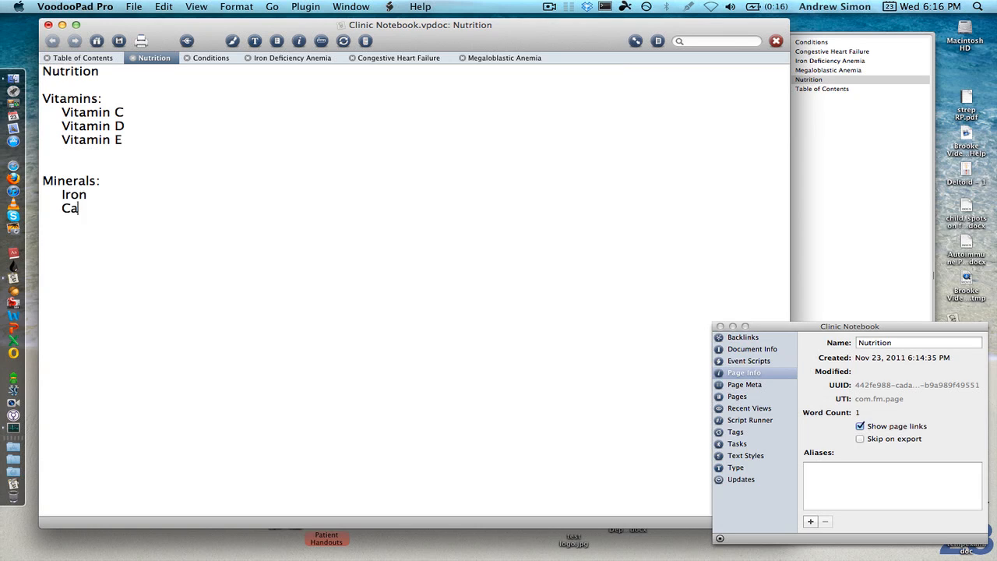
{"action": "type", "text": "lcium"}
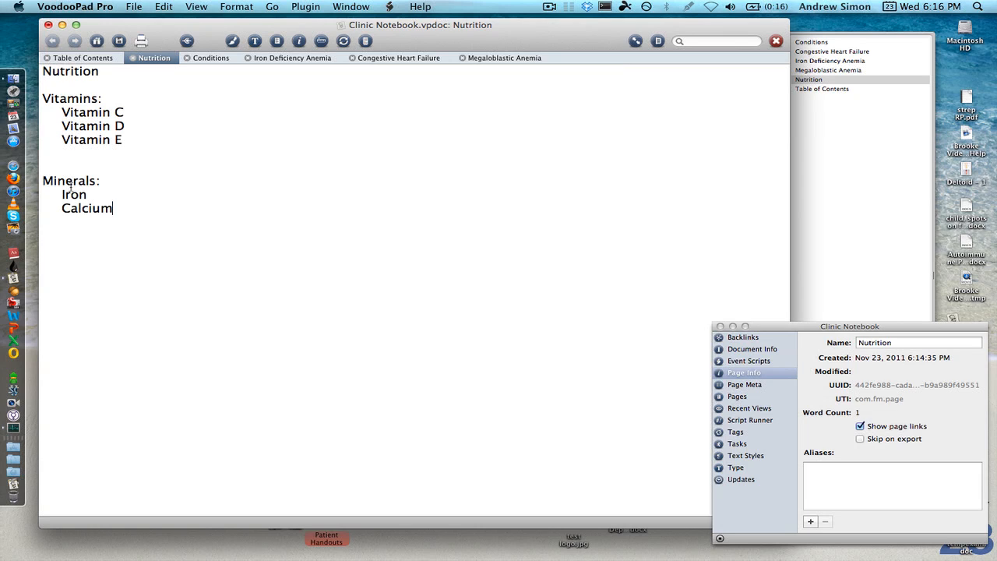
{"action": "double_click", "coordinate": [73, 193]}
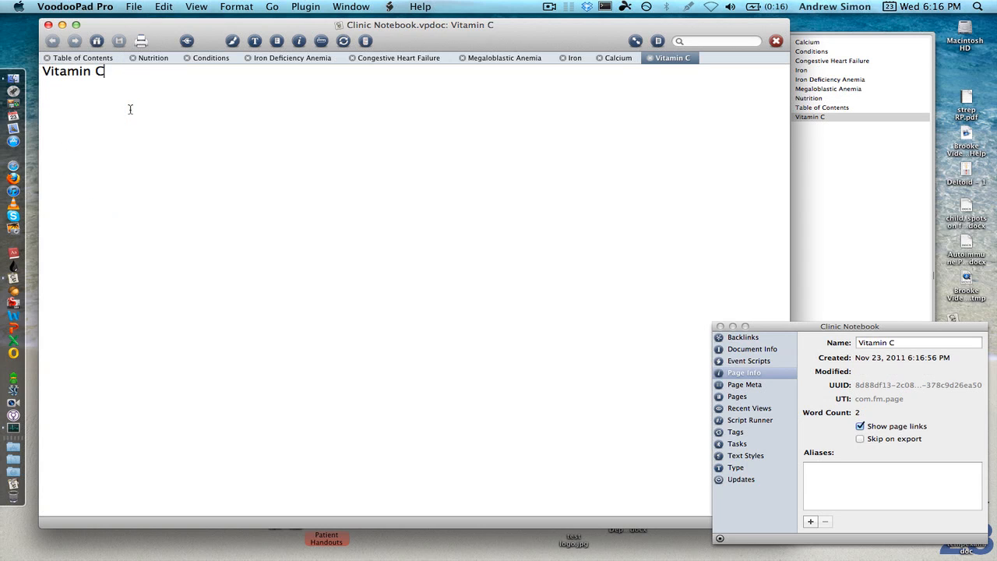
Step: Return to Nutrition with its new links, then go to the Iron Deficiency Anemia page
{"action": "left_click", "coordinate": [153, 58]}
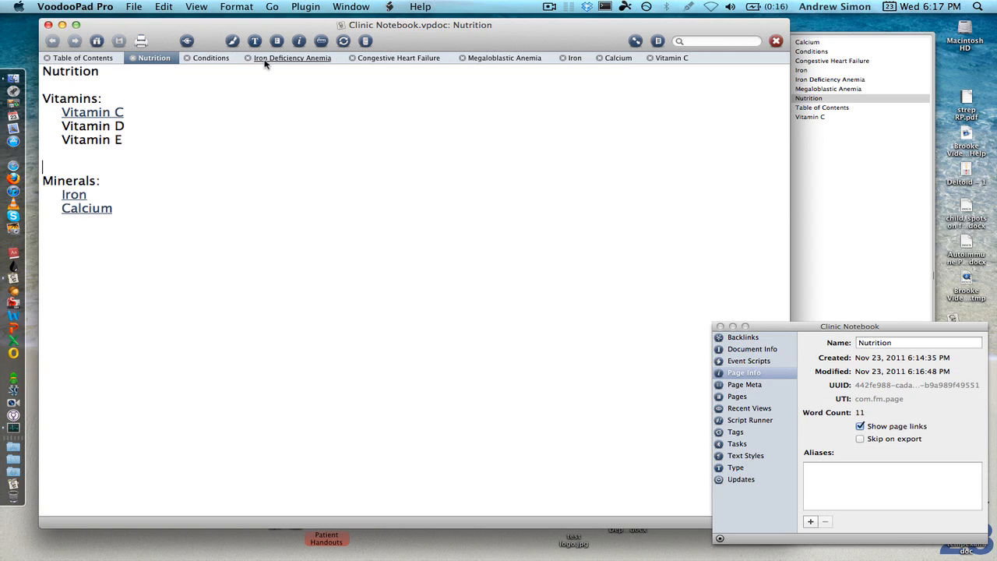
{"action": "left_click", "coordinate": [293, 58]}
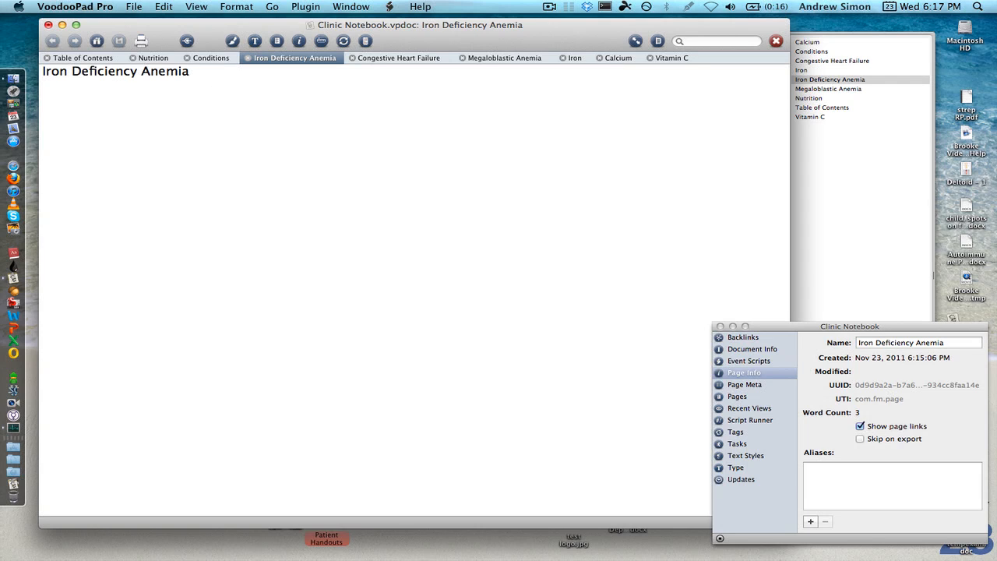
Step: Outline the page with Signs and Symptoms:, DDX, Physical Exam, Labs and Diagnosis headings
{"action": "type", "text": "Signs"}
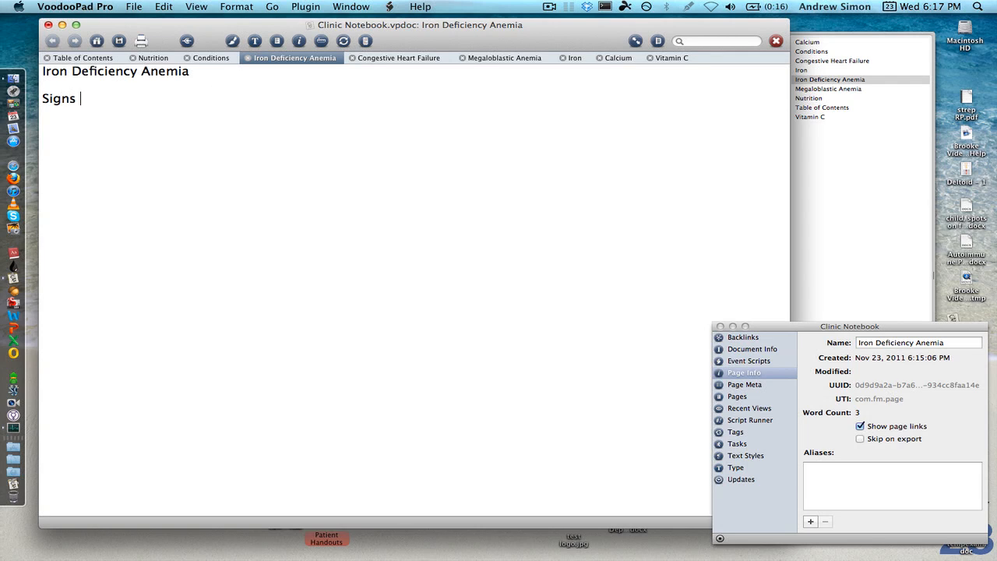
{"action": "type", "text": "and Symptoms"}
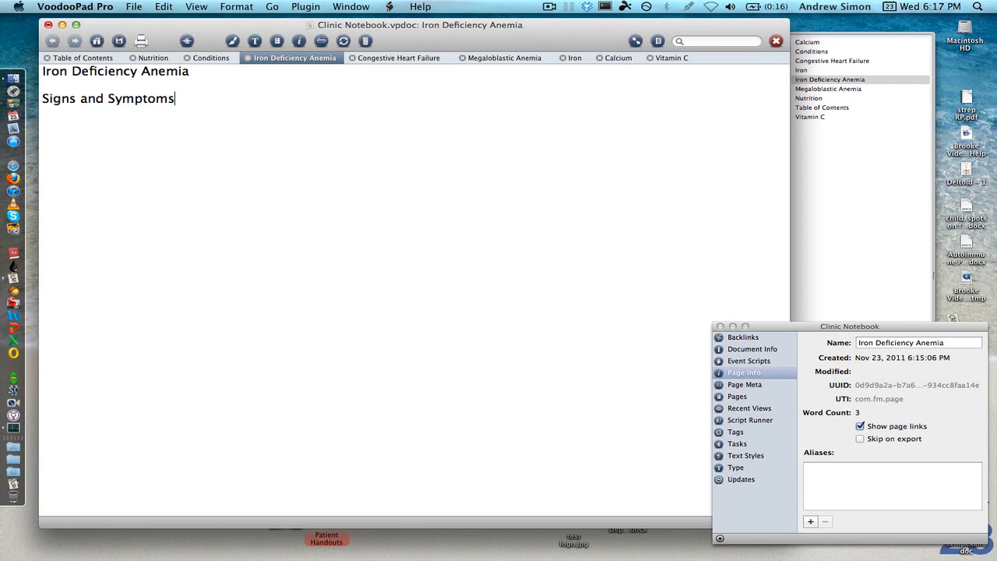
{"action": "type", "text": ":"}
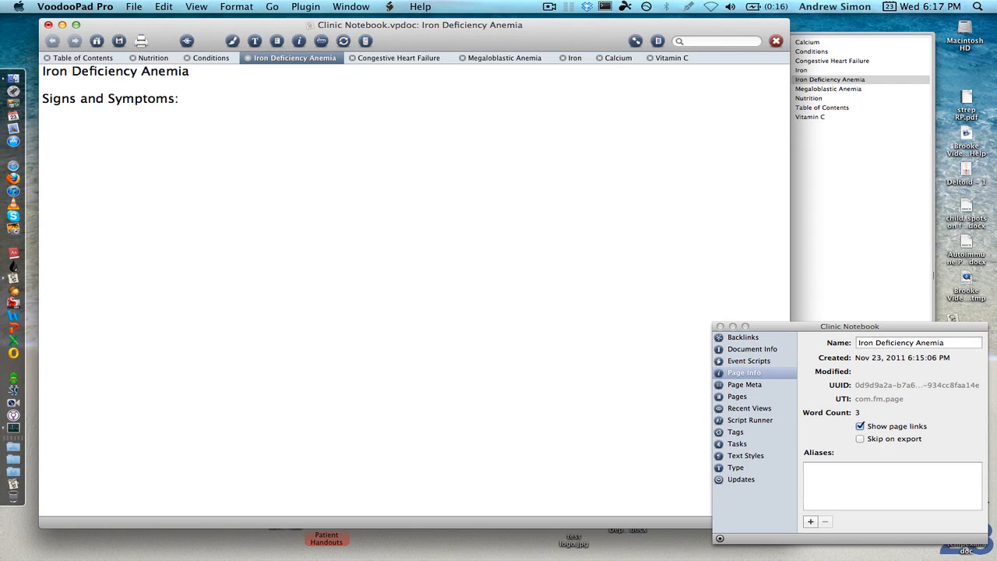
{"action": "type", "text": "DDX"}
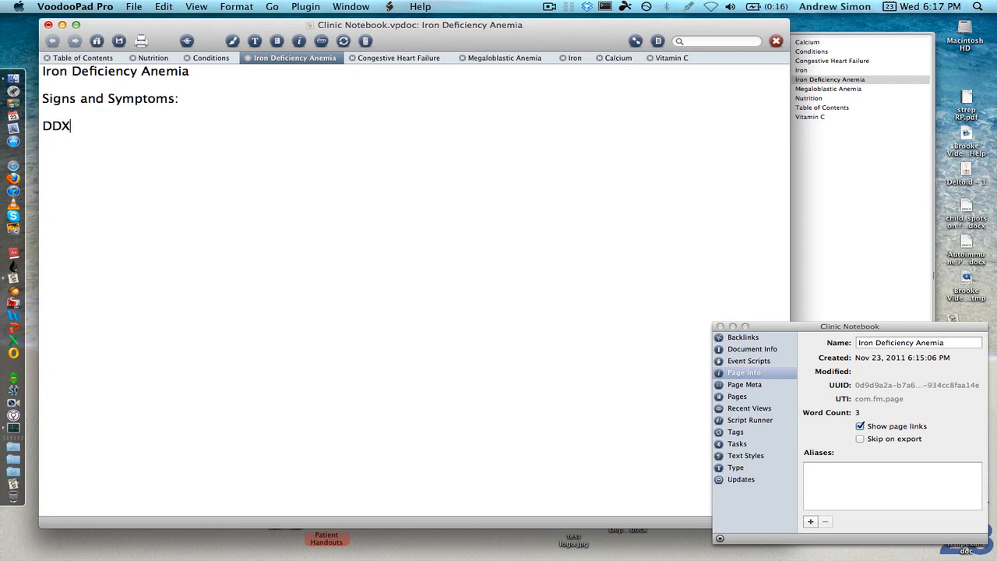
{"action": "type", "text": "Physical Exam"}
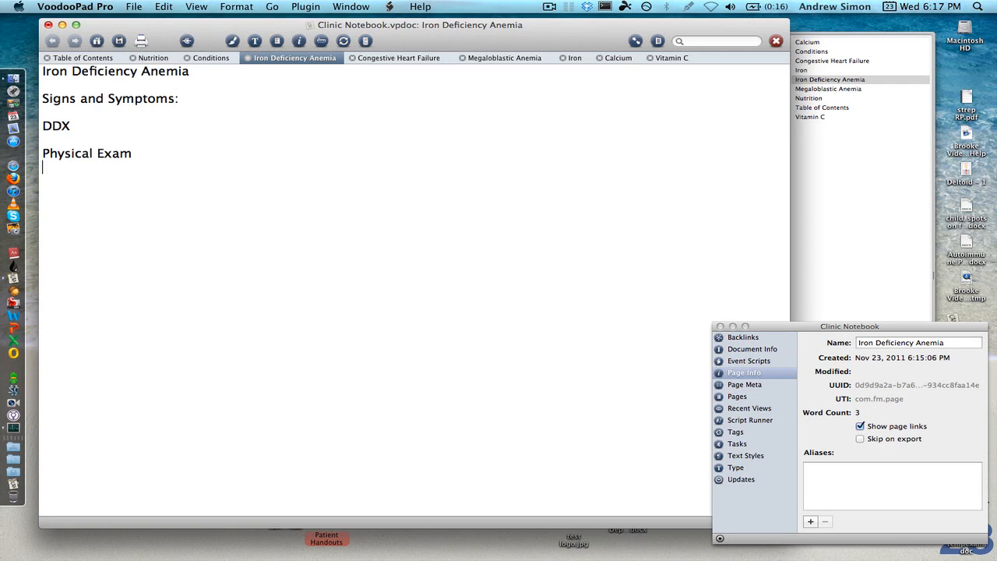
{"action": "type", "text": "Labs"}
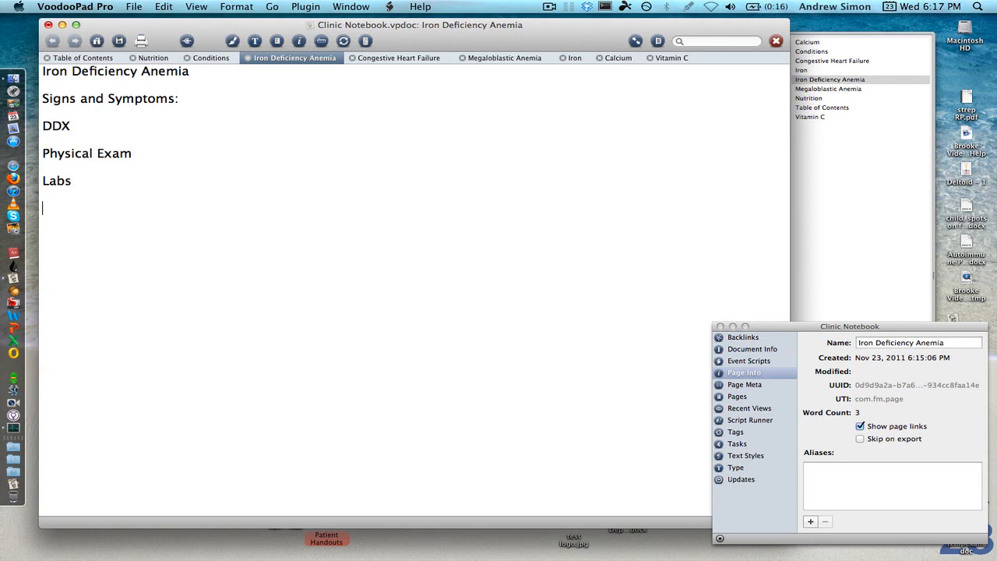
{"action": "type", "text": "Diagnosis"}
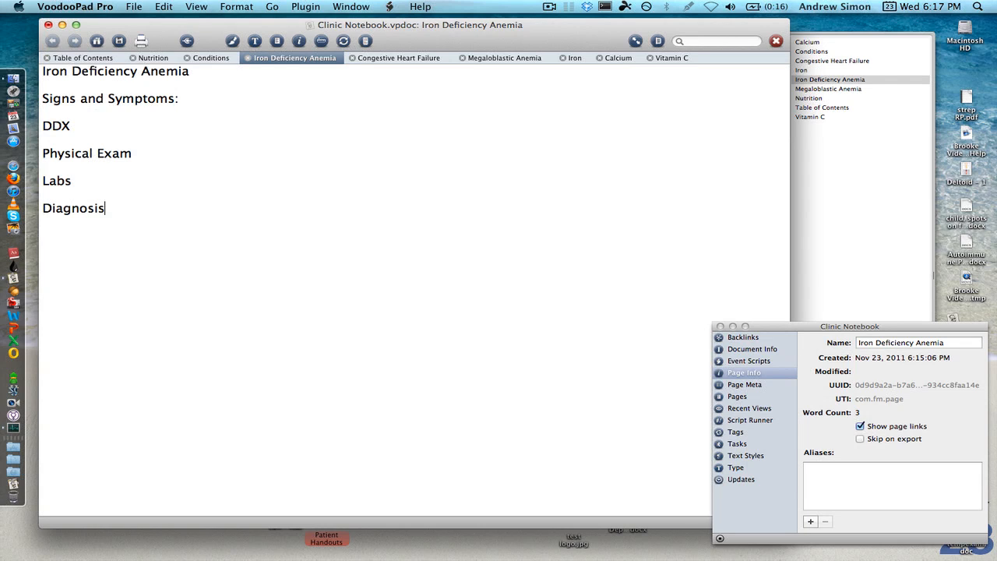
Step: Add a Treatment heading listing Iron with Vitamin C
{"action": "key", "text": "Return"}
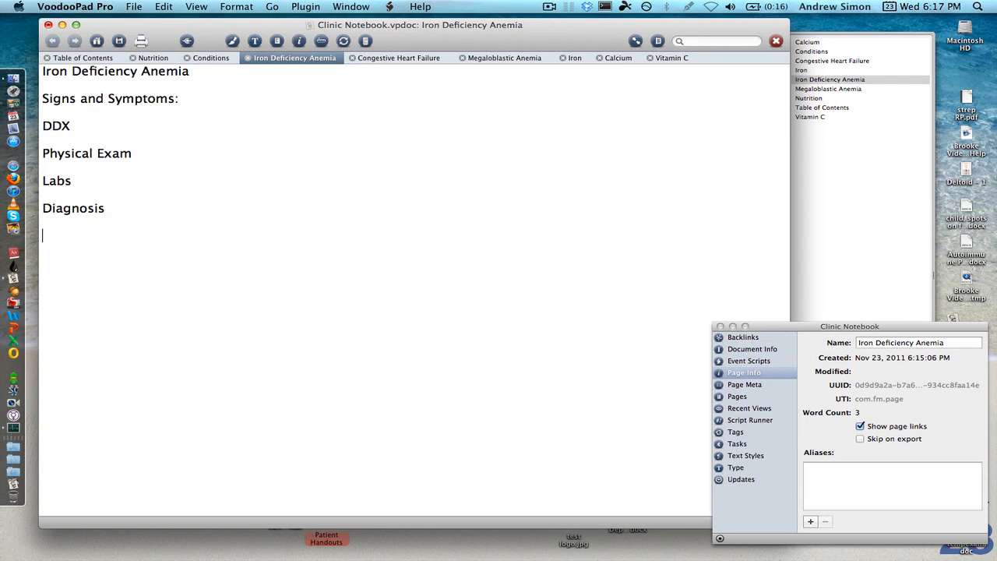
{"action": "type", "text": "Treatment"}
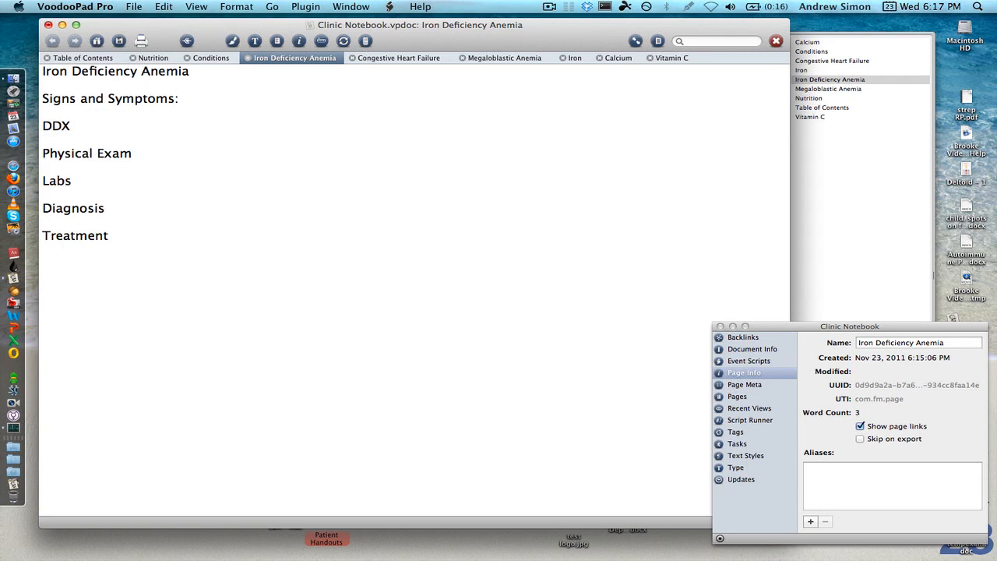
{"action": "type", "text": "Iron"}
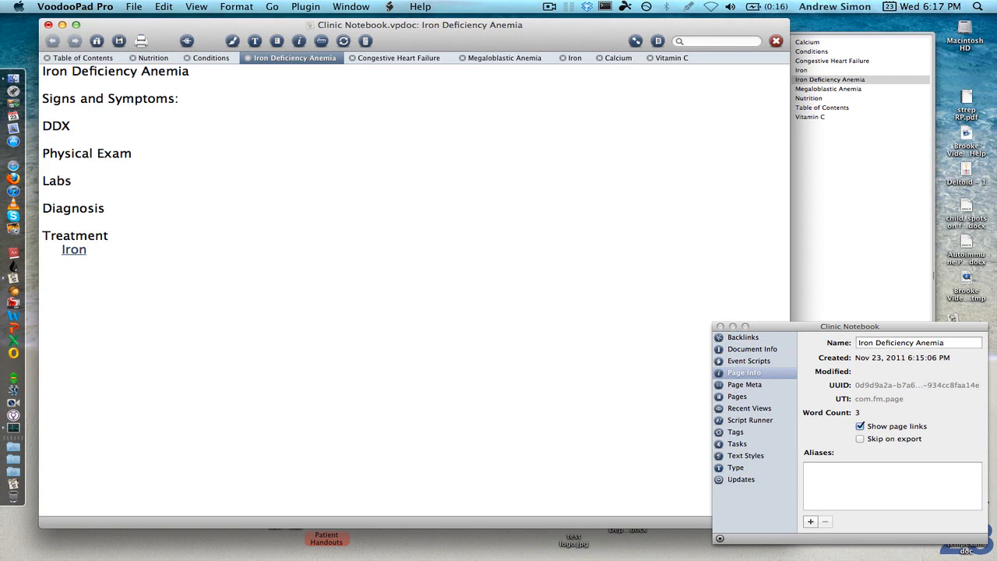
{"action": "type", "text": "with Vitam"}
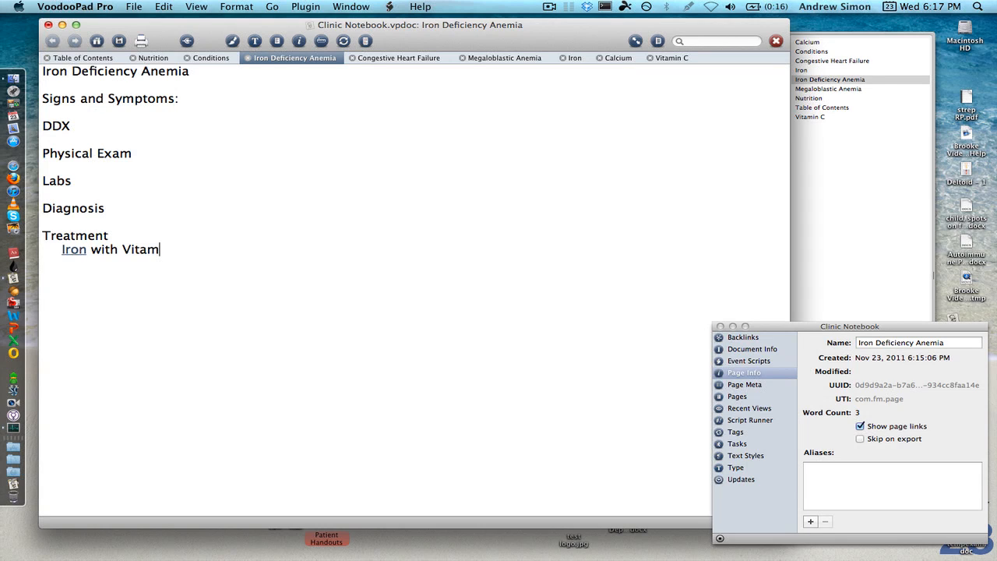
{"action": "type", "text": "in C"}
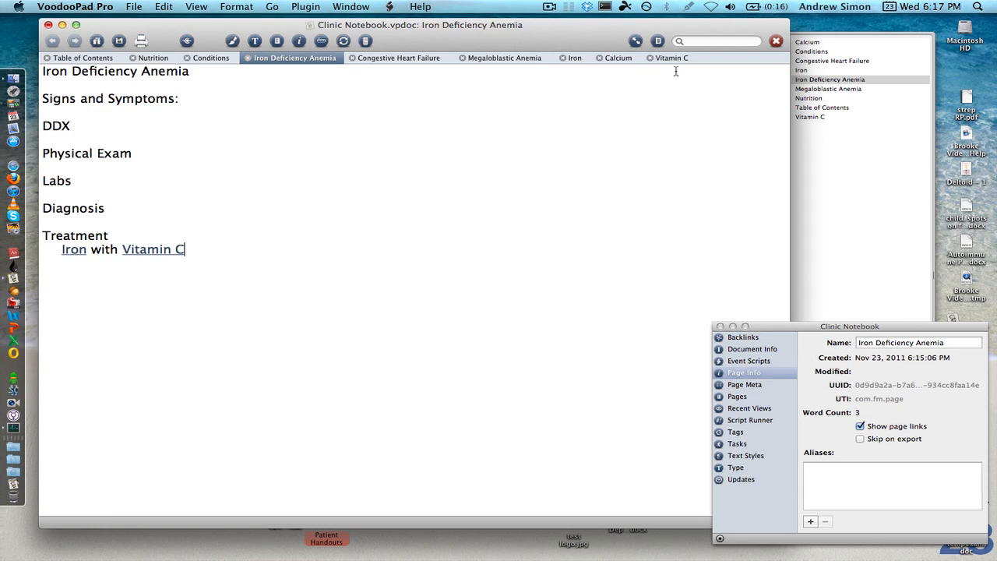
{"action": "mouse_move", "coordinate": [144, 250]}
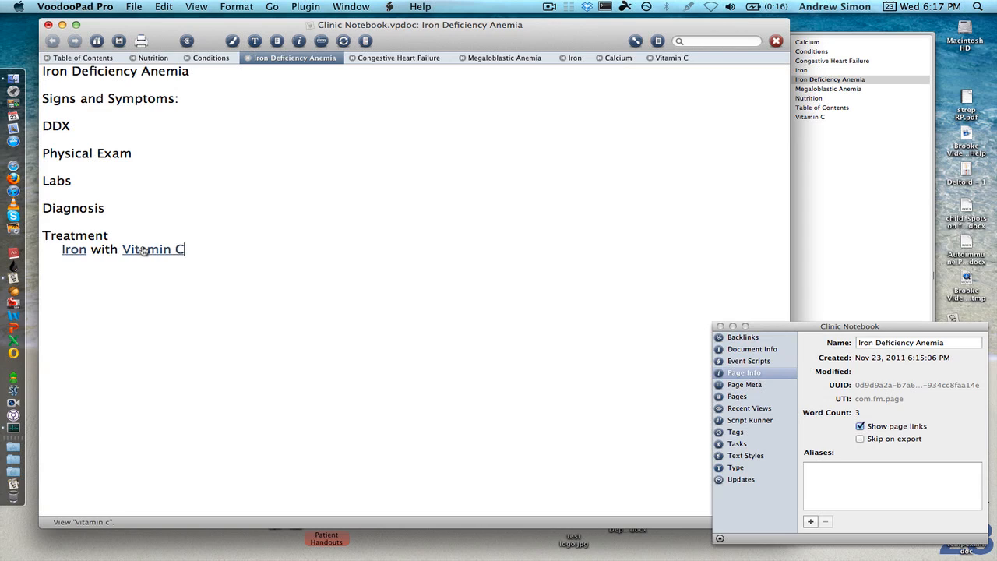
{"action": "mouse_move", "coordinate": [73, 249]}
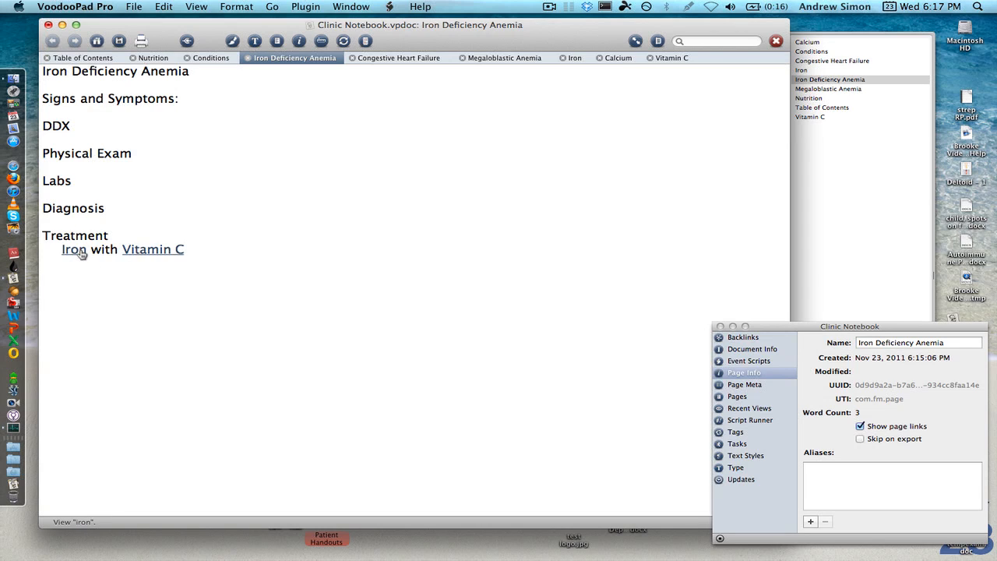
Step: On the Iron page note 'Often taken to treat Iron Deficiency Anemia with Vitamin C', then go to the Vitamin C page
{"action": "left_click", "coordinate": [73, 249]}
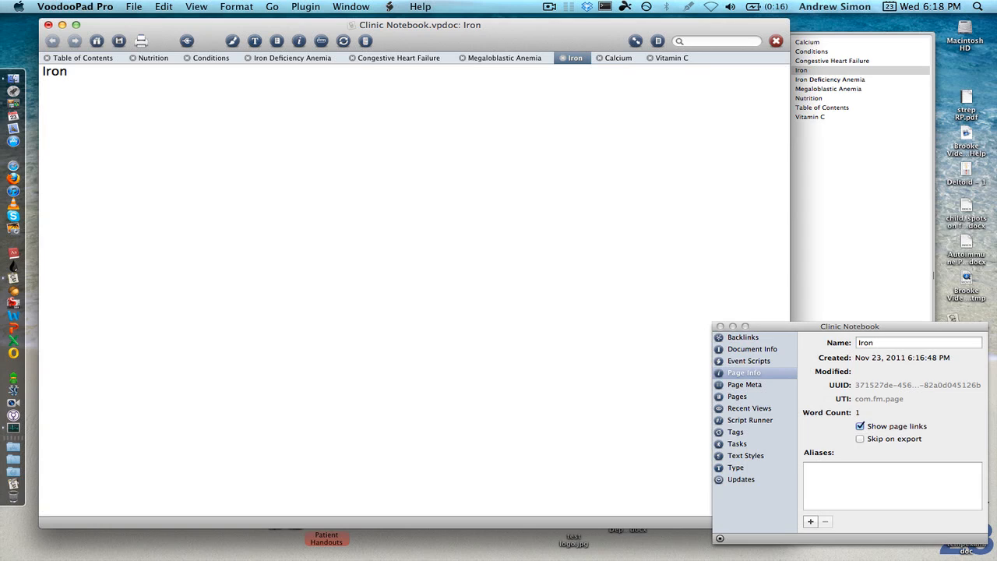
{"action": "type", "text": "Often taken to treat Iron Deficiency Anemia"}
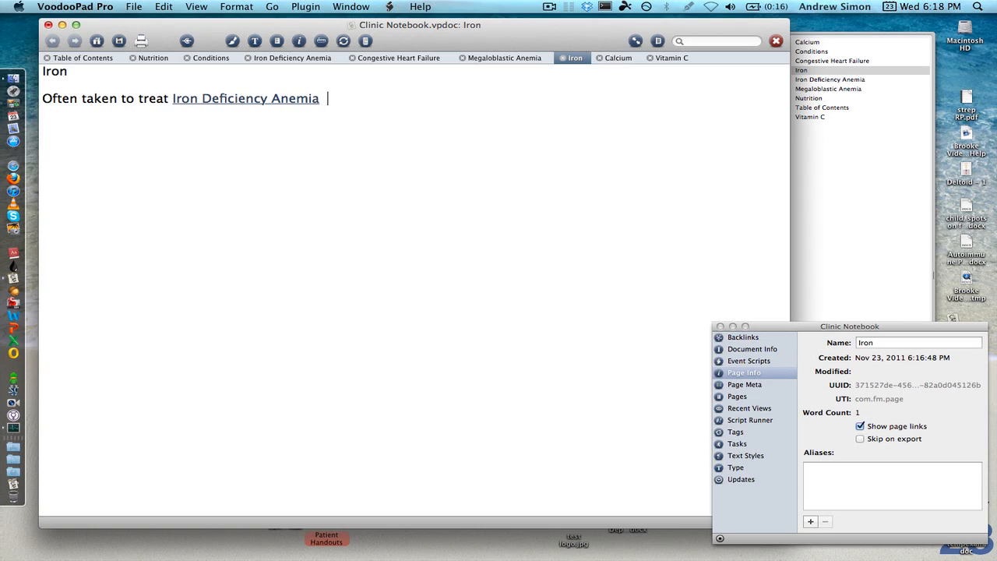
{"action": "type", "text": "wit"}
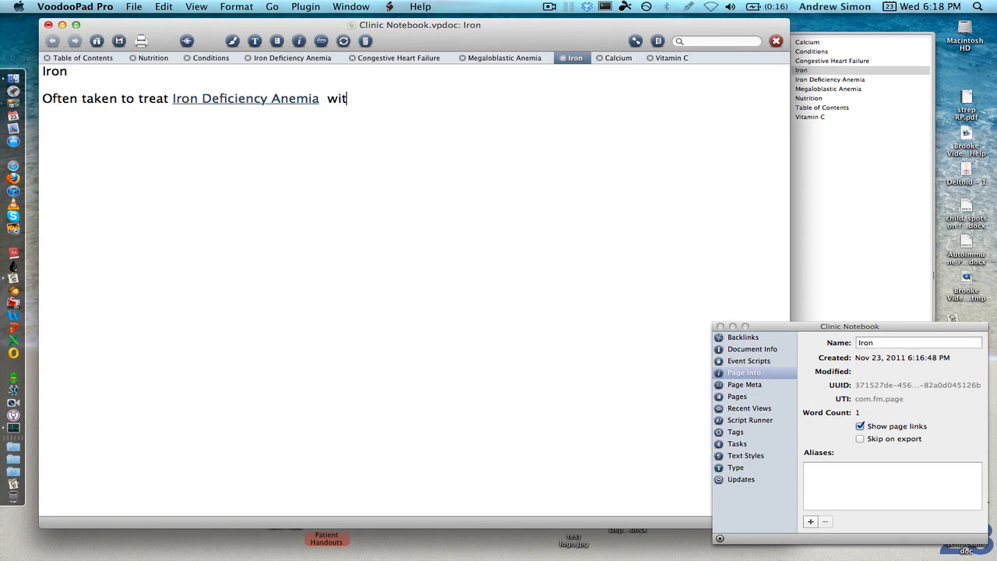
{"action": "type", "text": "h Vitamin C"}
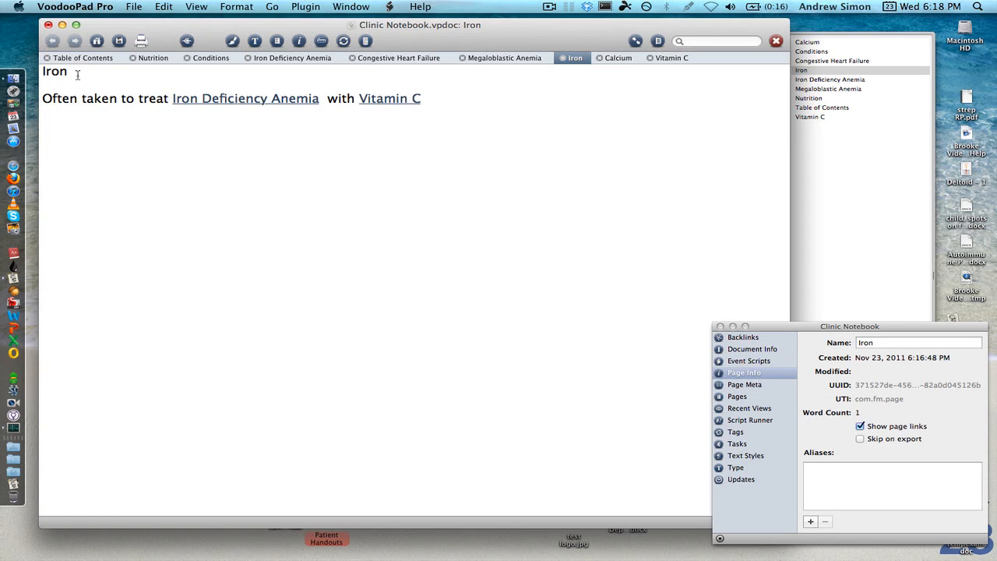
{"action": "left_click", "coordinate": [424, 98]}
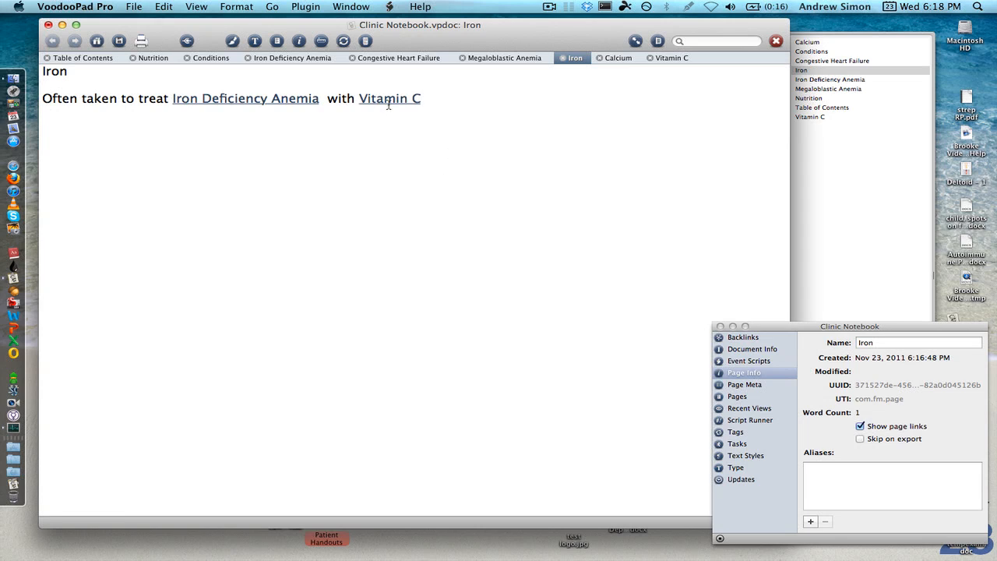
{"action": "mouse_move", "coordinate": [386, 98]}
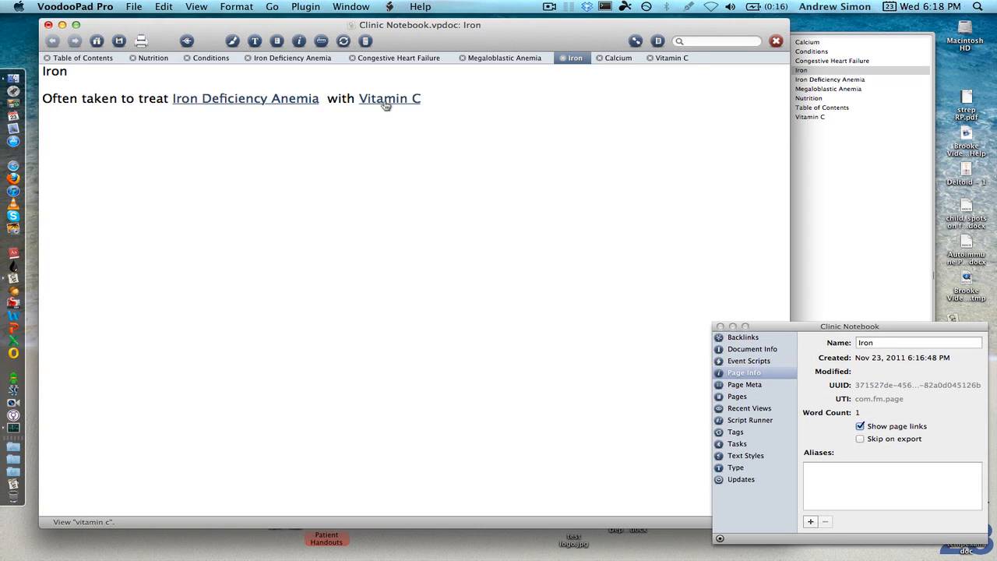
{"action": "left_click", "coordinate": [390, 98]}
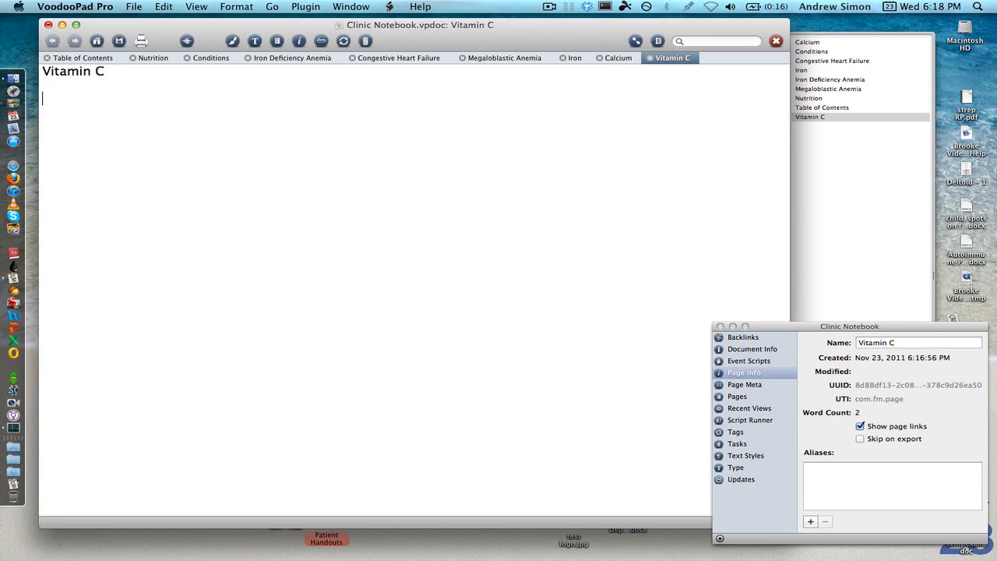
Step: On the Vitamin C page note 'Often taken with Iron for Iron Deficiency Anemia'
{"action": "type", "text": "Often taken"}
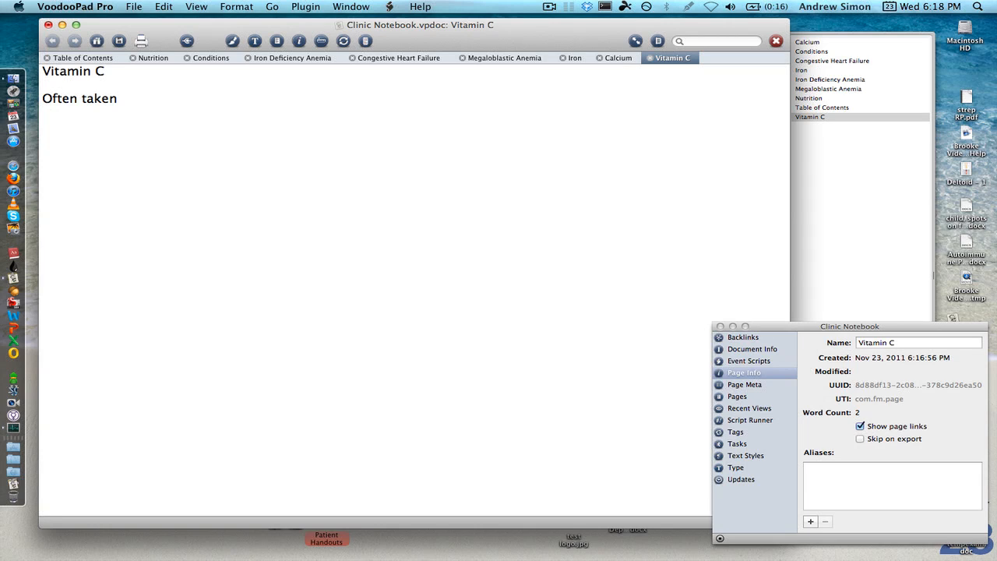
{"action": "type", "text": "with Iro"}
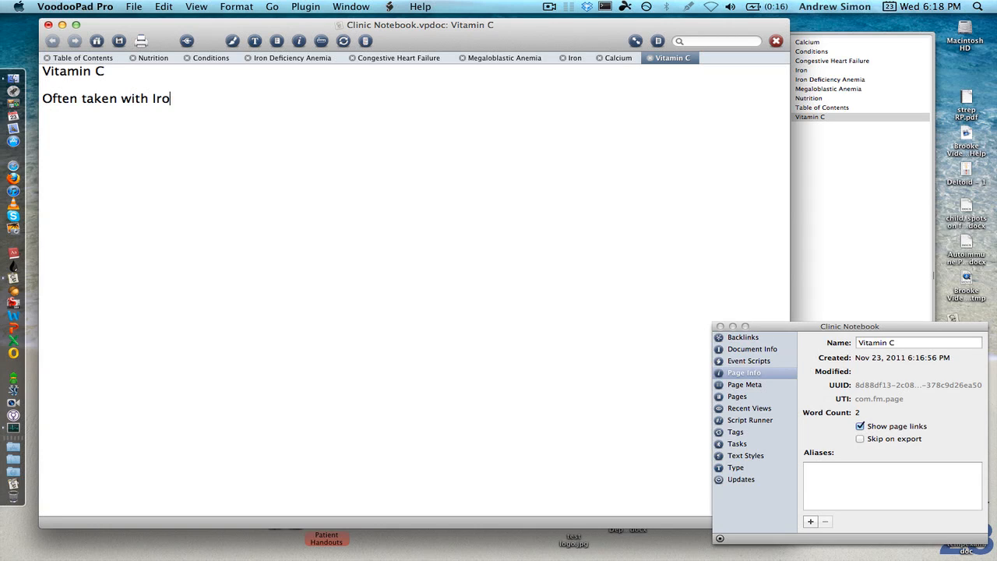
{"action": "type", "text": "n fo"}
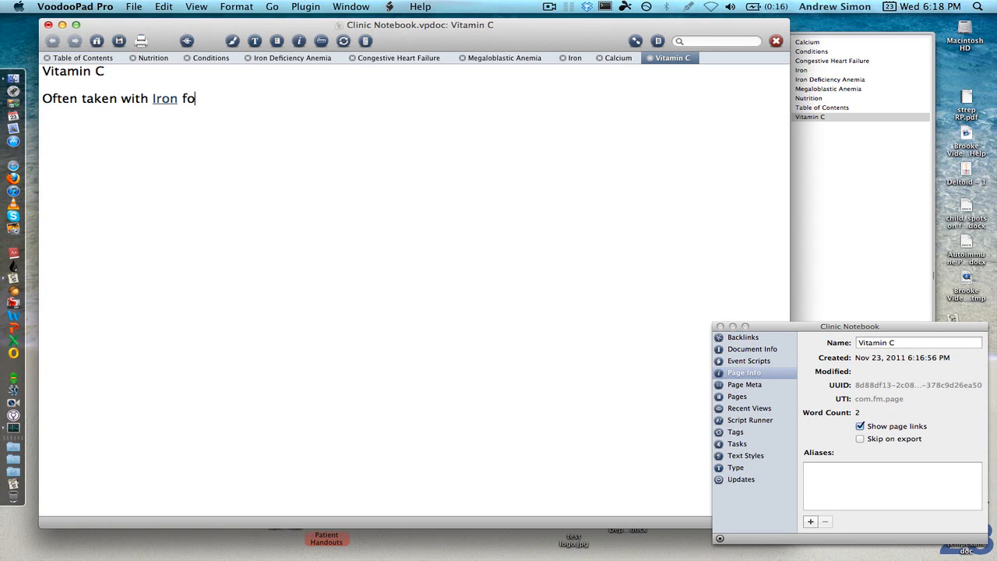
{"action": "type", "text": "r"}
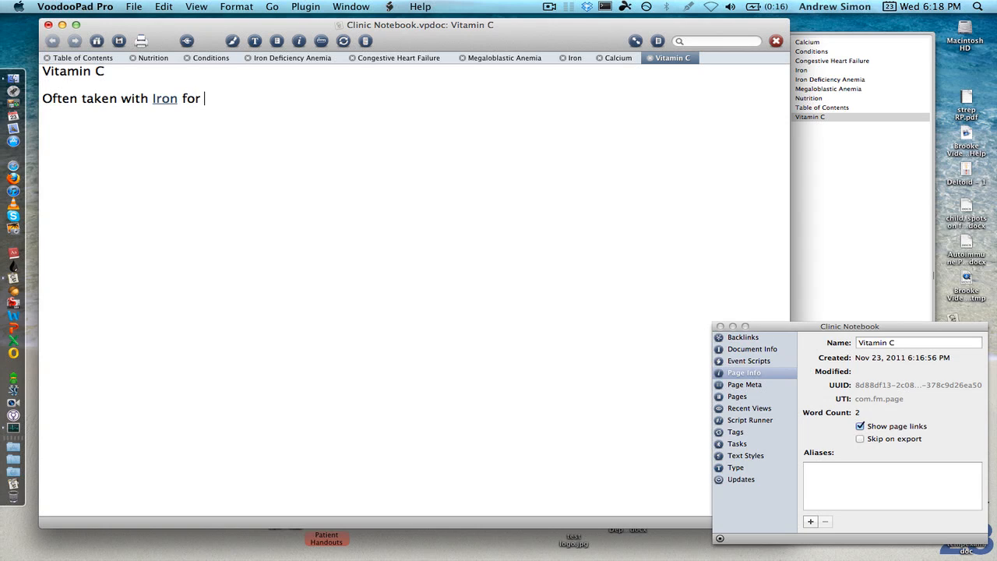
{"action": "type", "text": "Iron Deficiency Anemia"}
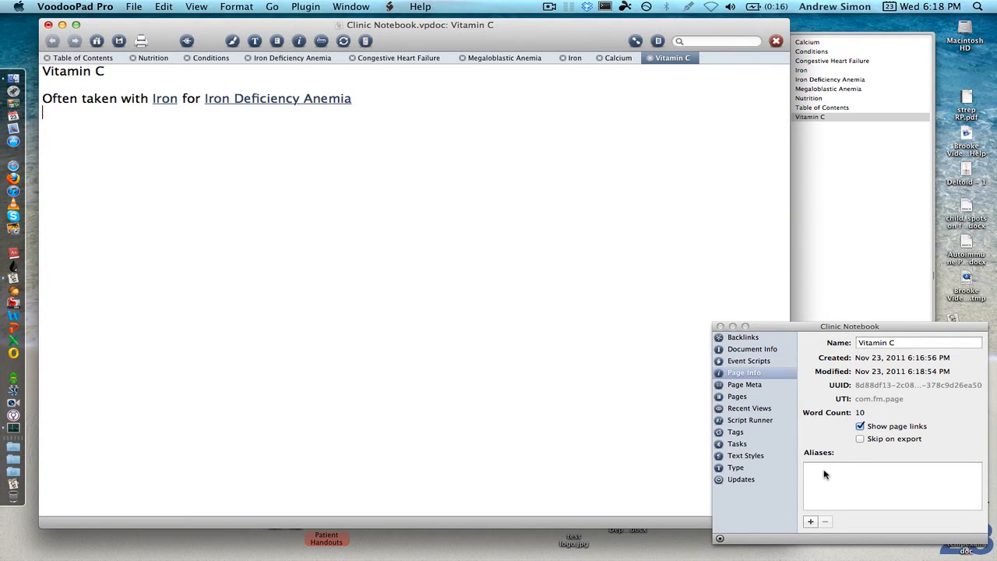
Step: Add Ascorbic Acid as an alias for the Vitamin C page
{"action": "type", "text": "Vitamin C alias"}
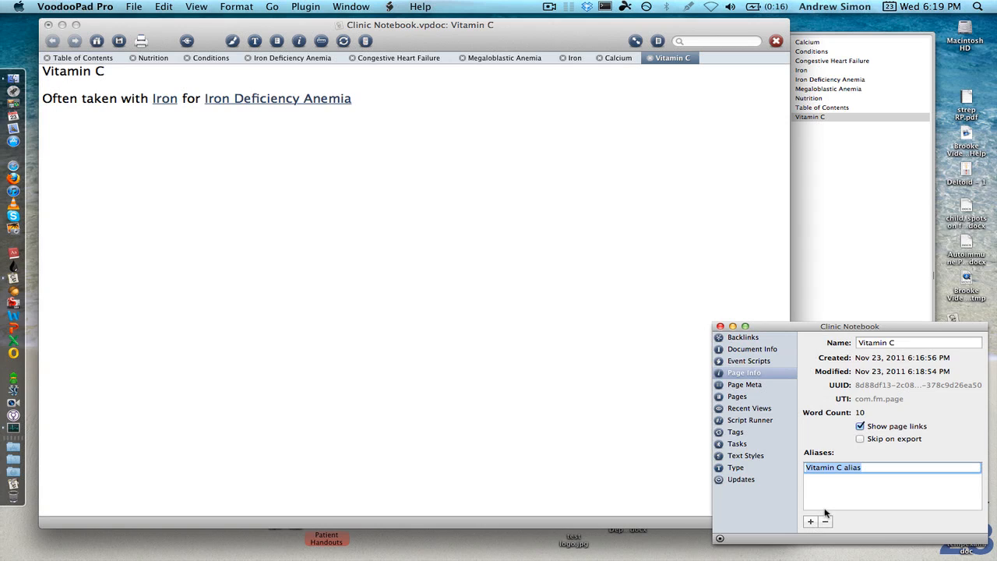
{"action": "type", "text": "Ascorbic Acid"}
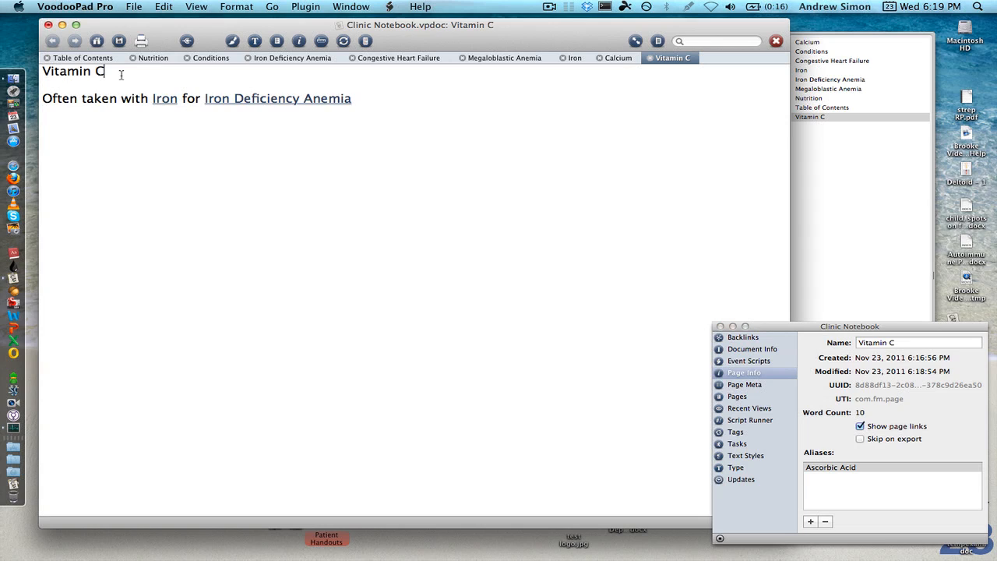
{"action": "type", "text": "or"}
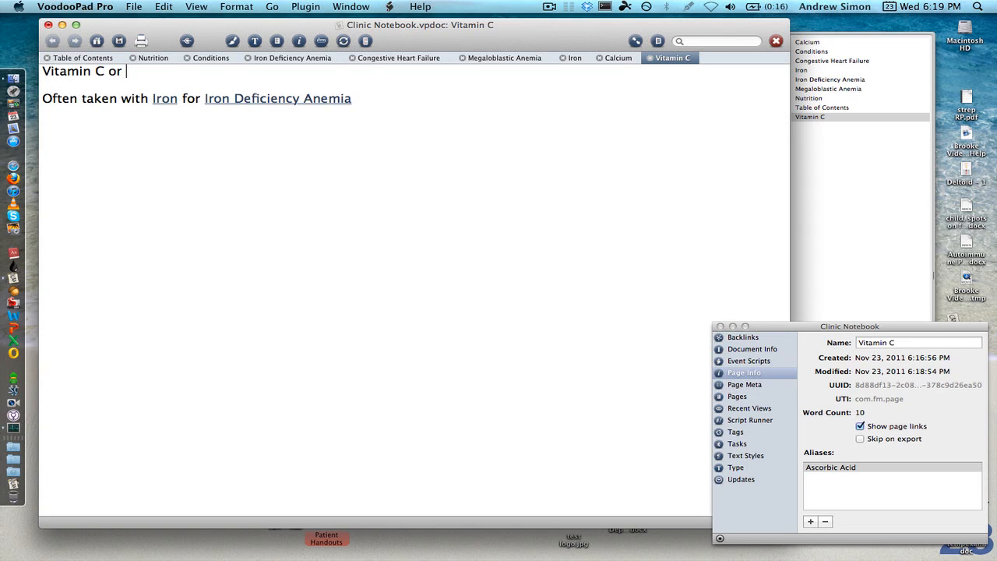
{"action": "type", "text": "Asc"}
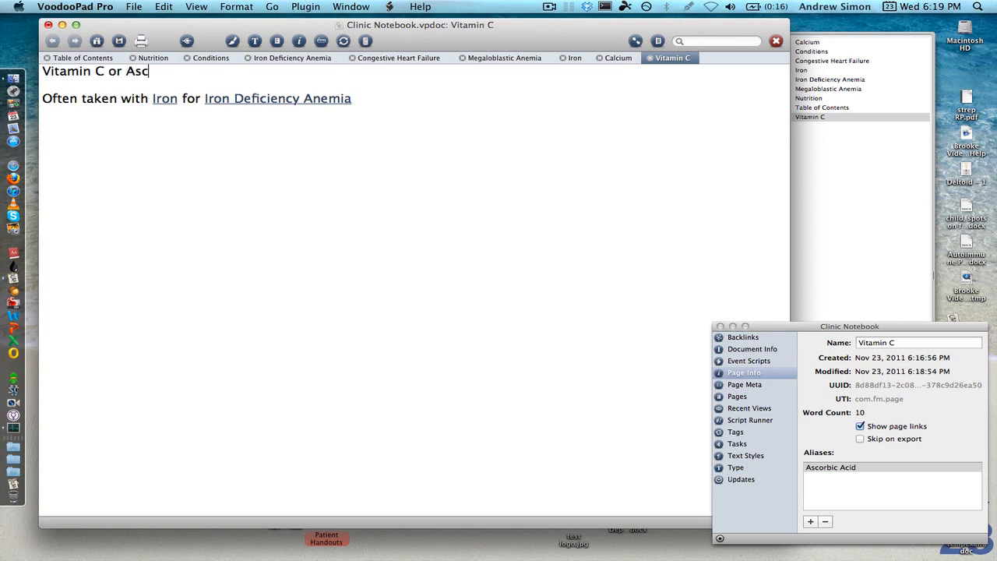
{"action": "type", "text": "orbic Acid"}
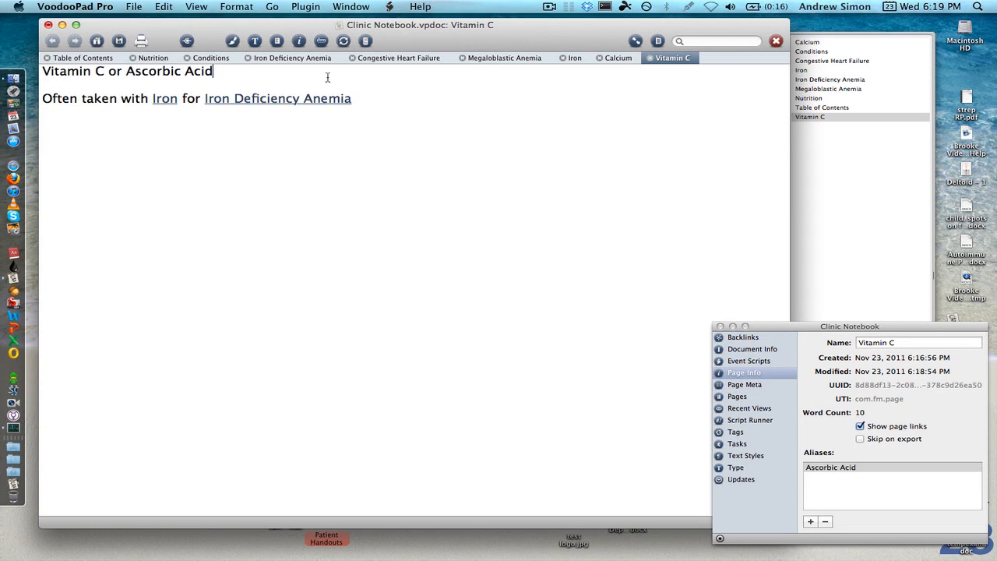
{"action": "mouse_move", "coordinate": [399, 57]}
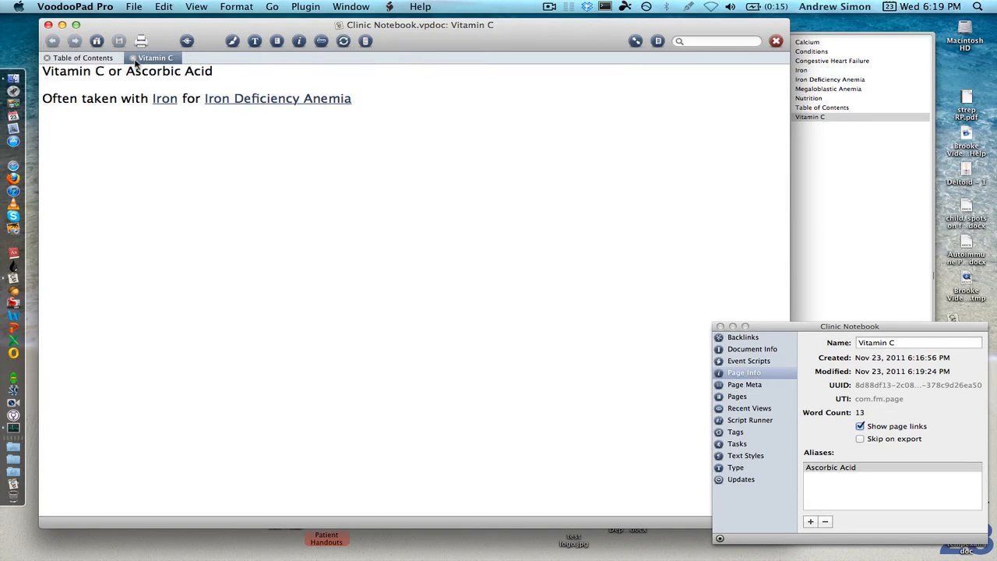
Step: Search the notebook for 'anemia' and preview the Megaloblastic and Iron Deficiency Anemia results
{"action": "left_click", "coordinate": [81, 57]}
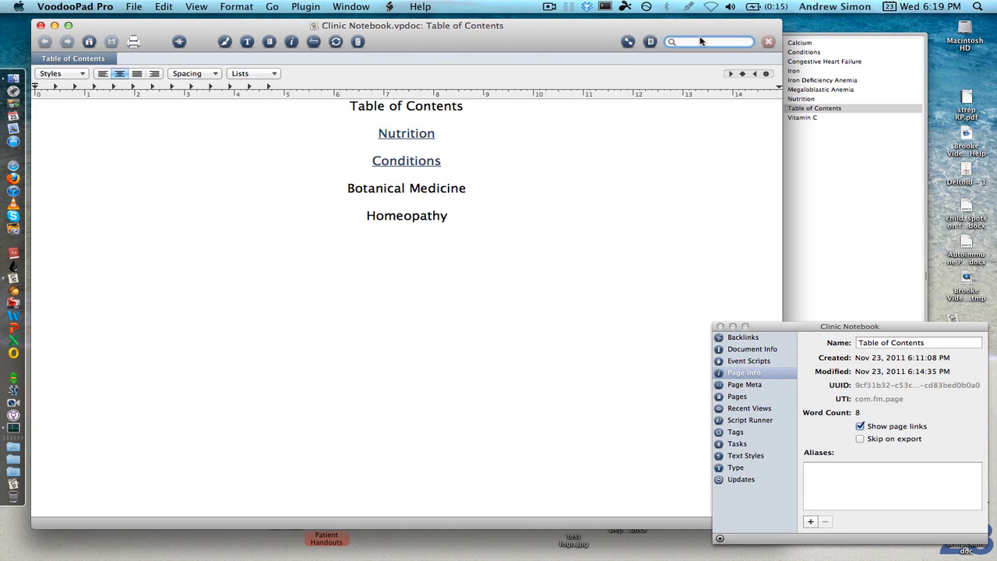
{"action": "type", "text": "anemia"}
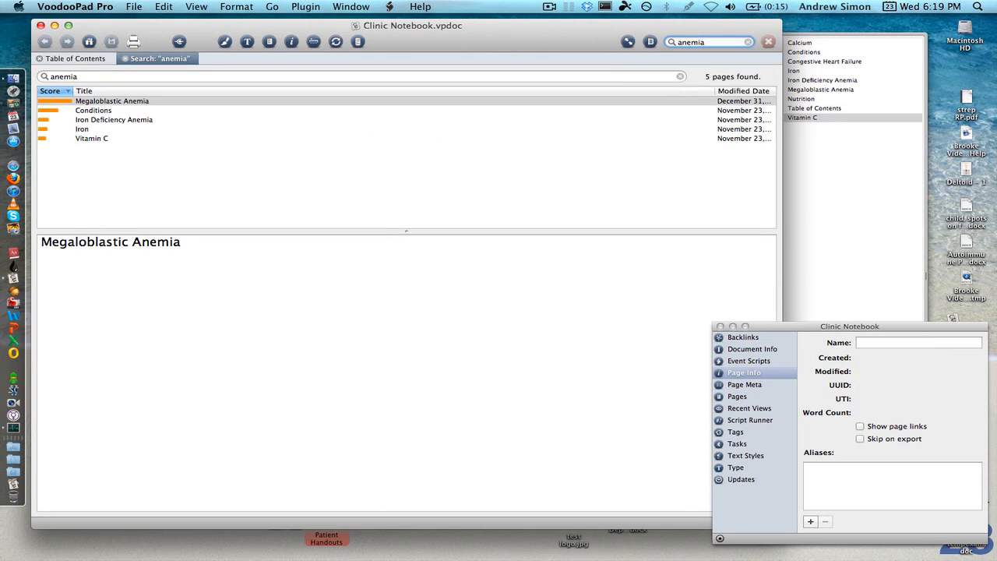
{"action": "left_click", "coordinate": [112, 100]}
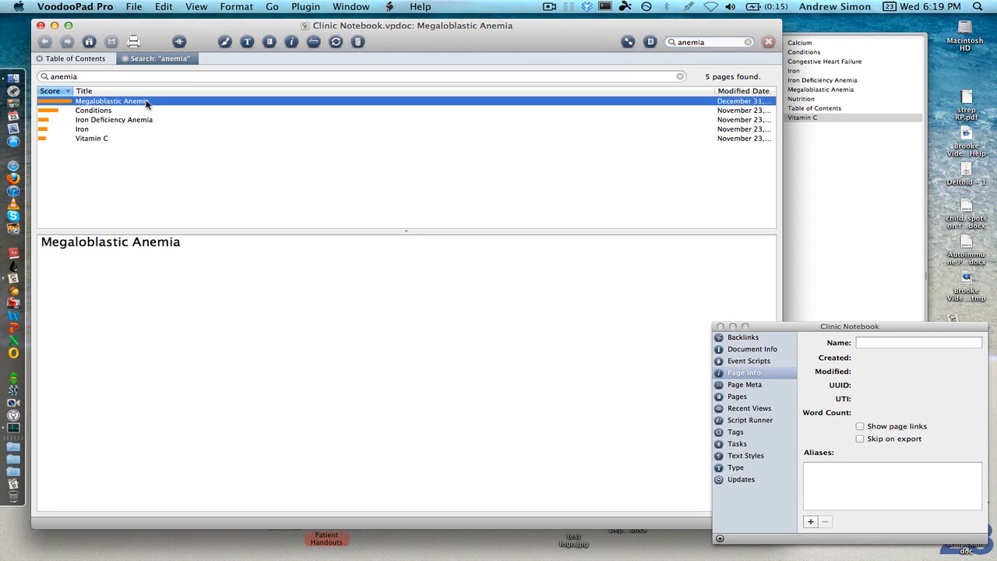
{"action": "left_click", "coordinate": [114, 118]}
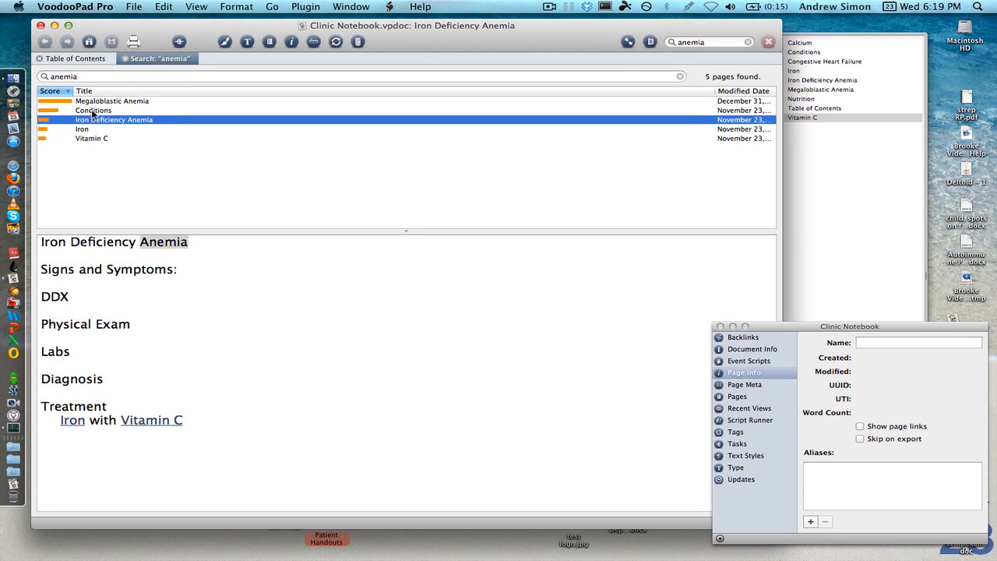
{"action": "double_click", "coordinate": [162, 241]}
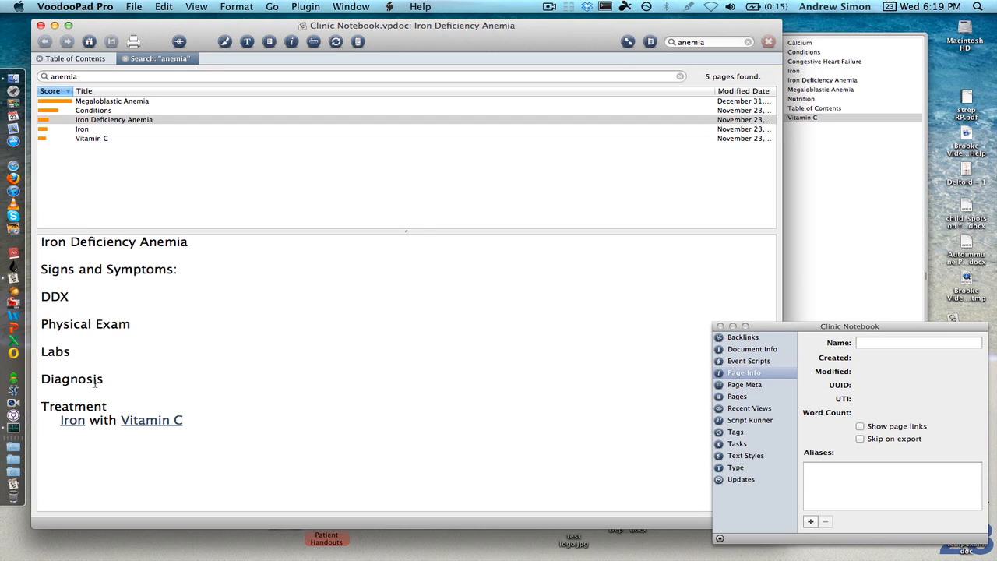
{"action": "mouse_move", "coordinate": [103, 442]}
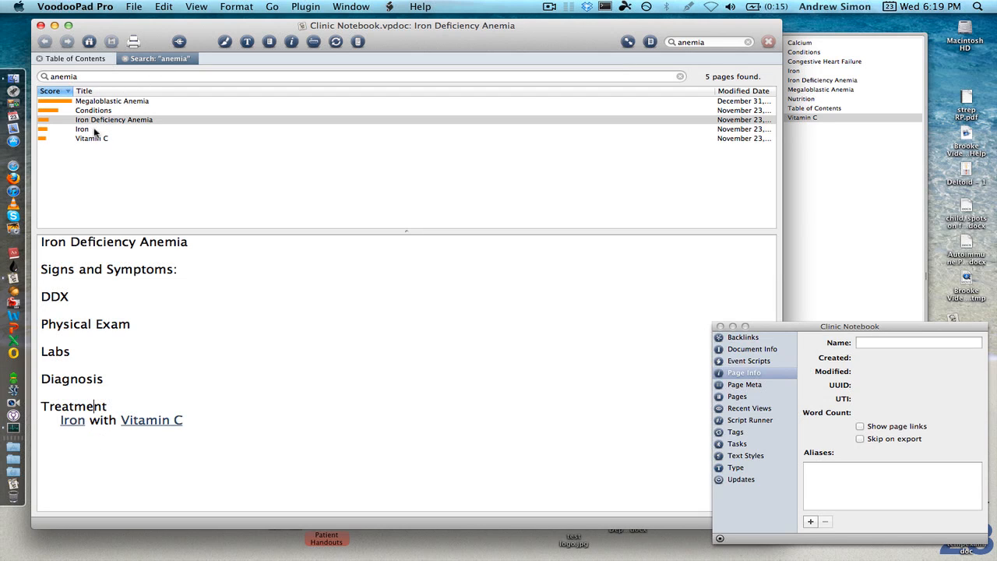
{"action": "left_click", "coordinate": [90, 138]}
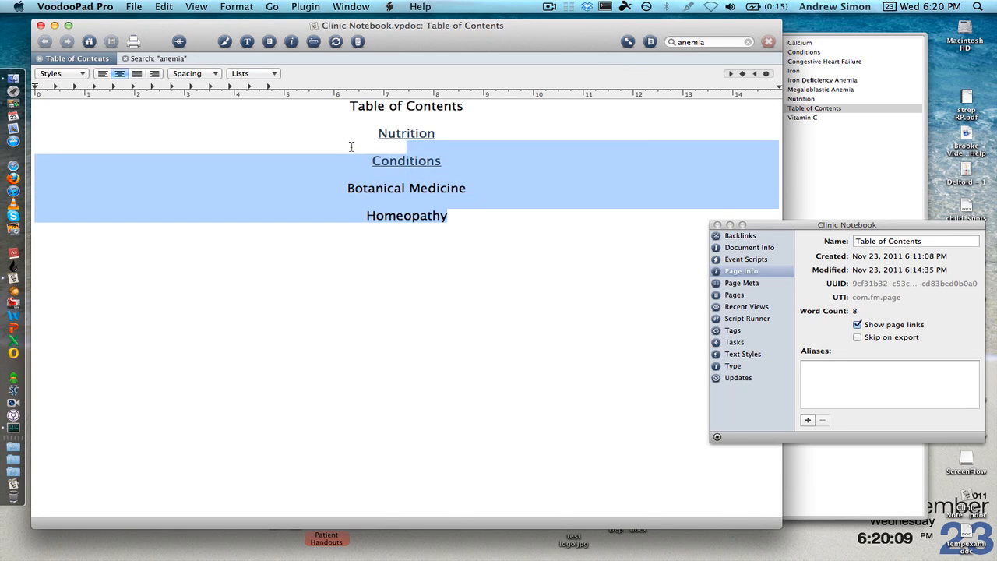
Step: Alphabetize the selected Table of Contents lines with the Plugin > Alphabetize command
{"action": "left_click", "coordinate": [305, 6]}
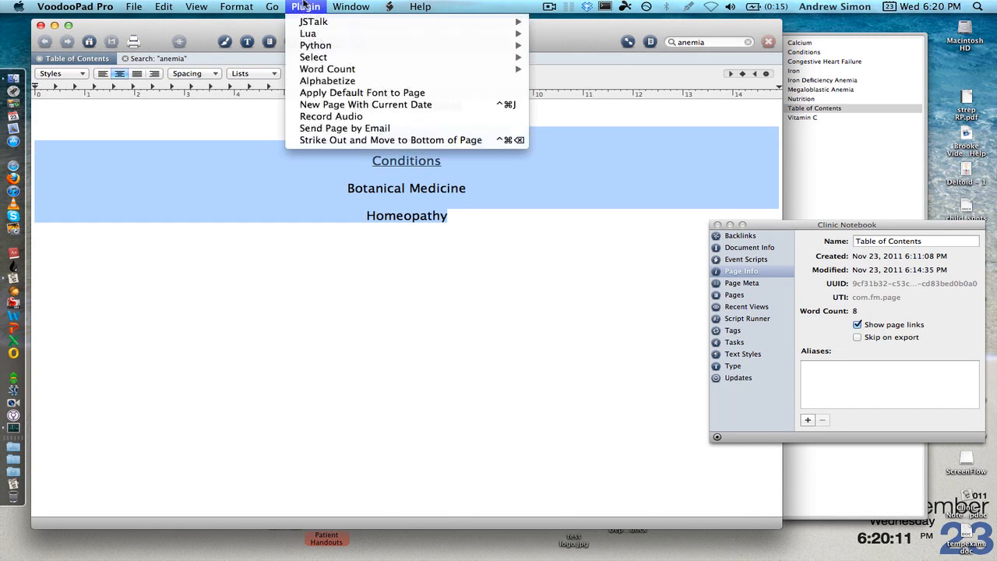
{"action": "mouse_move", "coordinate": [327, 69]}
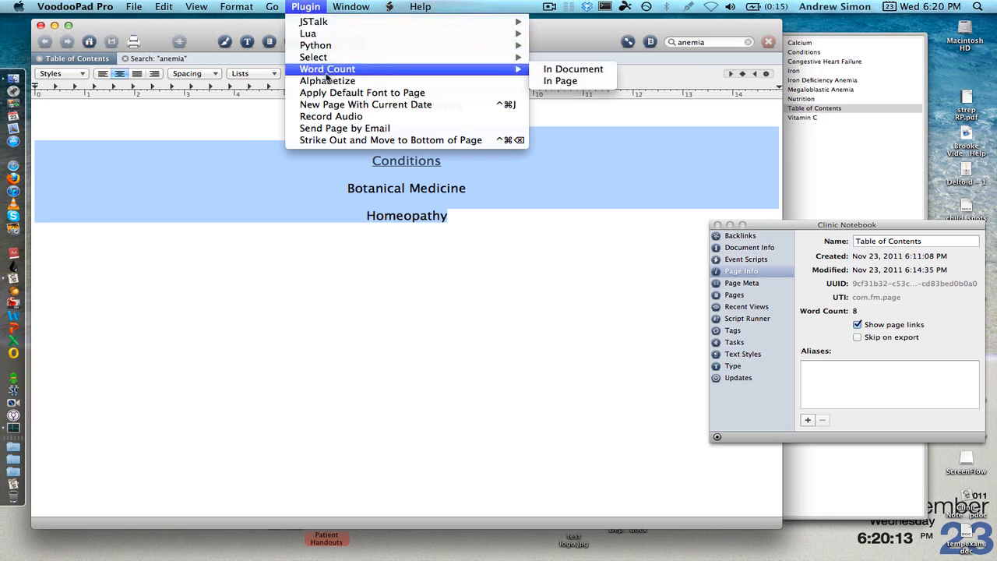
{"action": "left_click", "coordinate": [327, 81]}
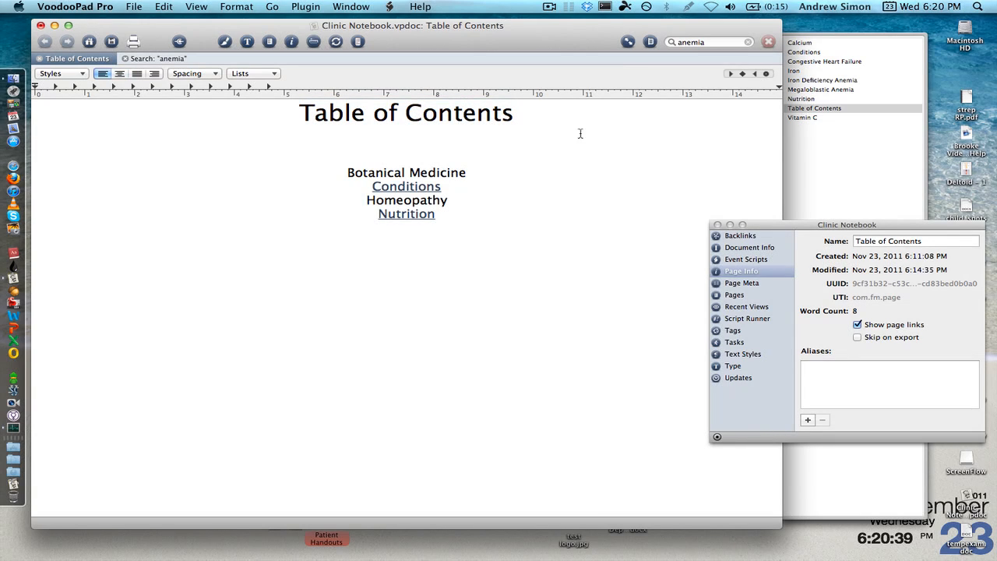
{"action": "mouse_move", "coordinate": [421, 165]}
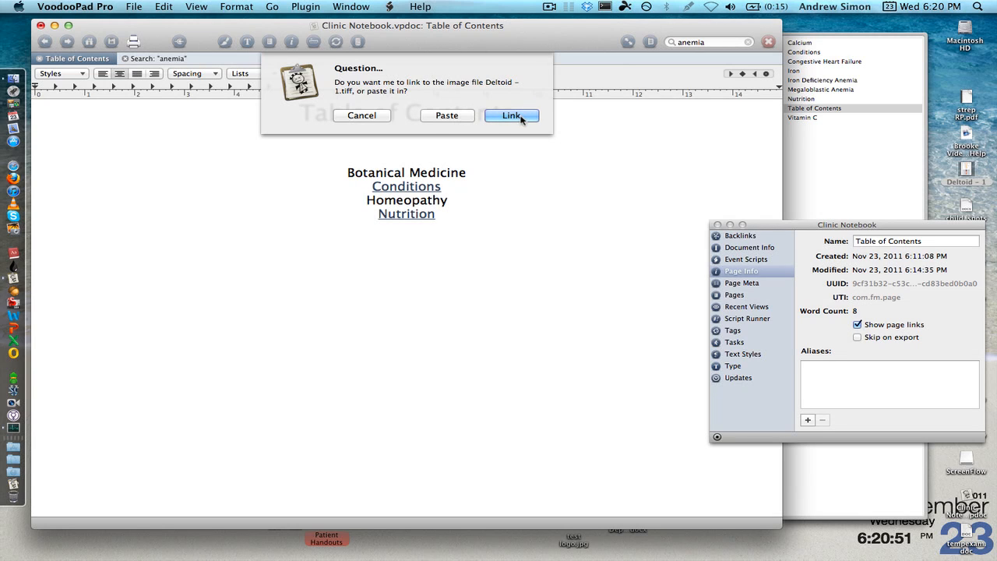
Step: Link the dropped Deltoid - 1.tiff image file so it appears below the Table of Contents entries
{"action": "left_click", "coordinate": [511, 116]}
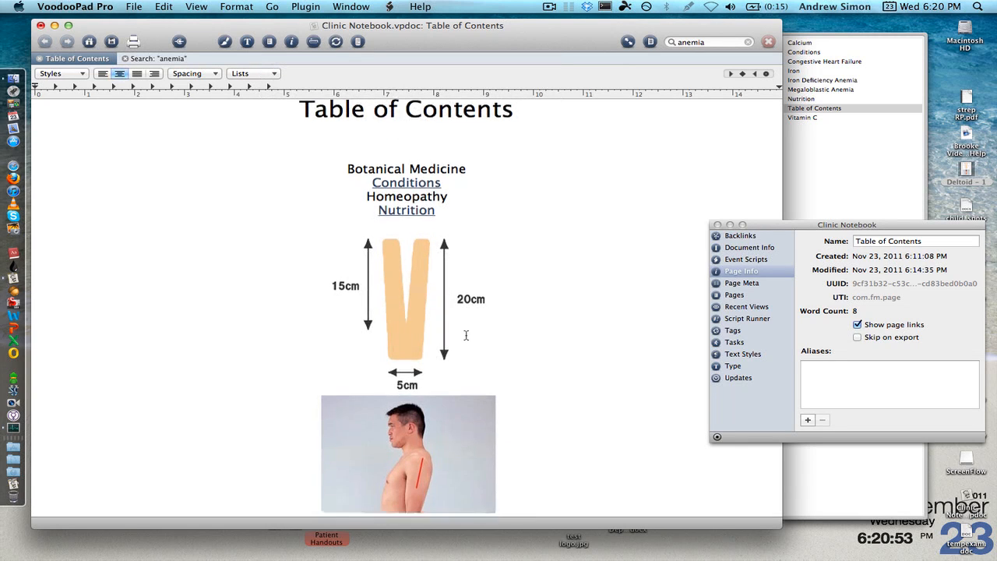
{"action": "scroll", "scroll_direction": "down", "scroll_amount": 3}
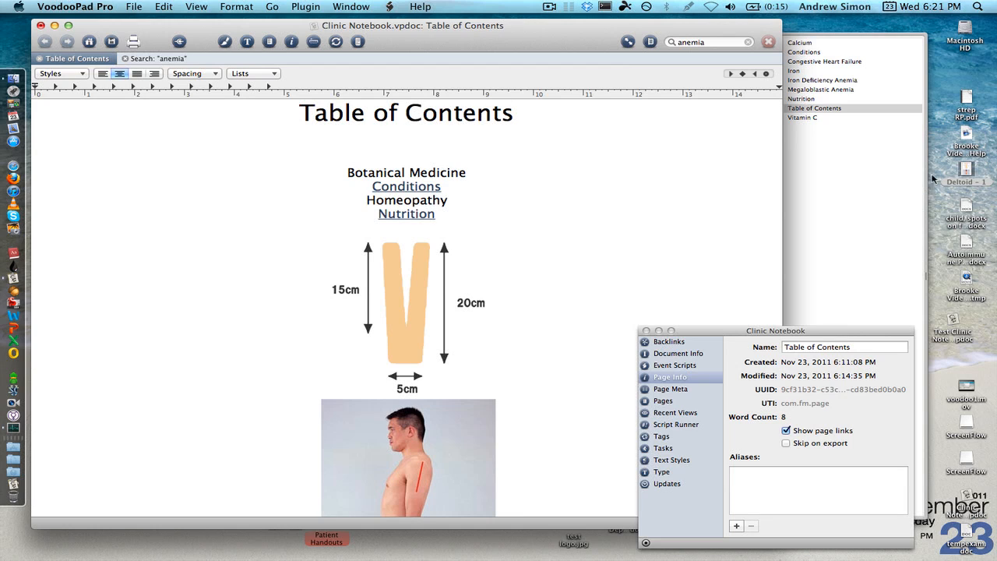
{"action": "mouse_move", "coordinate": [969, 206]}
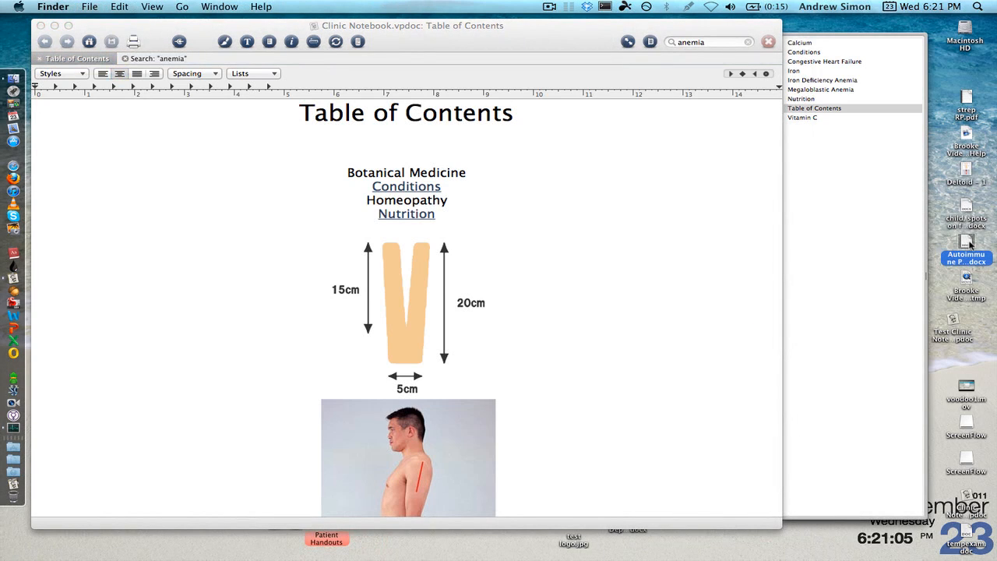
{"action": "mouse_move", "coordinate": [470, 163]}
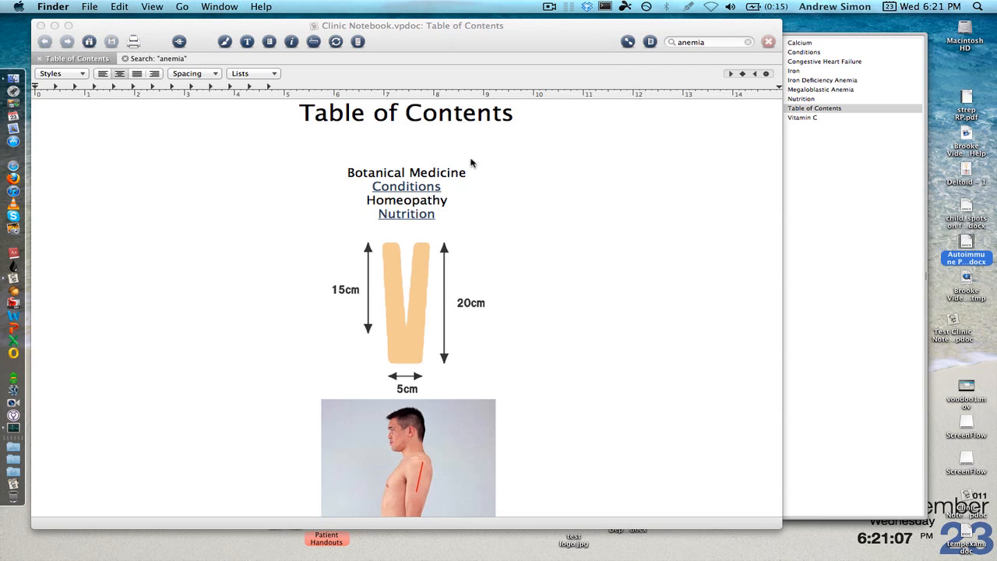
Step: Drop Autoimmune Patient Presentation.docx from Finder onto the Conditions page as a file link
{"action": "left_click", "coordinate": [405, 186]}
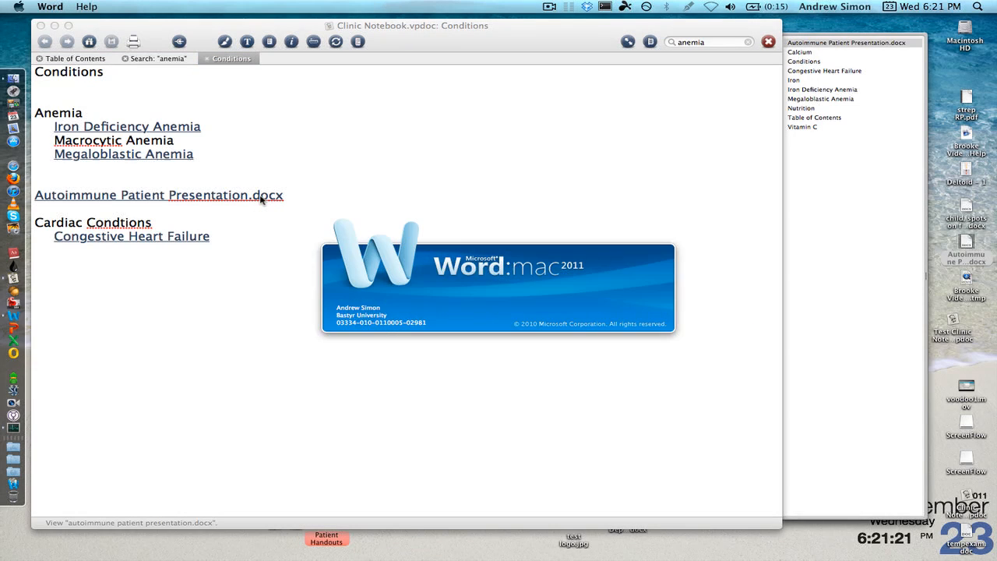
{"action": "left_click", "coordinate": [159, 195]}
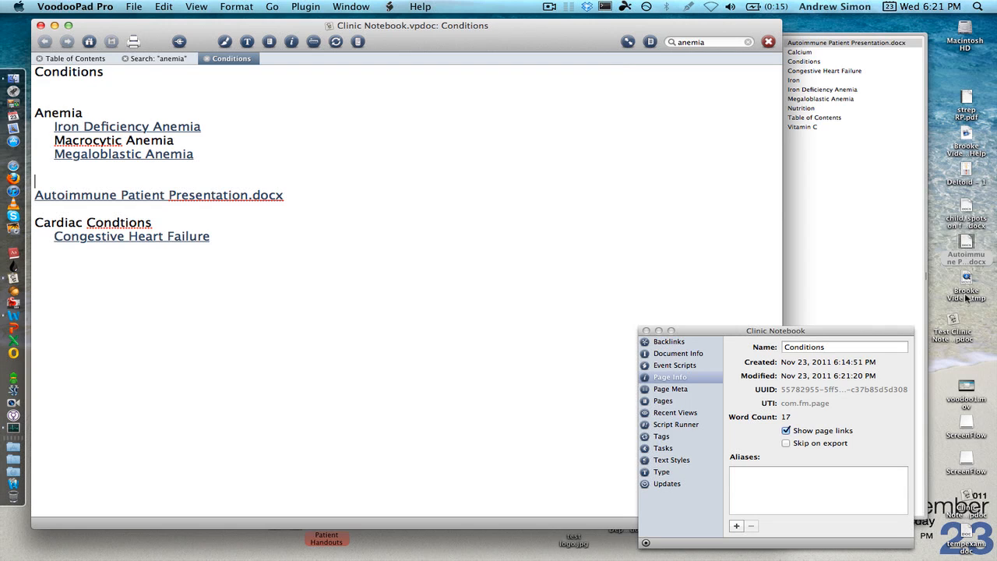
{"action": "mouse_move", "coordinate": [190, 164]}
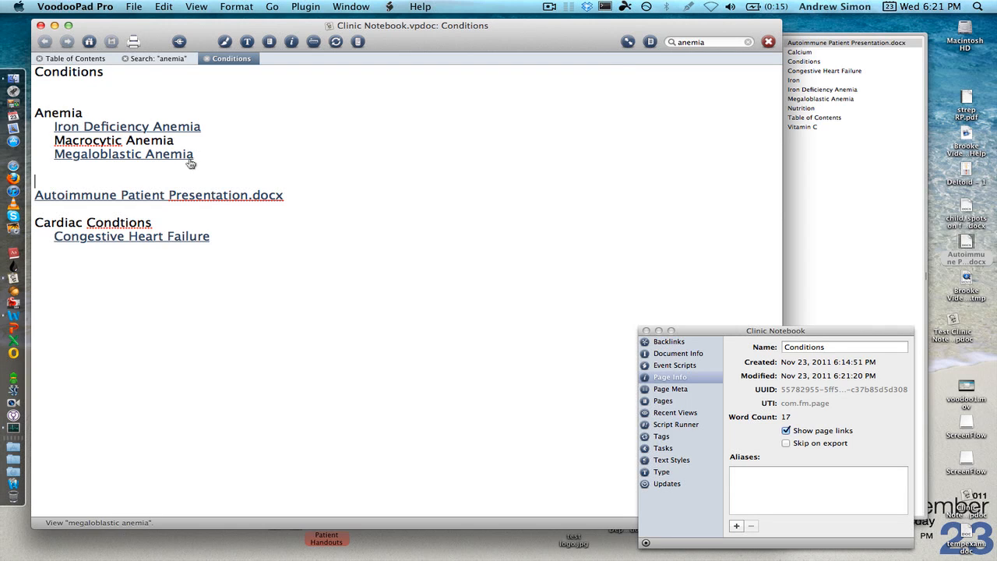
Step: Import Autoimmune Patient Presentation.docx from the Desktop as a new notebook page
{"action": "left_click", "coordinate": [134, 6]}
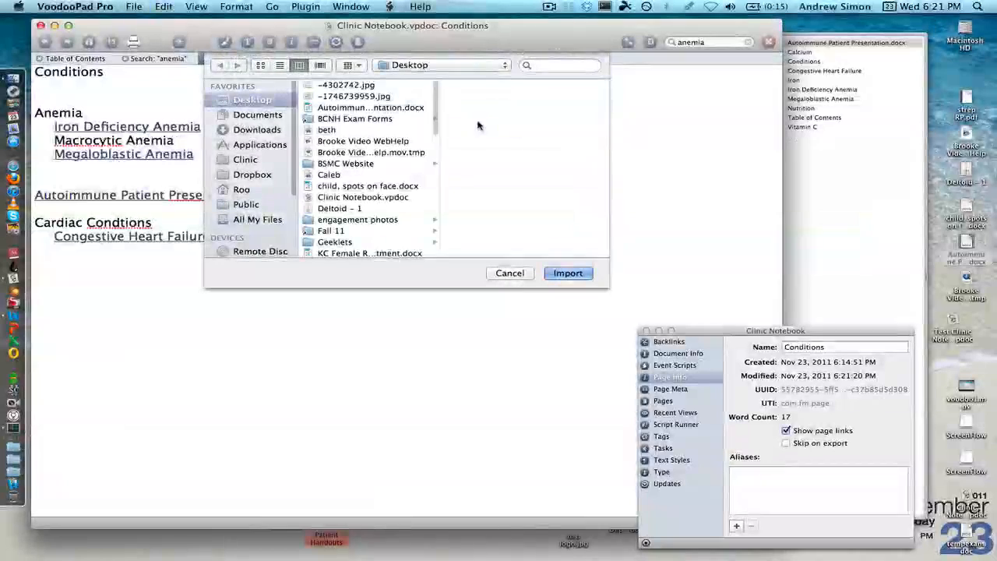
{"action": "mouse_move", "coordinate": [362, 206]}
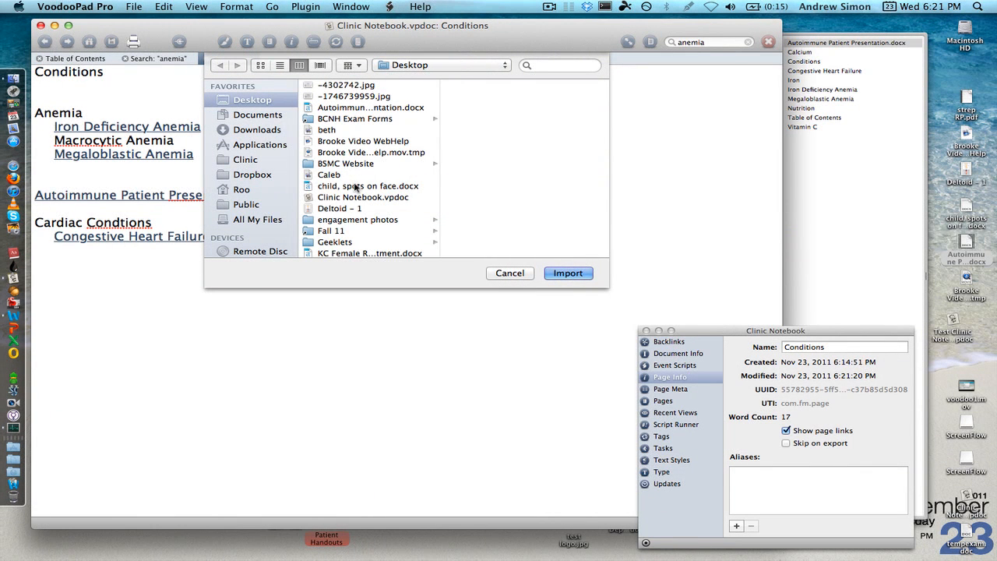
{"action": "left_click", "coordinate": [368, 186]}
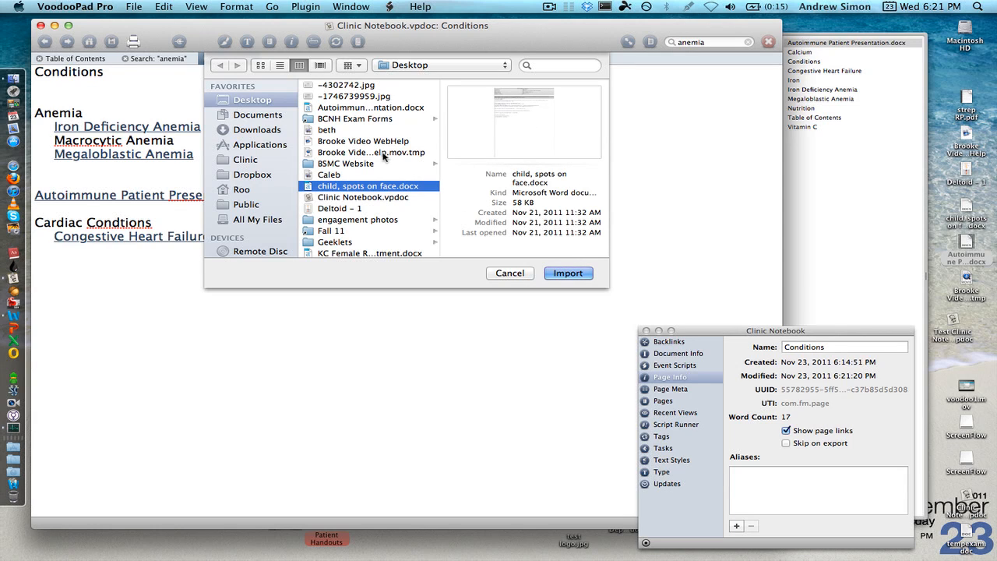
{"action": "left_click", "coordinate": [371, 106]}
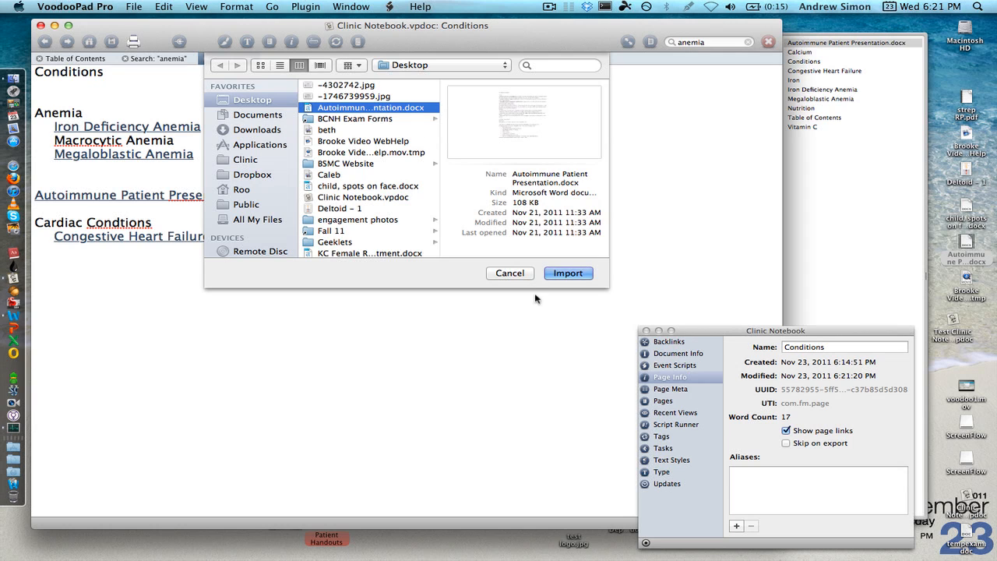
{"action": "left_click", "coordinate": [568, 273]}
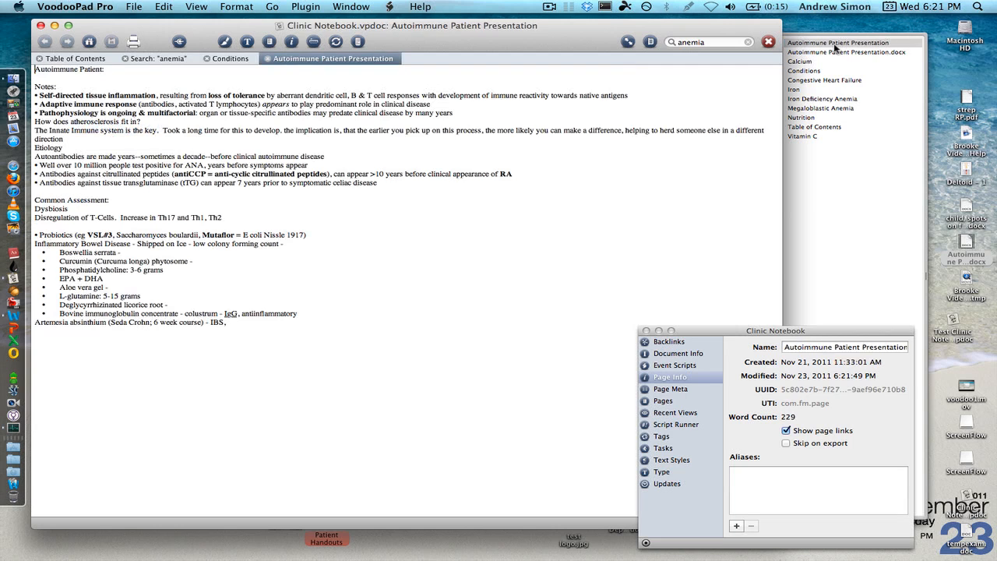
{"action": "left_click_drag", "start_coordinate": [54, 262], "coordinate": [226, 321]}
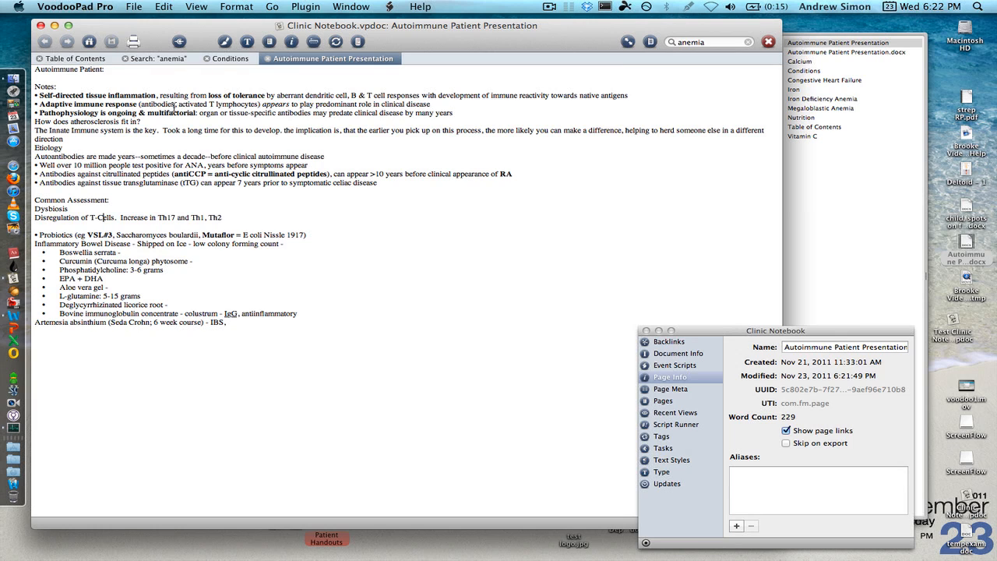
{"action": "mouse_move", "coordinate": [489, 134]}
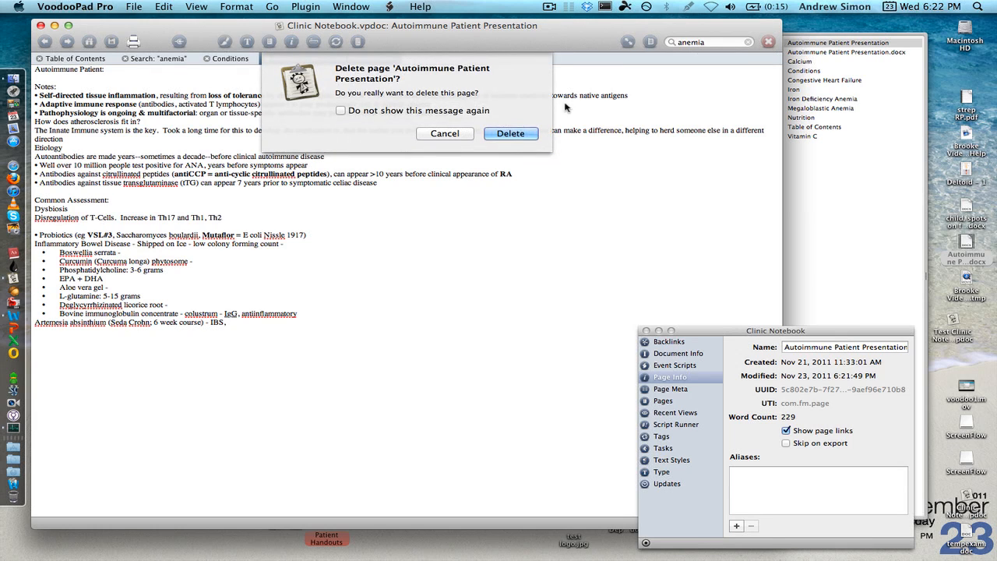
Step: Confirm deleting the imported page and return to the Conditions page
{"action": "left_click", "coordinate": [511, 134]}
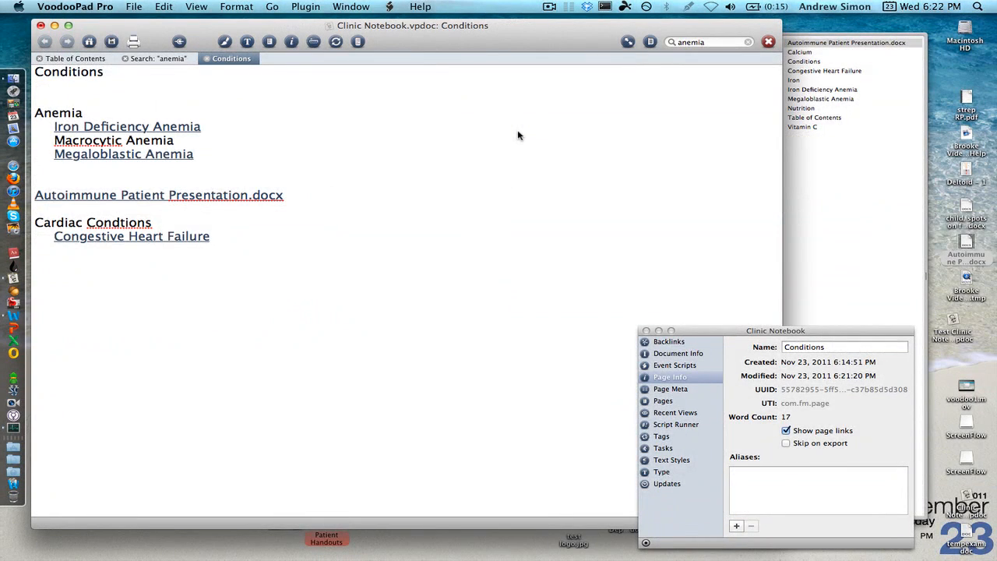
{"action": "left_click", "coordinate": [194, 154]}
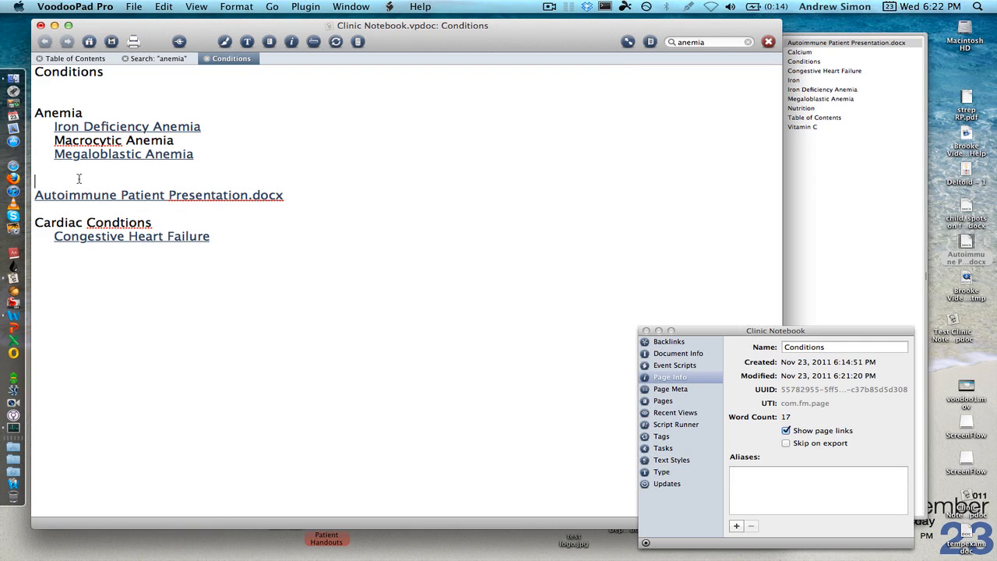
{"action": "left_click", "coordinate": [305, 6]}
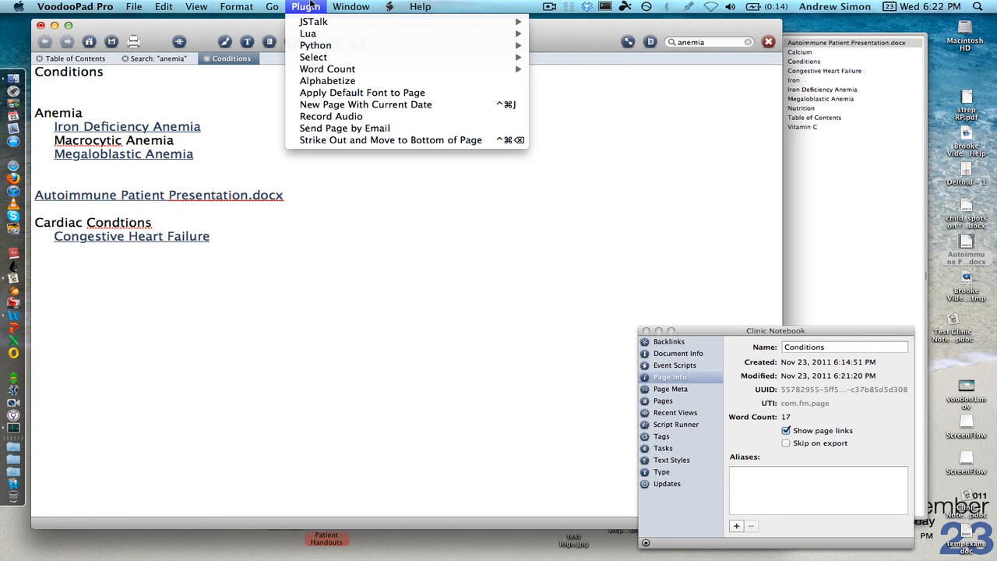